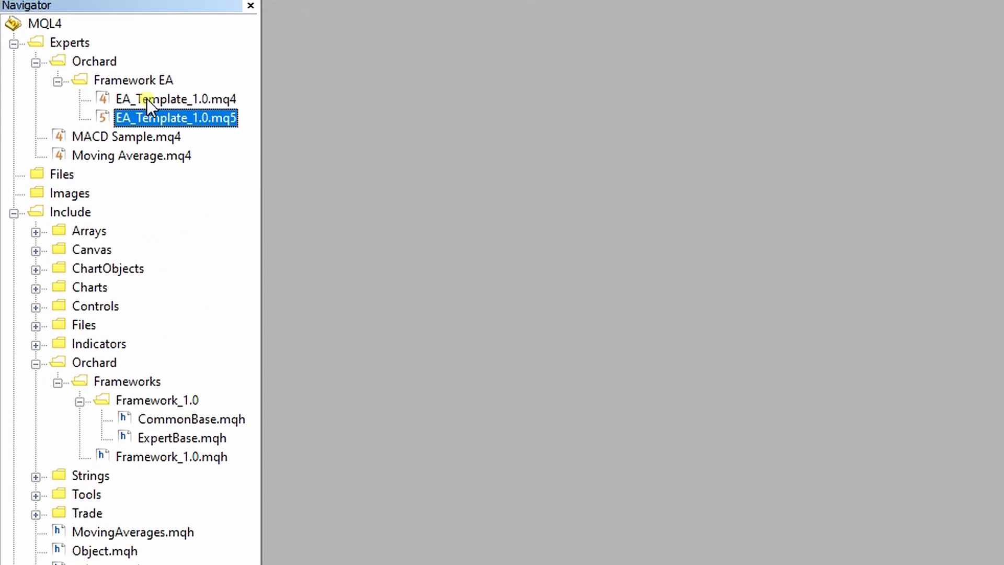
Point out the MQL4/MQL5 EA templates and the Framework_1.0 include files.
{"action": "left_click", "coordinate": [174, 99]}
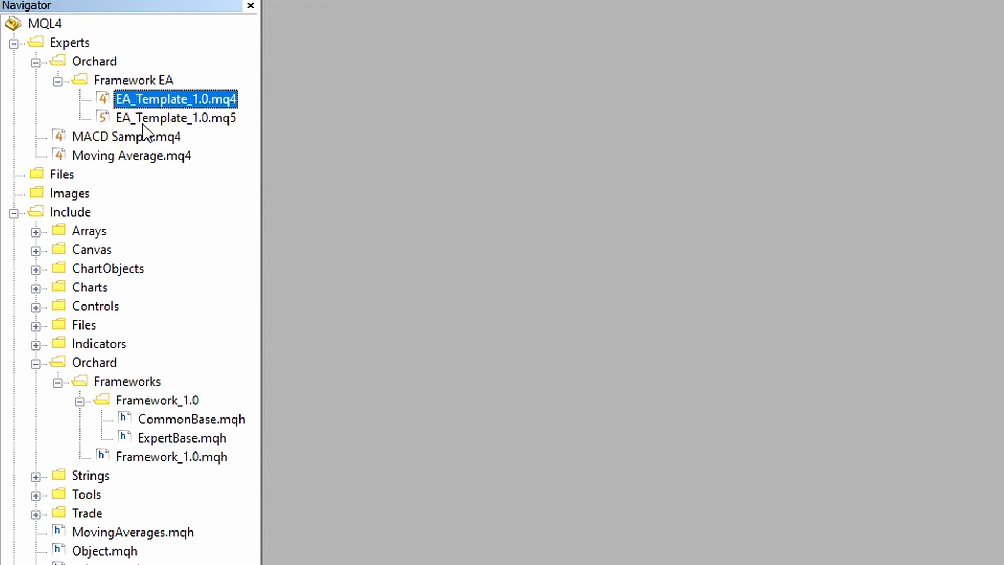
{"action": "left_click", "coordinate": [174, 118]}
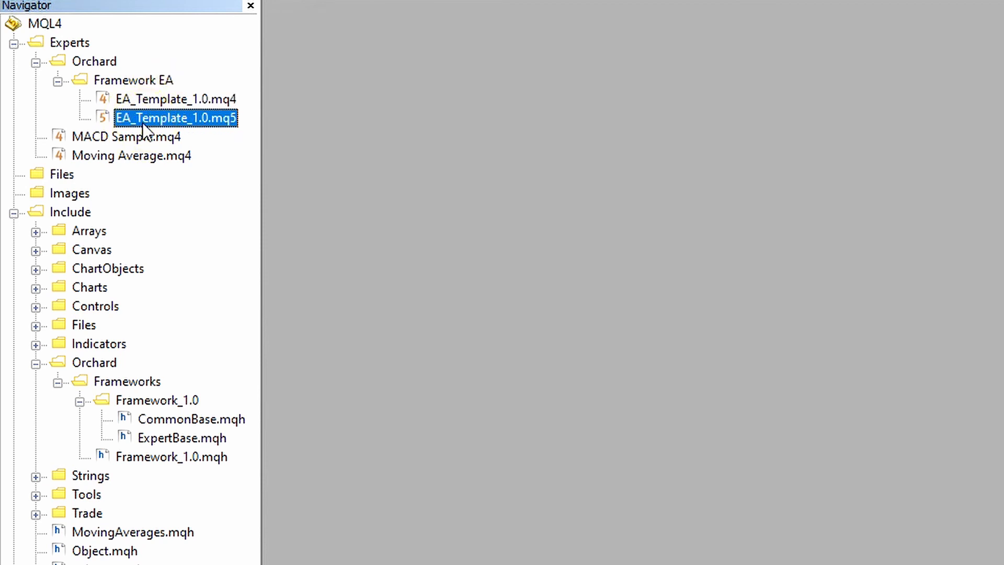
{"action": "mouse_move", "coordinate": [99, 379]}
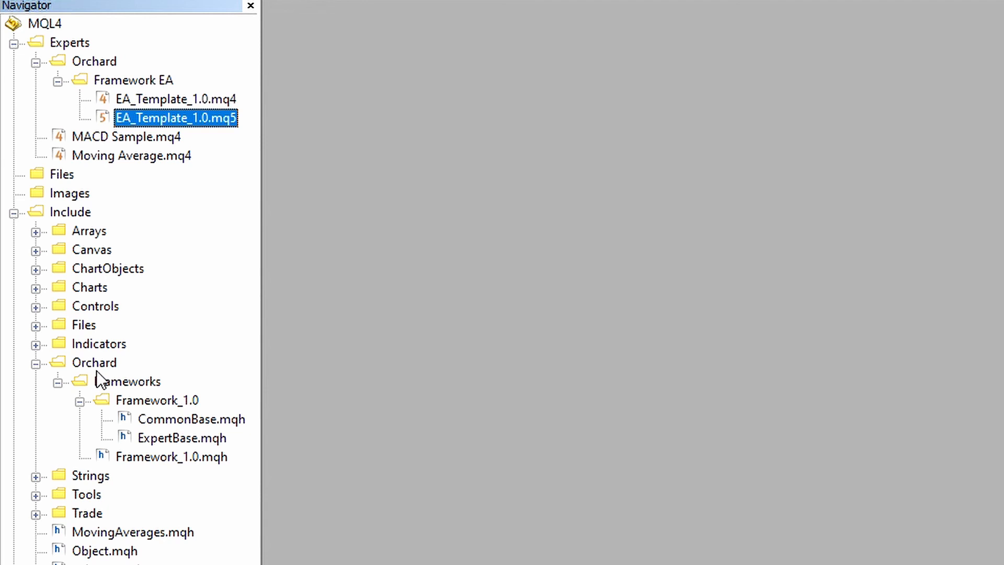
{"action": "left_click", "coordinate": [128, 382]}
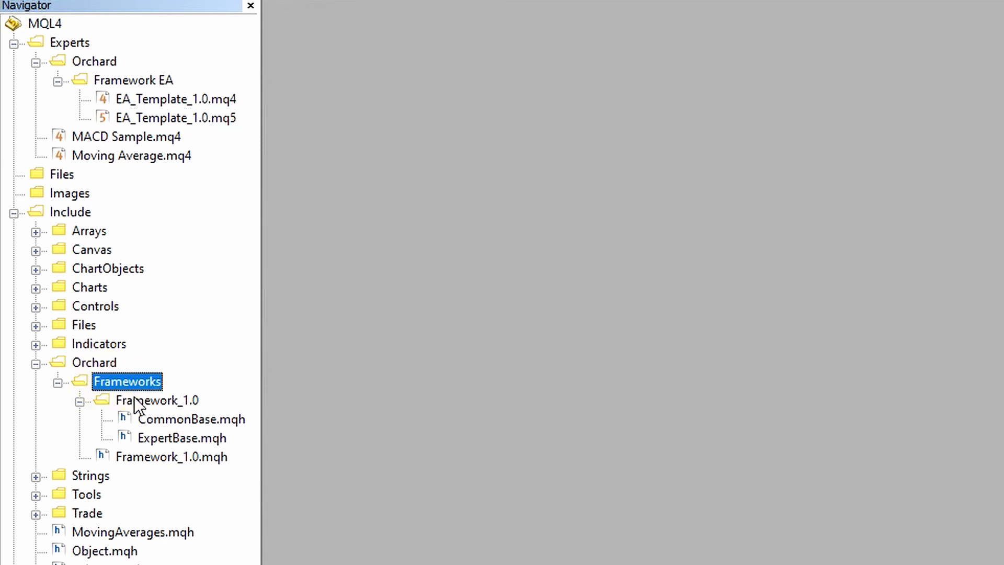
{"action": "left_click", "coordinate": [156, 400]}
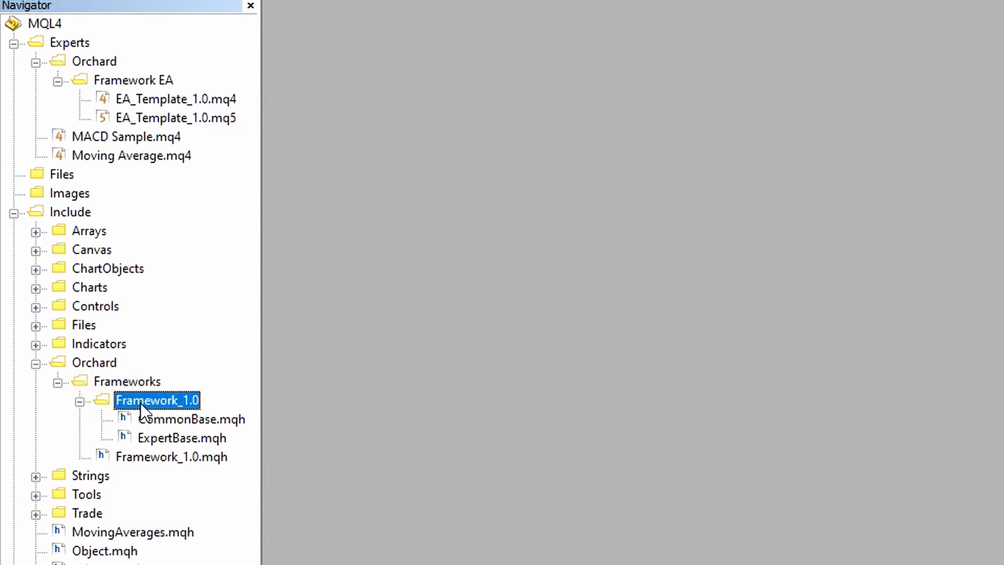
{"action": "mouse_move", "coordinate": [162, 443]}
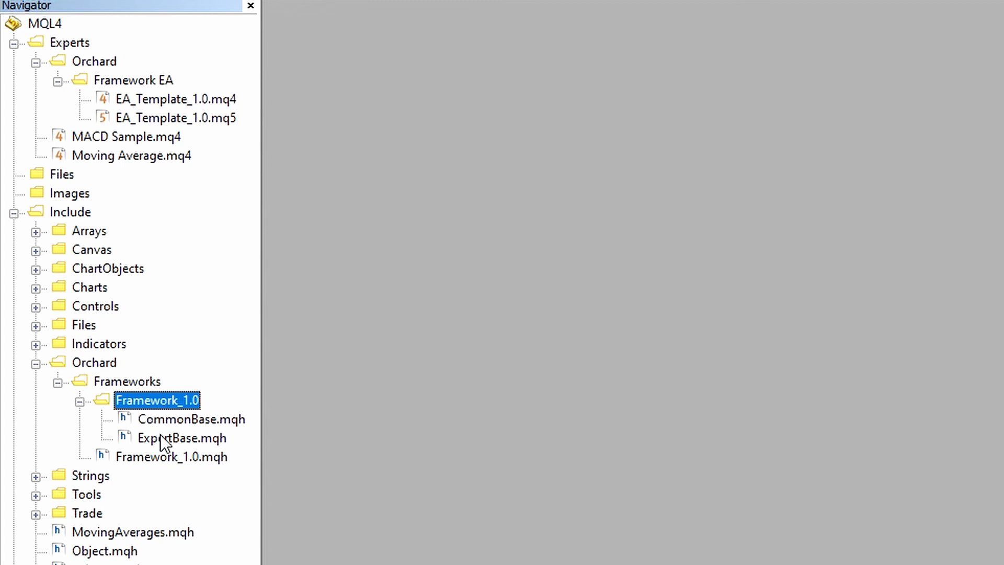
{"action": "left_click", "coordinate": [182, 437]}
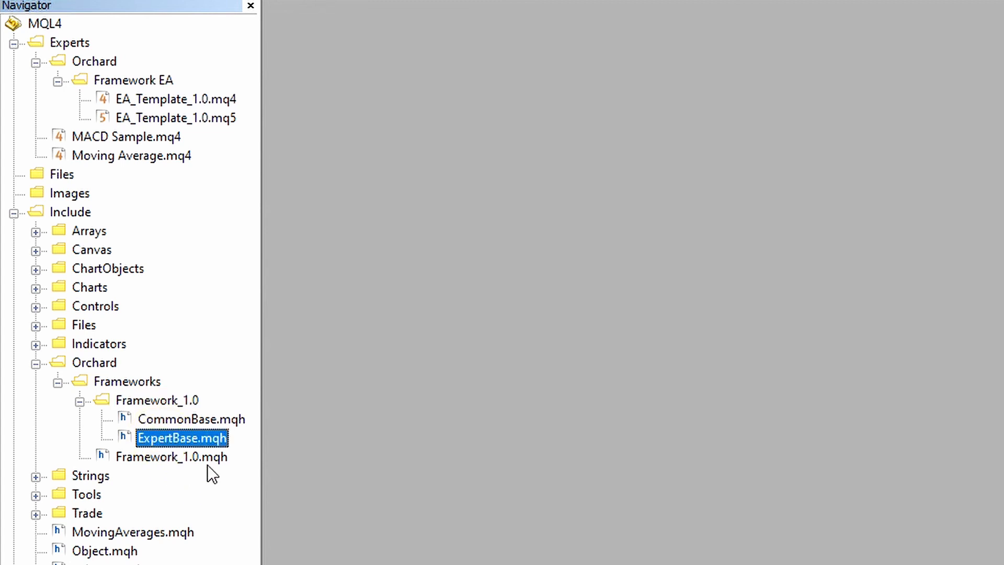
{"action": "mouse_move", "coordinate": [172, 425]}
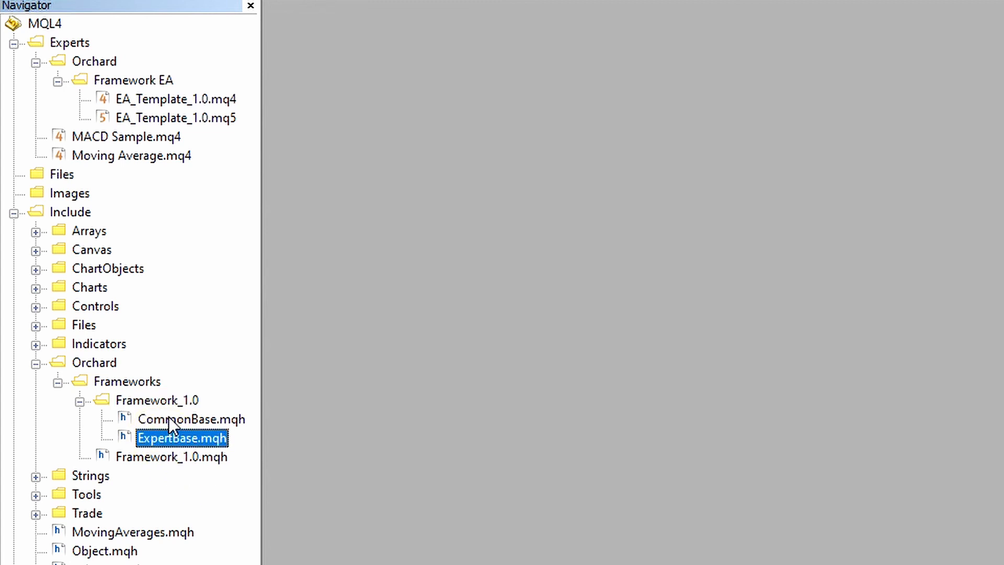
{"action": "left_click", "coordinate": [191, 419]}
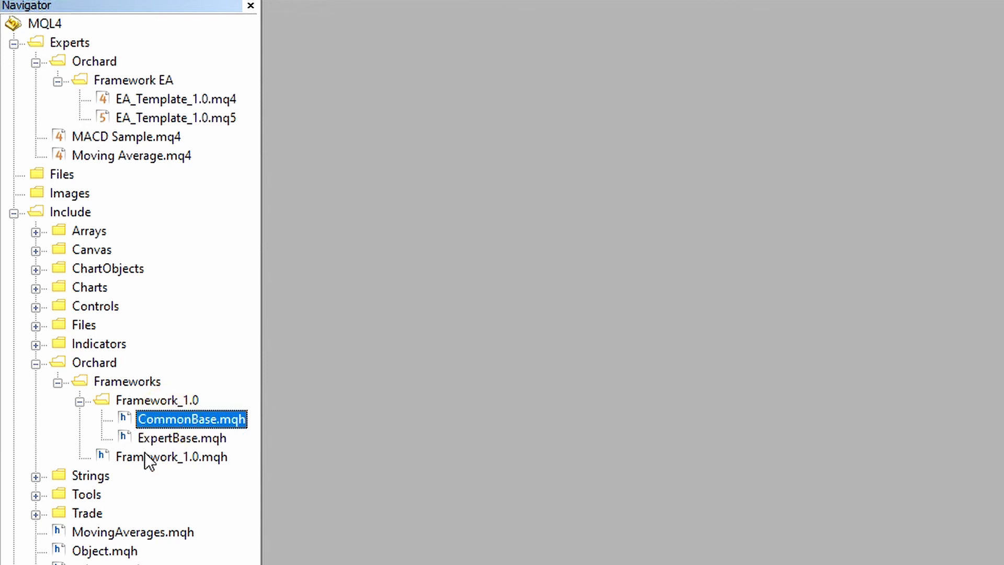
{"action": "left_click", "coordinate": [171, 456]}
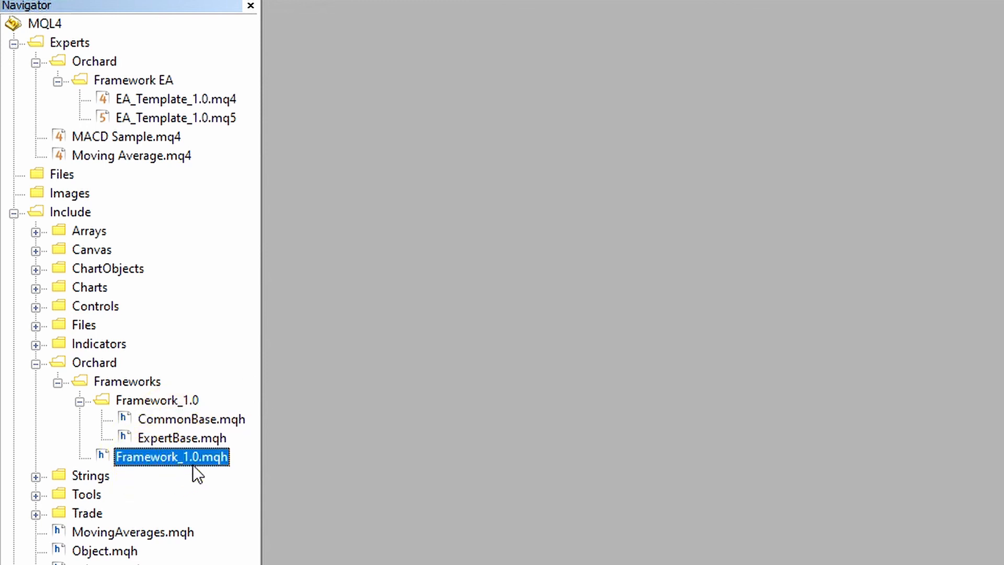
{"action": "mouse_move", "coordinate": [186, 399]}
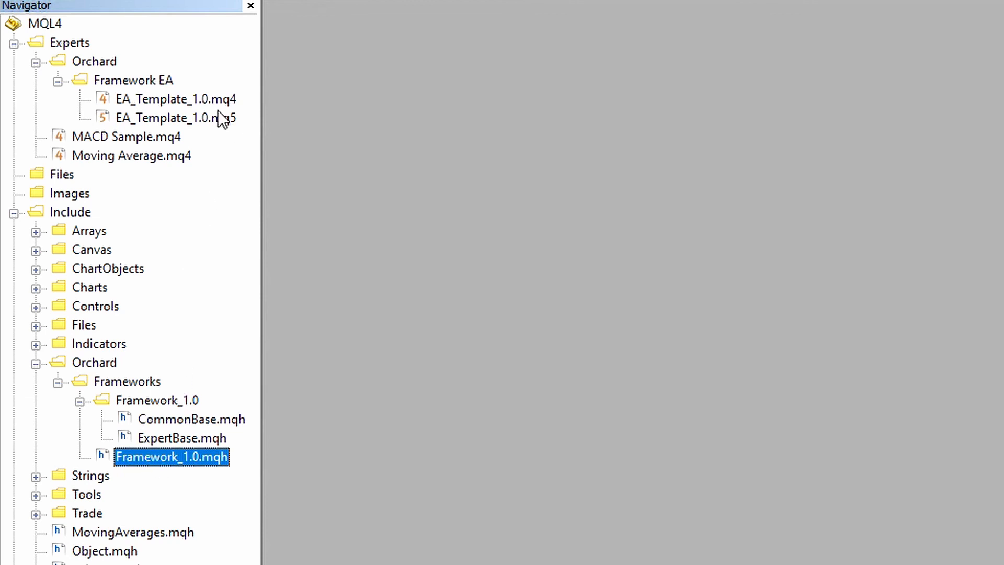
Add a Signals subfolder to Framework_1.0 through its New Folder command.
{"action": "left_click", "coordinate": [175, 100]}
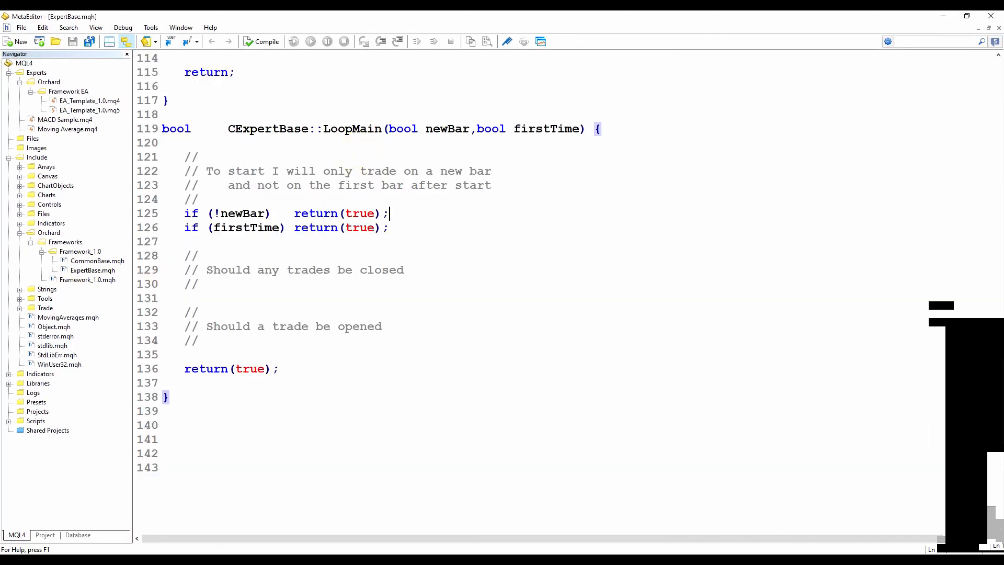
{"action": "left_click", "coordinate": [390, 213]}
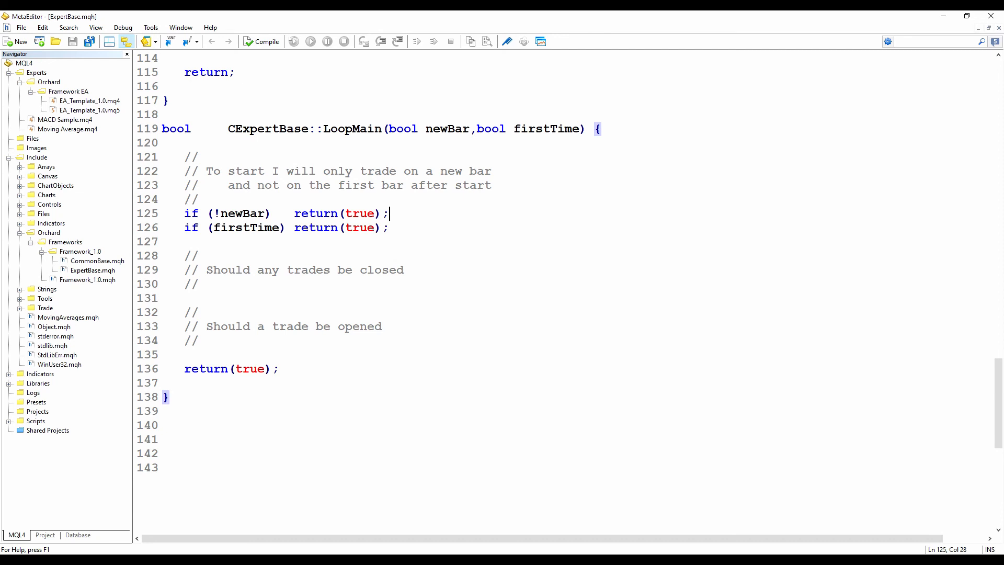
{"action": "left_click_drag", "start_coordinate": [183, 256], "coordinate": [199, 283]}
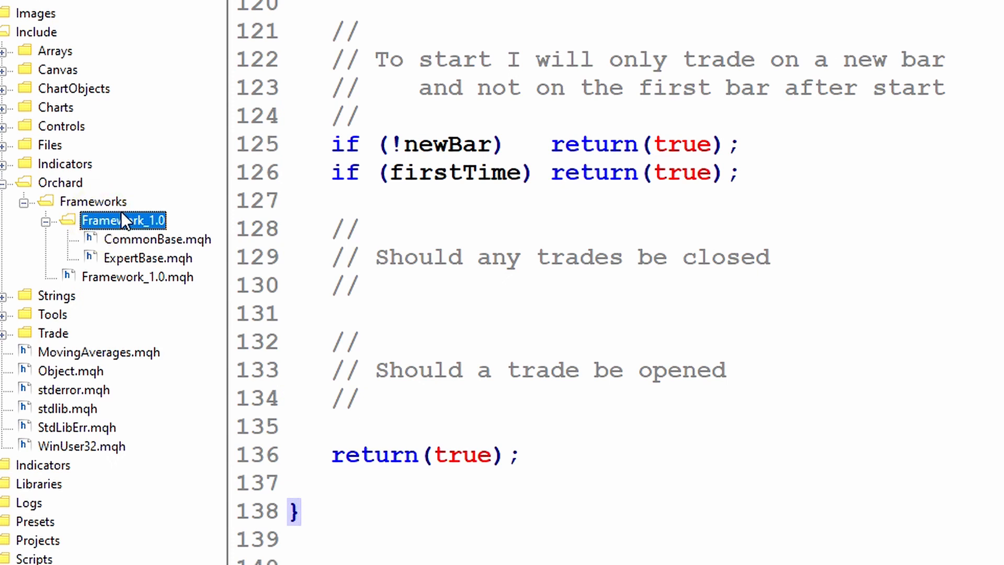
{"action": "mouse_move", "coordinate": [112, 231]}
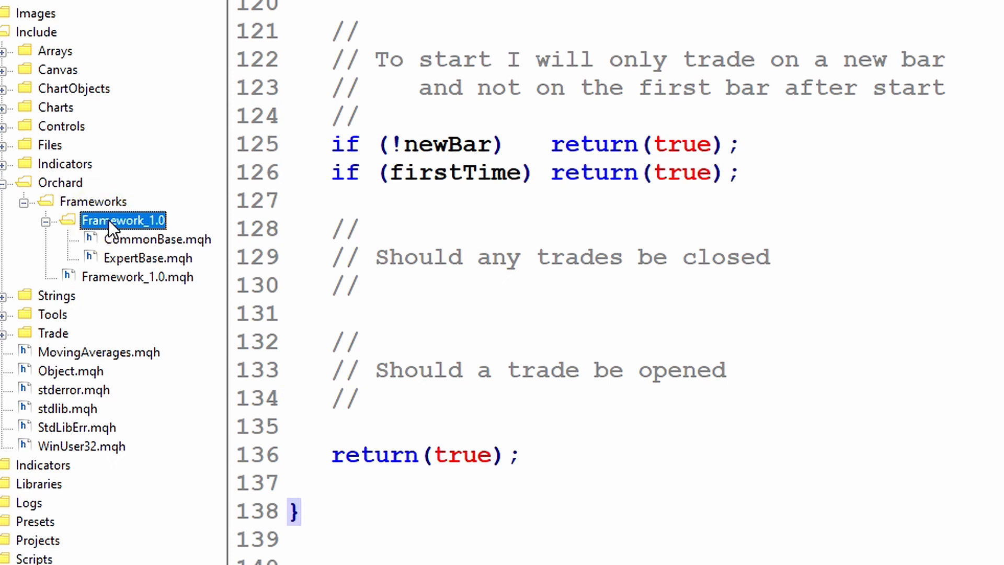
{"action": "right_click", "coordinate": [122, 220]}
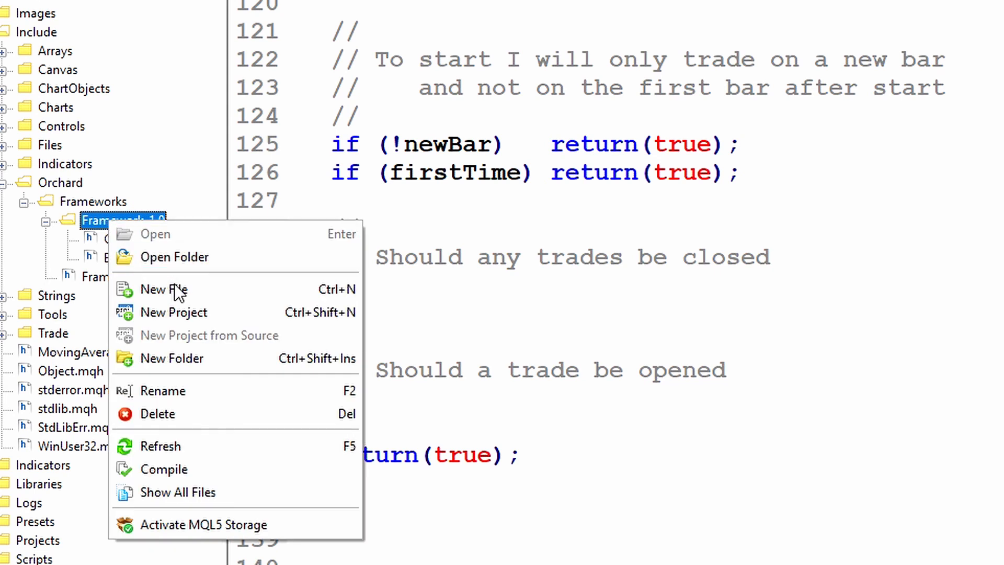
{"action": "left_click", "coordinate": [171, 358]}
{"action": "type", "text": "Signals"}
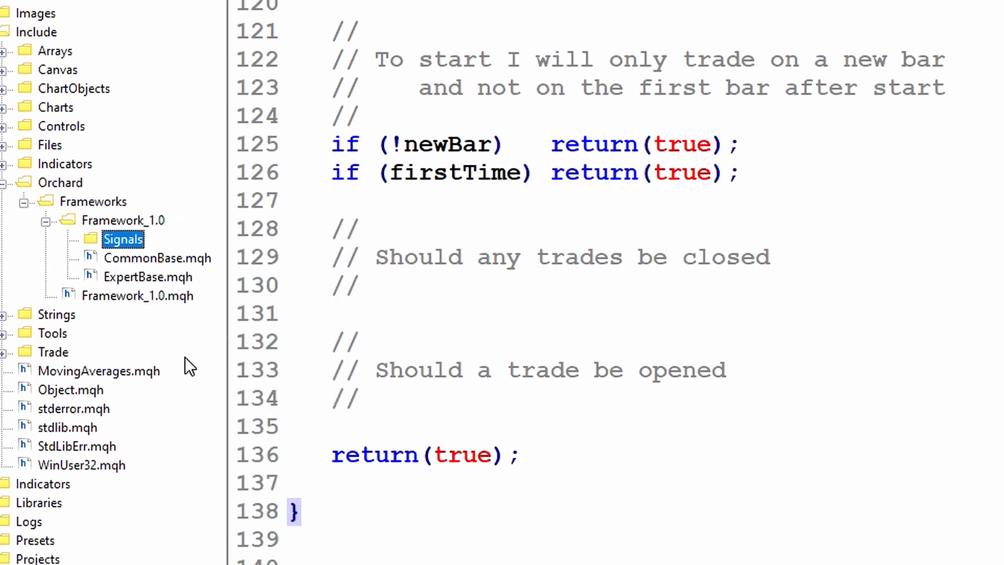
{"action": "mouse_move", "coordinate": [95, 249]}
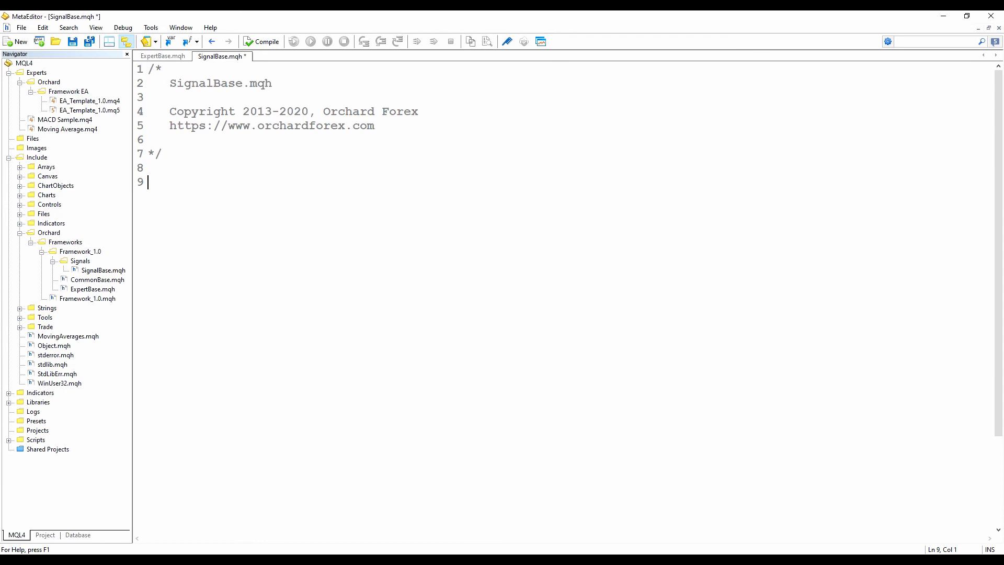
Type #include "../CommonBase.mqh" and explain the parent-folder path to CommonBase.mqh.
{"action": "type", "text": "#include \"../CommonBase.mqh\""}
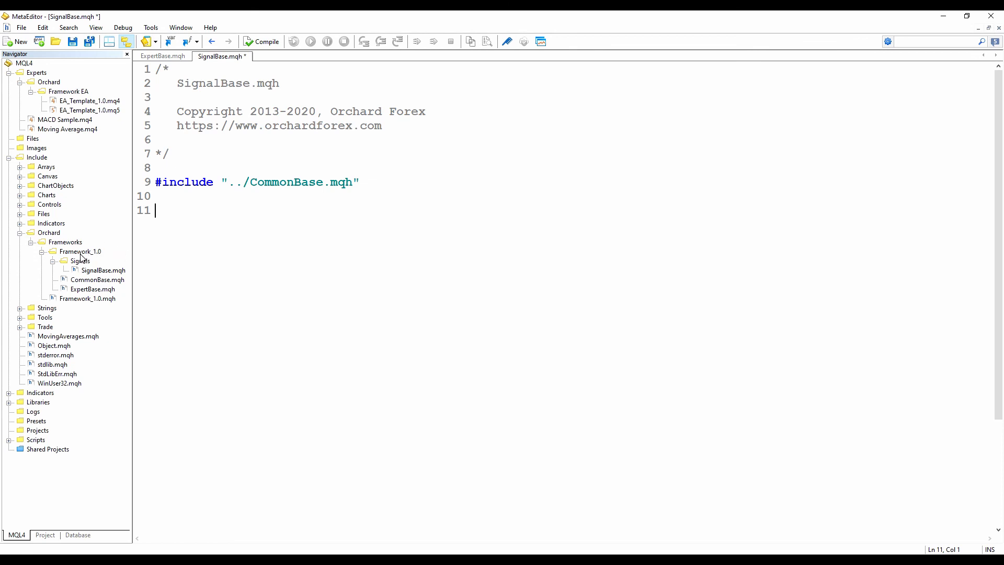
{"action": "left_click", "coordinate": [80, 251]}
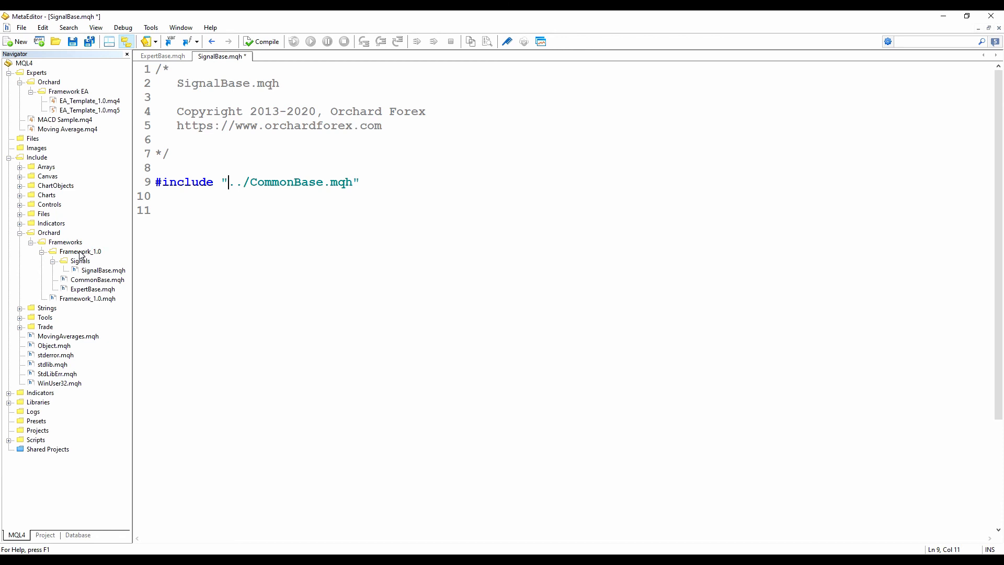
{"action": "left_click", "coordinate": [80, 251]}
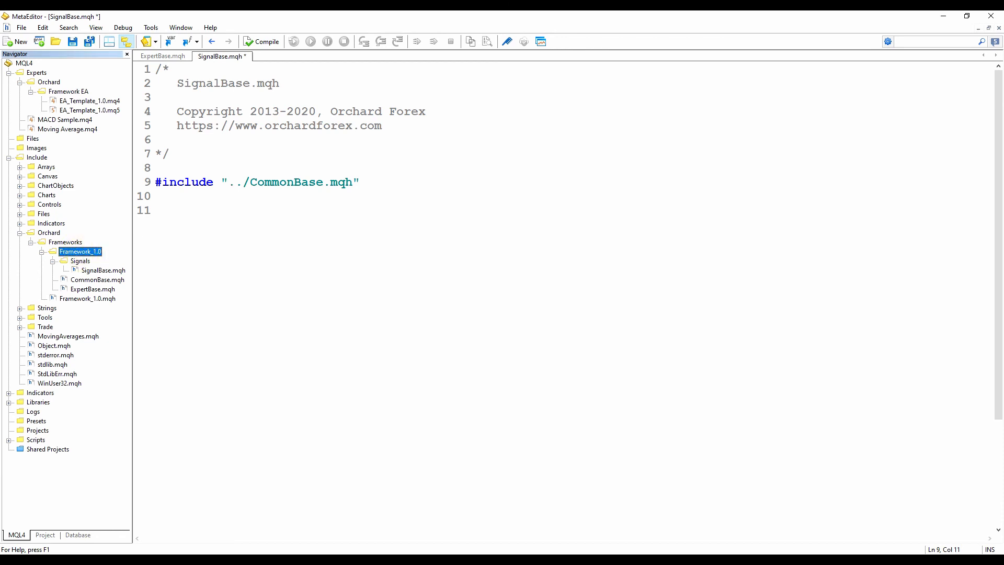
{"action": "left_click", "coordinate": [103, 269]}
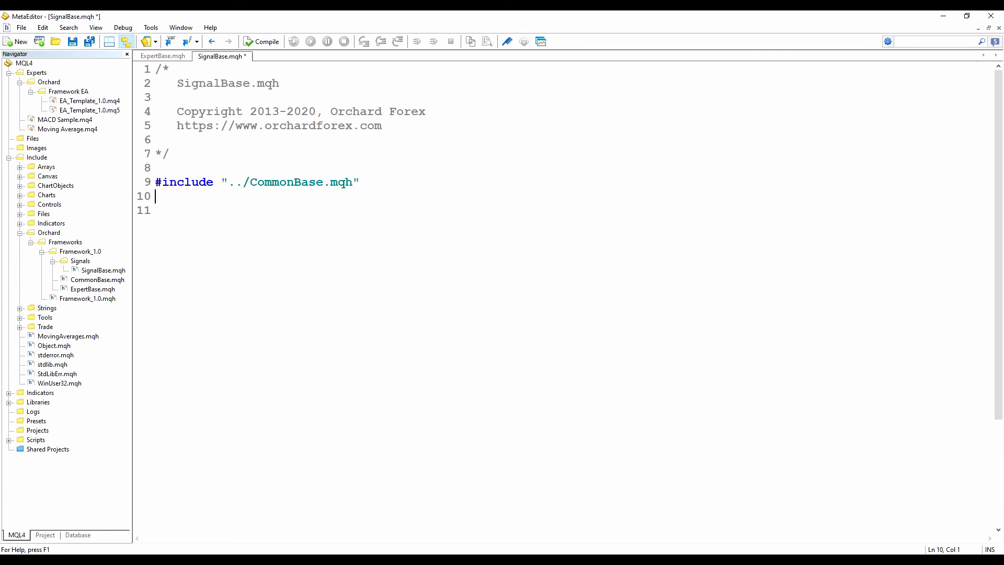
Type the ENUM_OFX_SIGNAL_DIRECTION enum, explaining OFX_SIGNAL_NONE and BUY=1 values.
{"action": "type", "text": "enum ENUM_OFX_SIGNAL_DIRECTION {"}
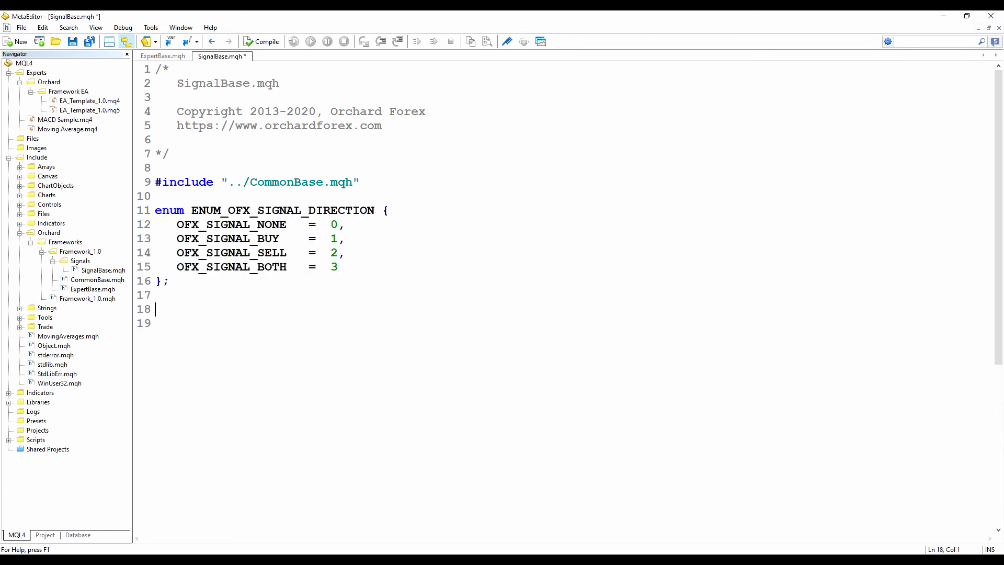
{"action": "left_click", "coordinate": [240, 210]}
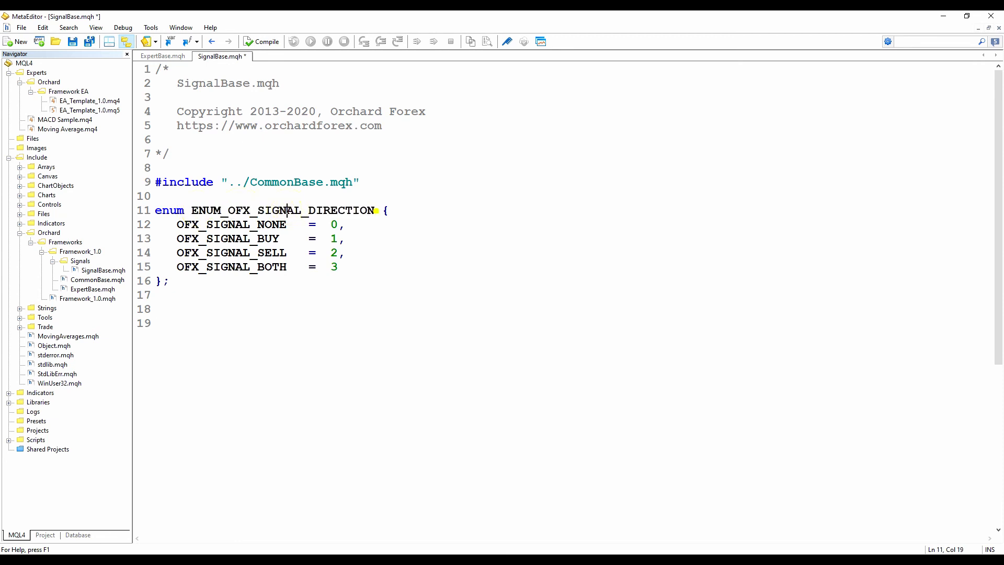
{"action": "left_click", "coordinate": [376, 210]}
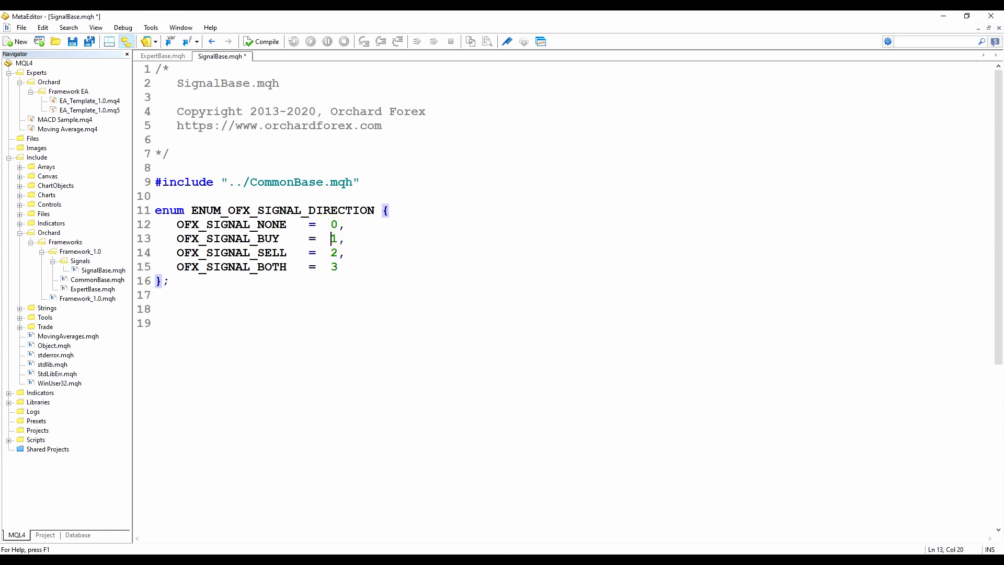
{"action": "double_click", "coordinate": [334, 238]}
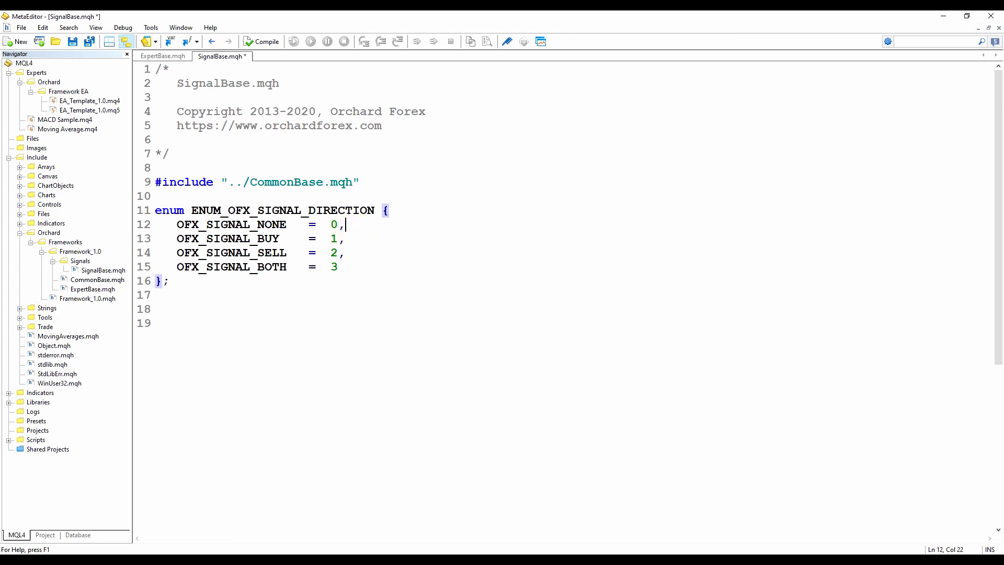
{"action": "double_click", "coordinate": [231, 225]}
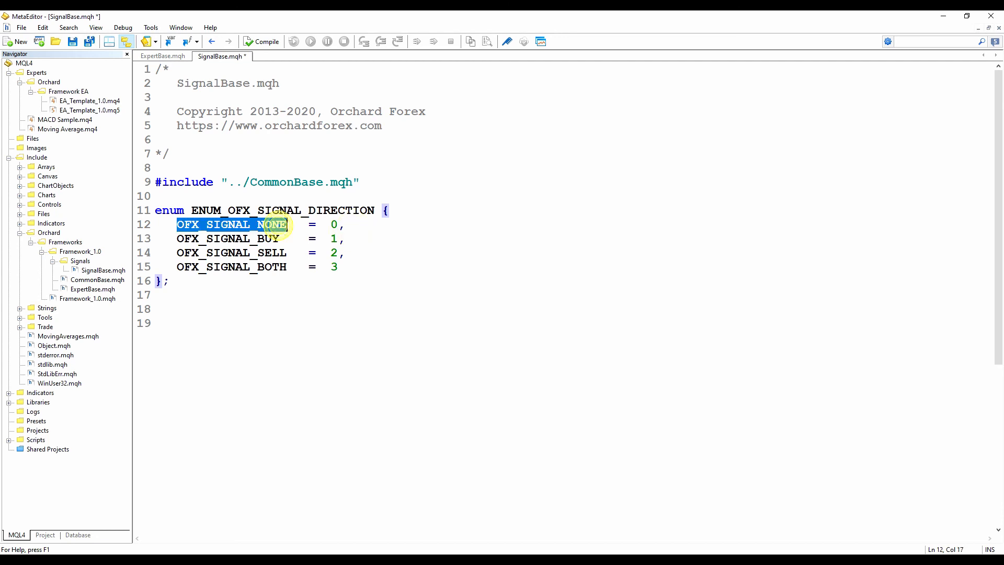
{"action": "left_click", "coordinate": [292, 238]}
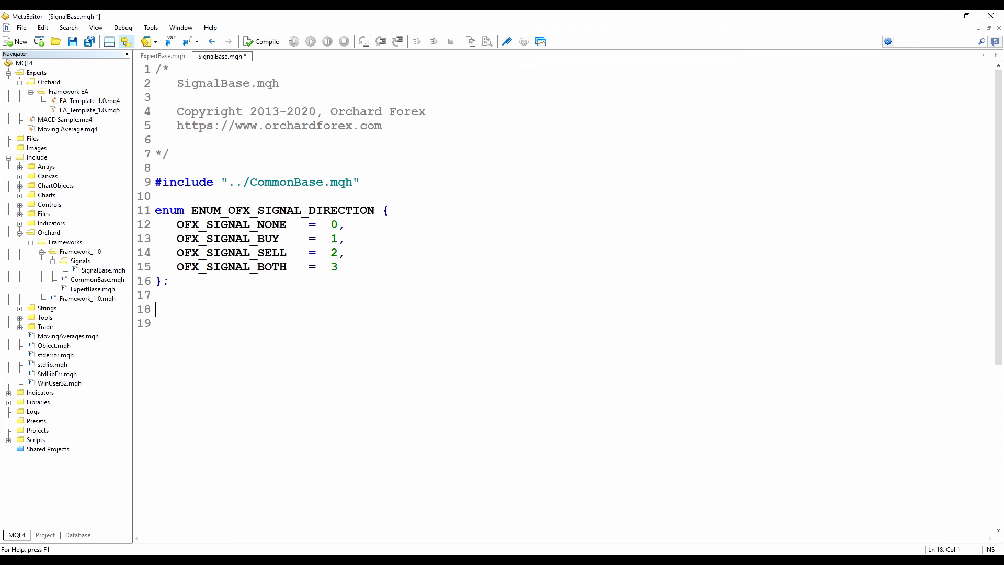
Declare class CSignalBase : public CCommonBase, explaining the class and public keywords.
{"action": "type", "text": "class CSignalBase : public CCommonBase {"}
{"action": "type", "text": "};"}
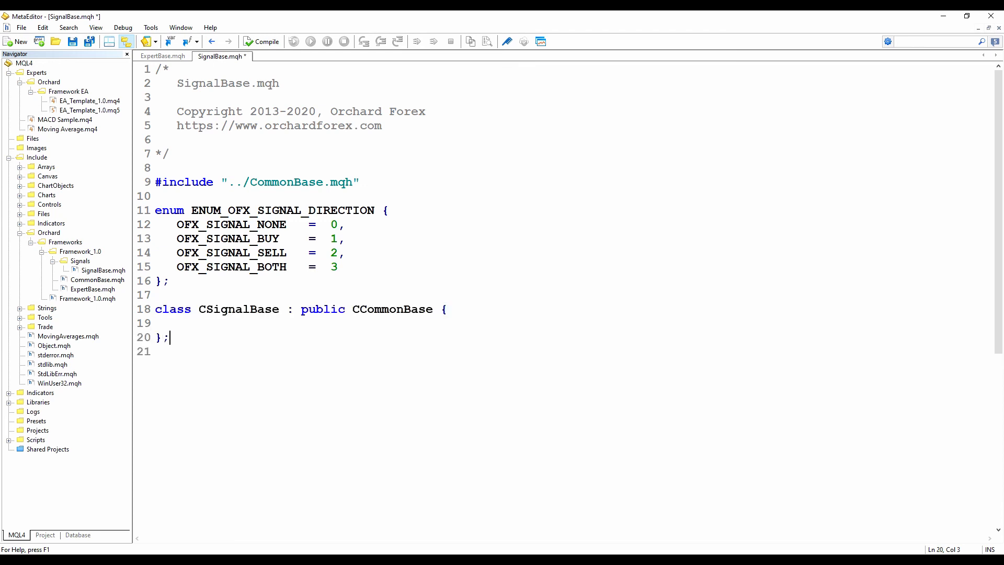
{"action": "double_click", "coordinate": [172, 309]}
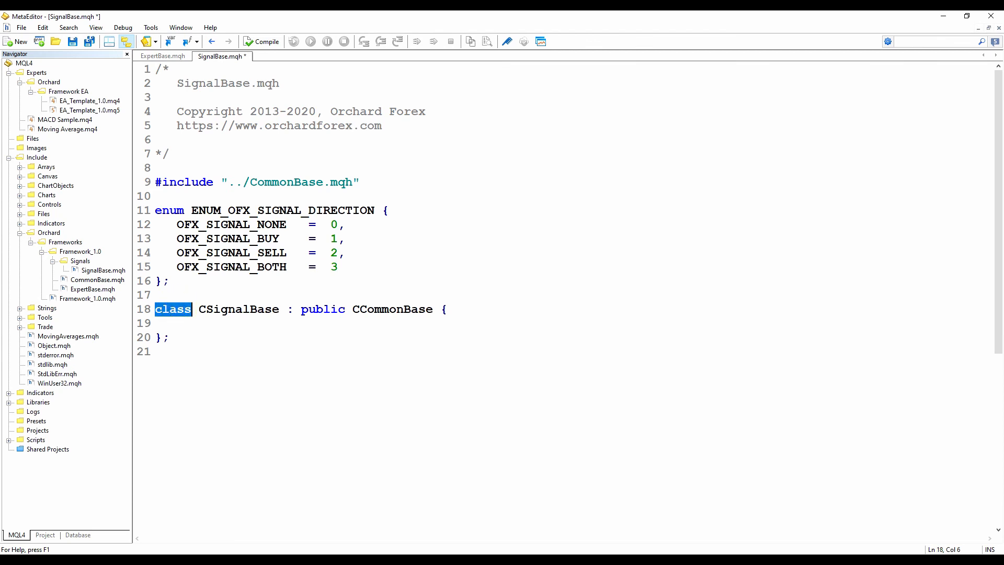
{"action": "double_click", "coordinate": [239, 308]}
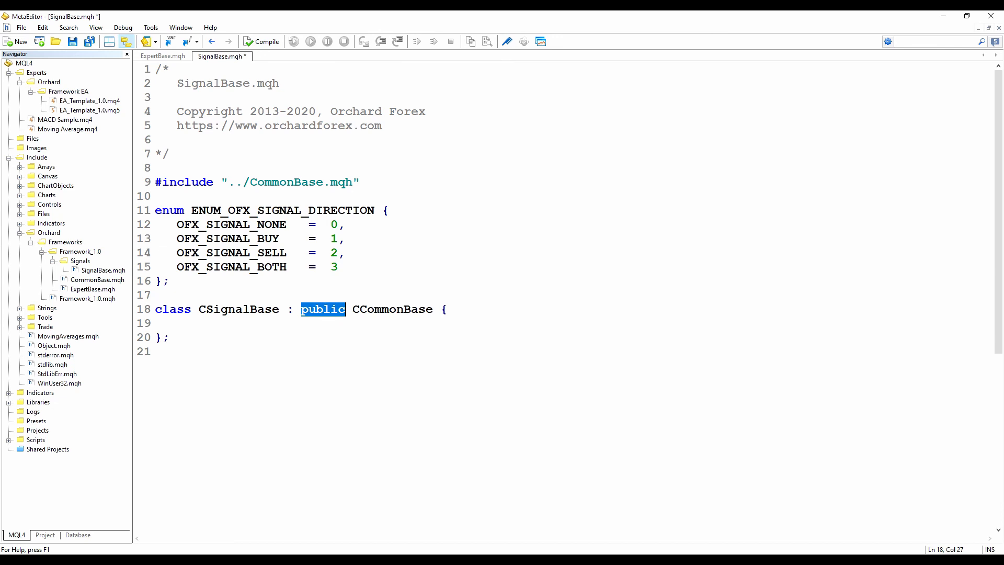
{"action": "left_click", "coordinate": [179, 337]}
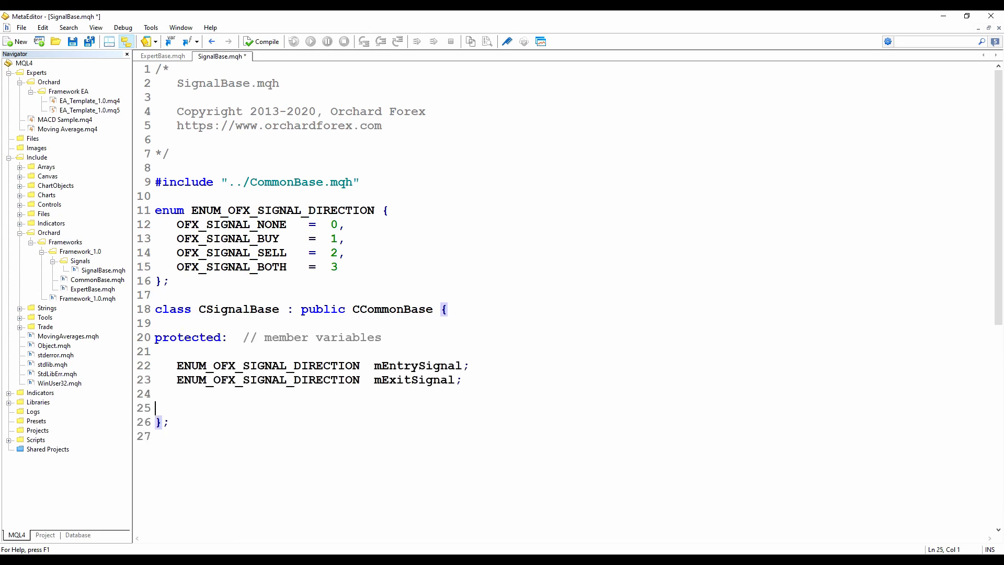
Explain the mEntrySignal and mExitSignal member variables alongside the constructors section.
{"action": "double_click", "coordinate": [414, 380]}
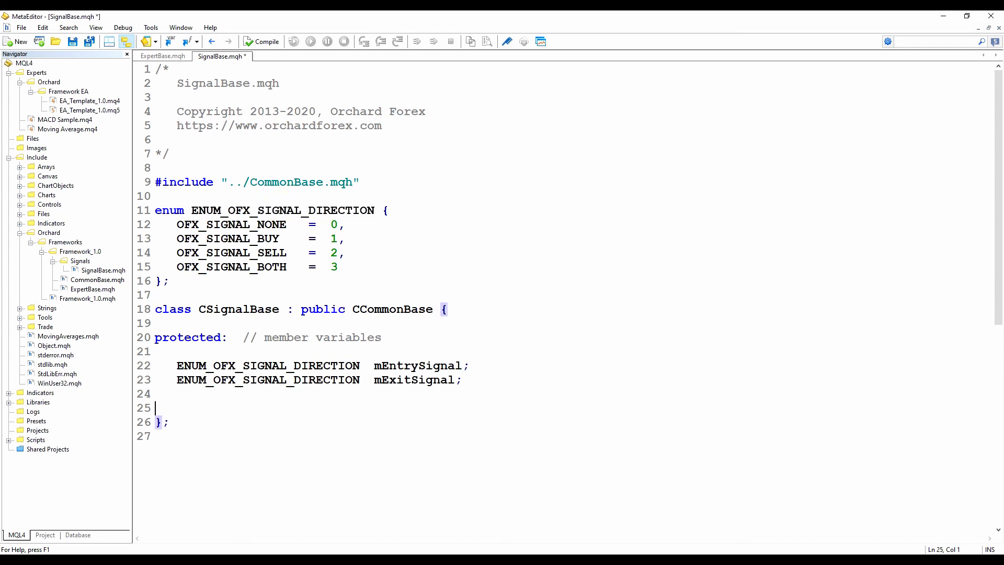
{"action": "left_click", "coordinate": [407, 379]}
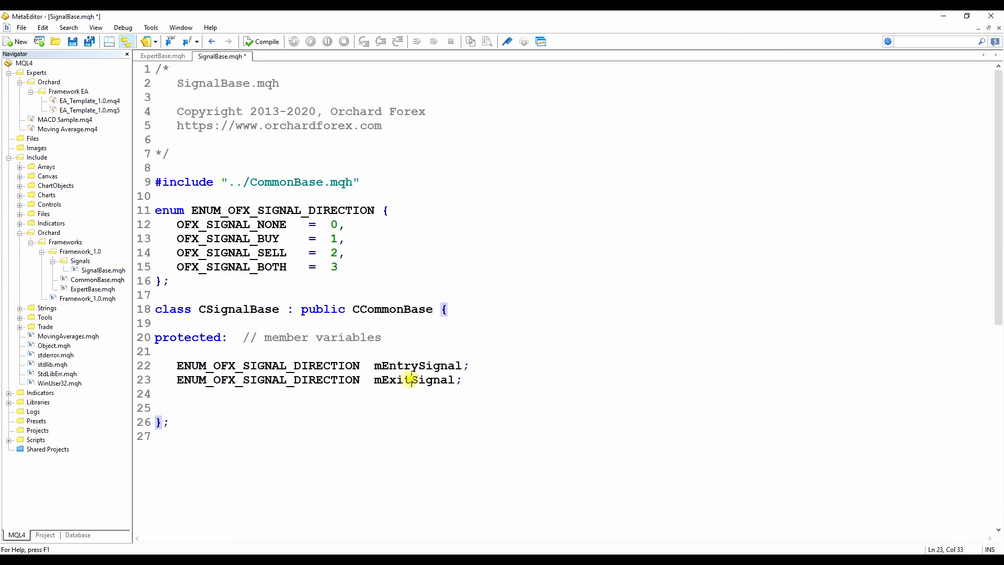
{"action": "double_click", "coordinate": [414, 380]}
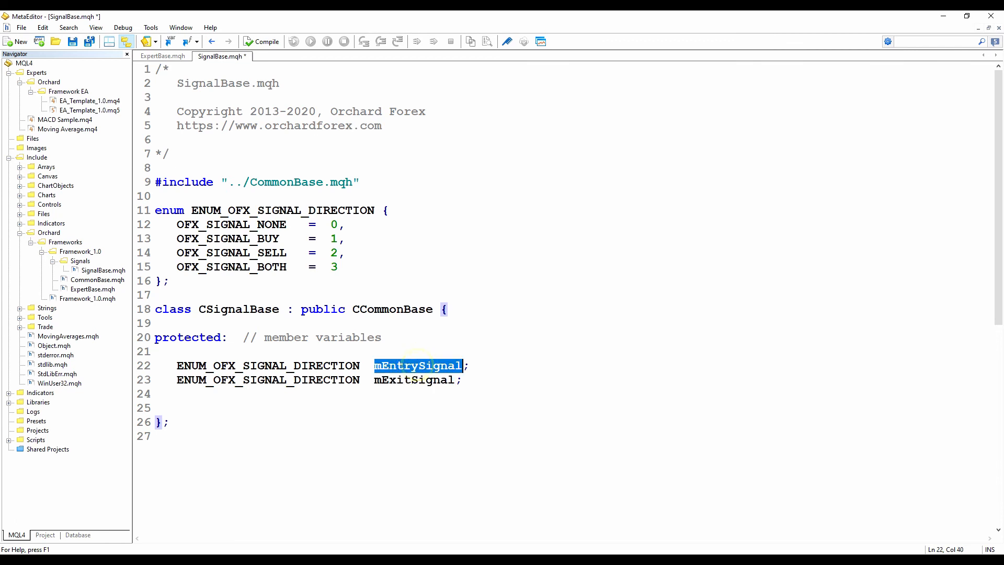
{"action": "double_click", "coordinate": [414, 379]}
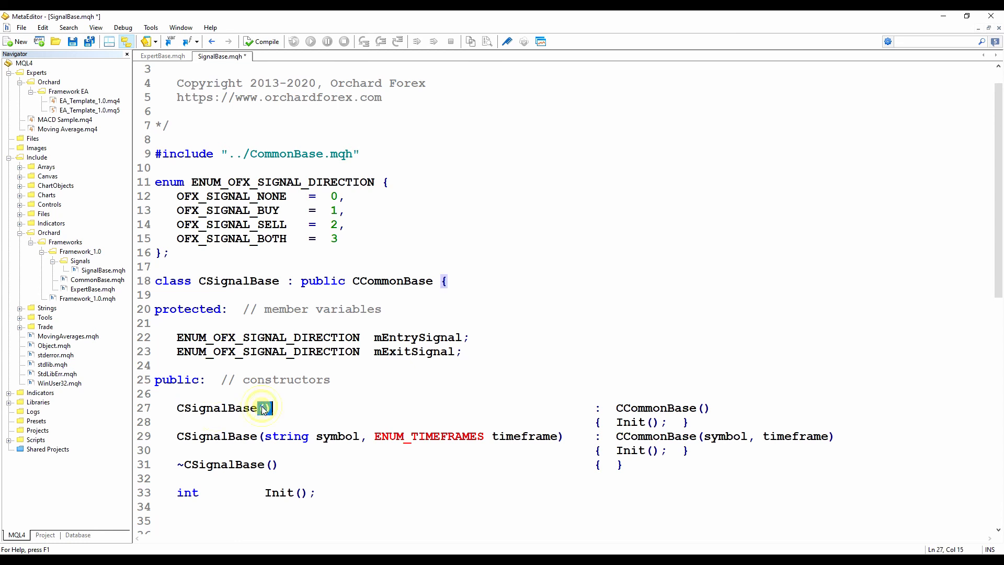
Walk through the default CSignalBase constructor and its Init call.
{"action": "double_click", "coordinate": [265, 408]}
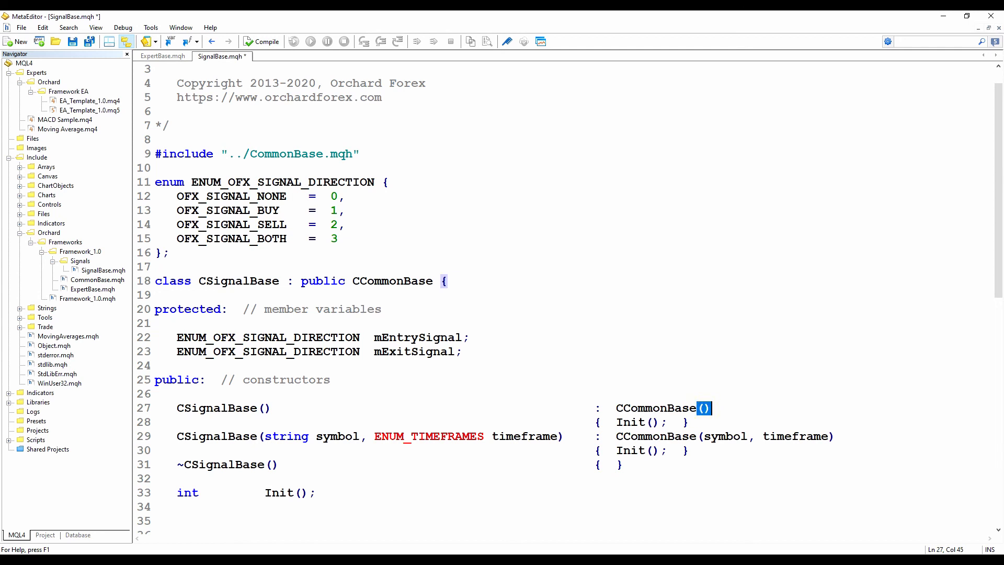
{"action": "left_click", "coordinate": [701, 408]}
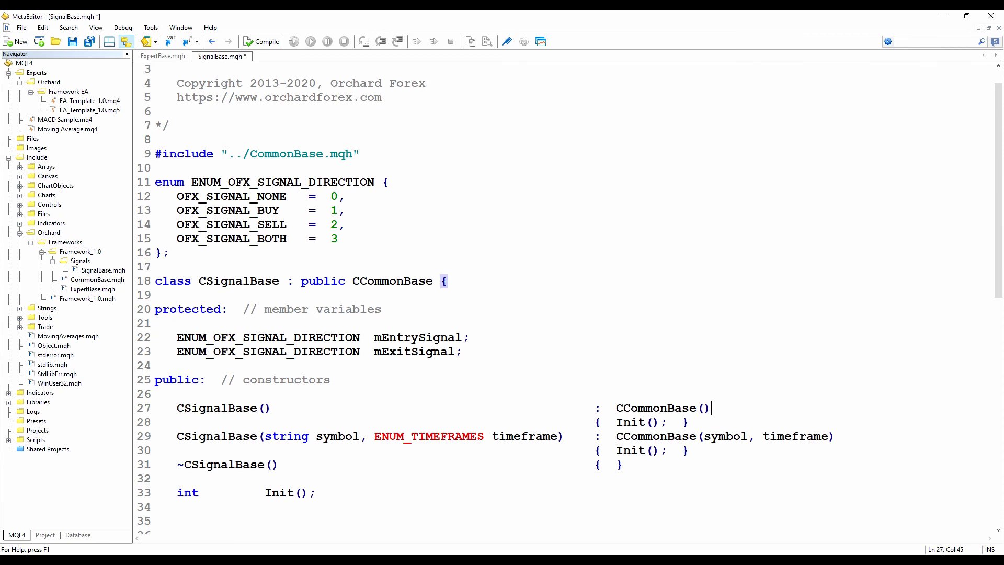
{"action": "double_click", "coordinate": [630, 422]}
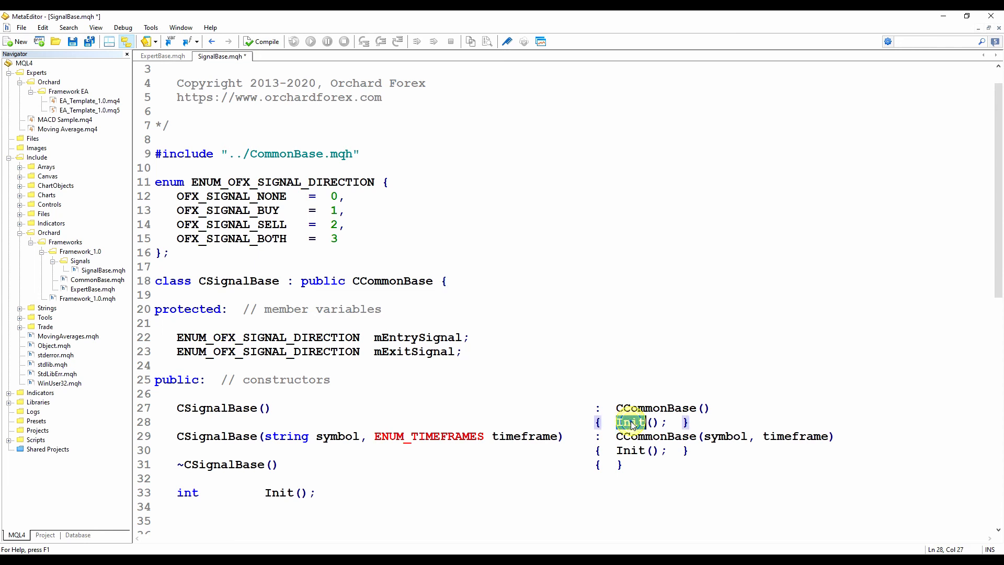
{"action": "double_click", "coordinate": [630, 422]}
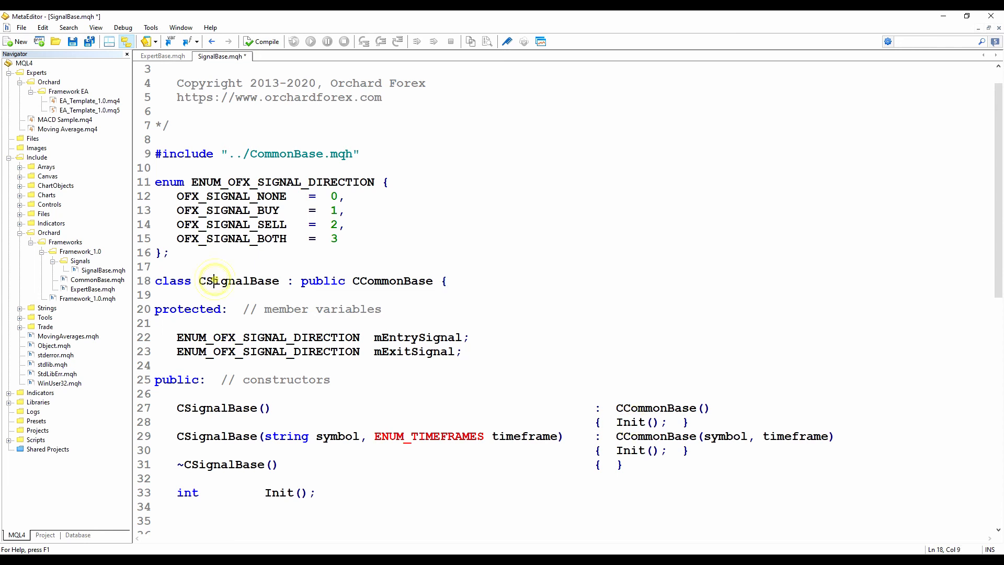
{"action": "double_click", "coordinate": [239, 280]}
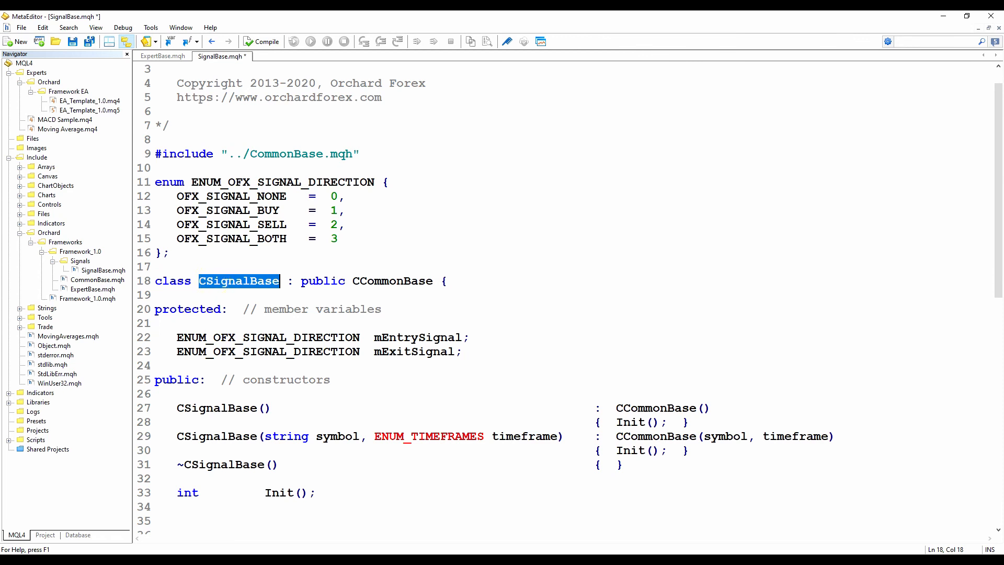
{"action": "double_click", "coordinate": [217, 436]}
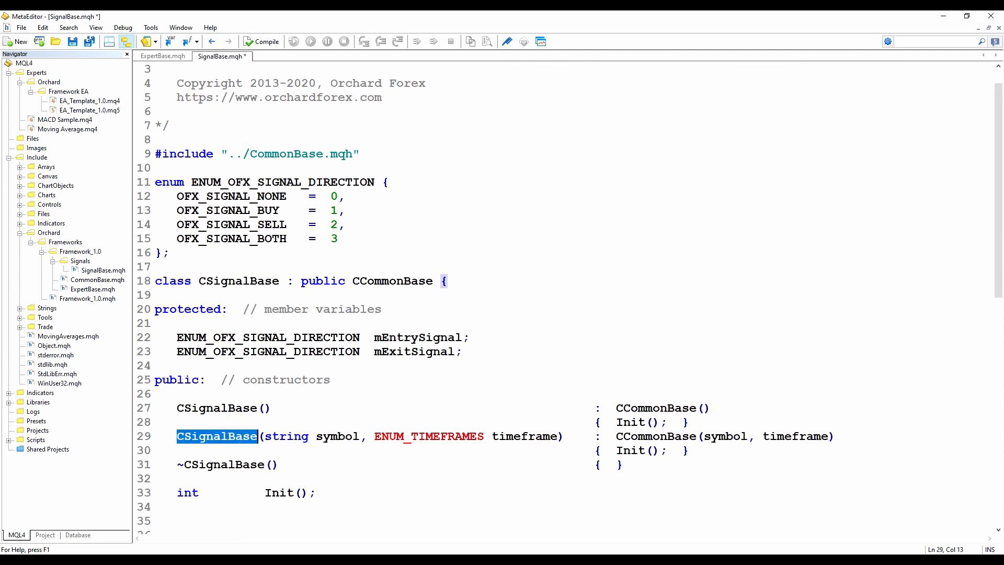
Explain the symbol/timeframe constructor, the destructor and the Init declaration.
{"action": "double_click", "coordinate": [337, 436]}
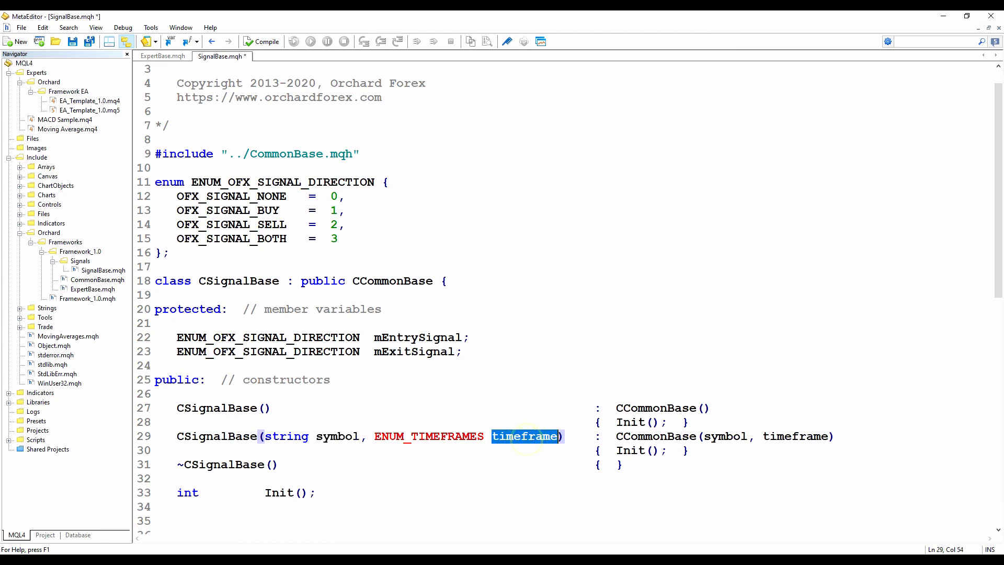
{"action": "double_click", "coordinate": [656, 436]}
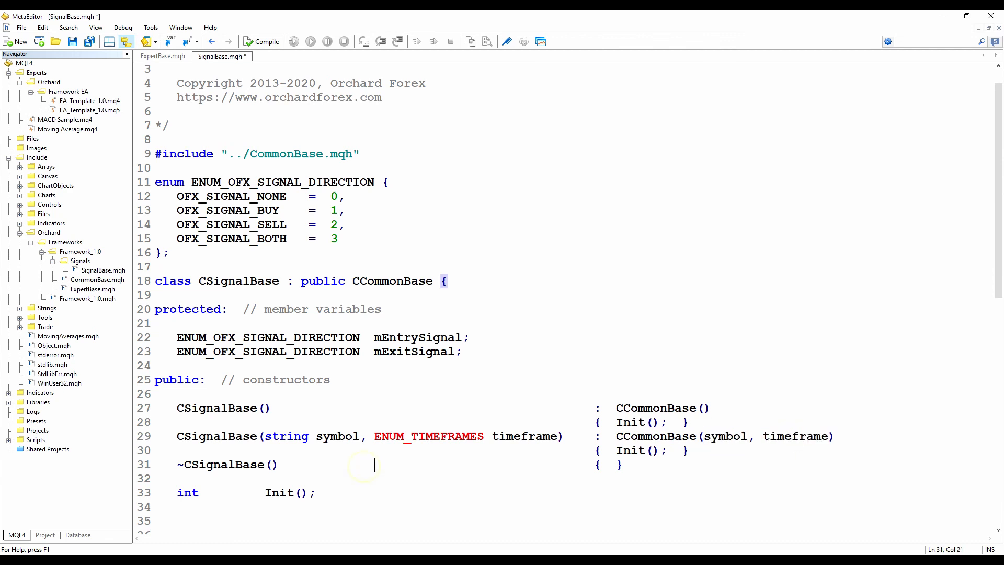
{"action": "left_click", "coordinate": [221, 464]}
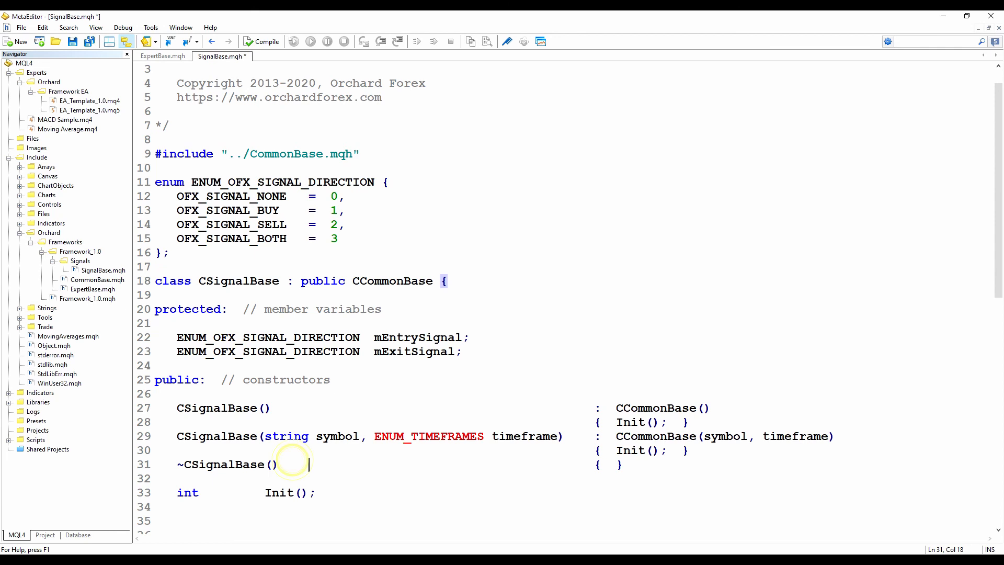
{"action": "double_click", "coordinate": [278, 493]}
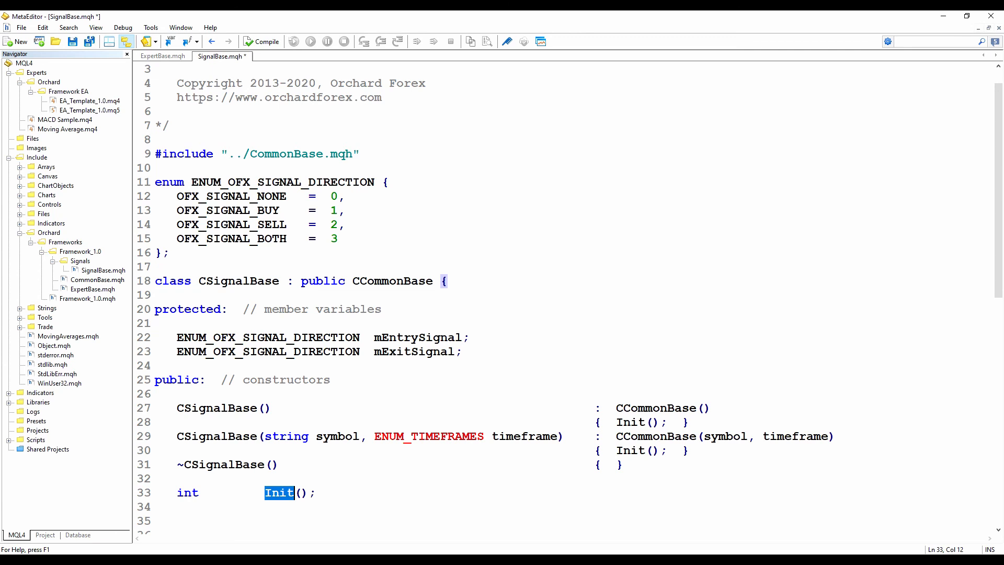
{"action": "left_click", "coordinate": [336, 492]}
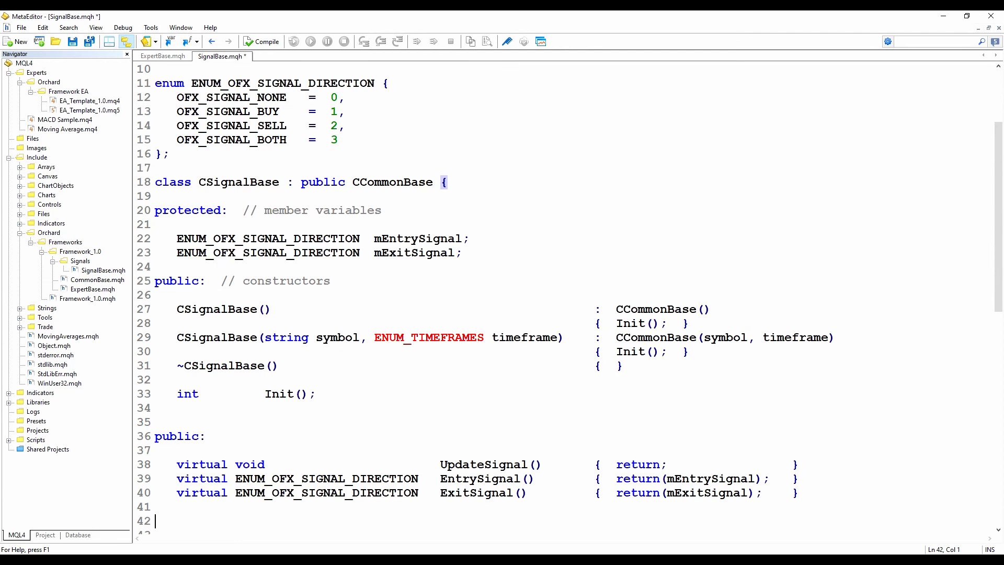
Explain virtual ExitSignal, EntrySignal returning mEntrySignal, and UpdateSignal's empty return.
{"action": "double_click", "coordinate": [201, 478]}
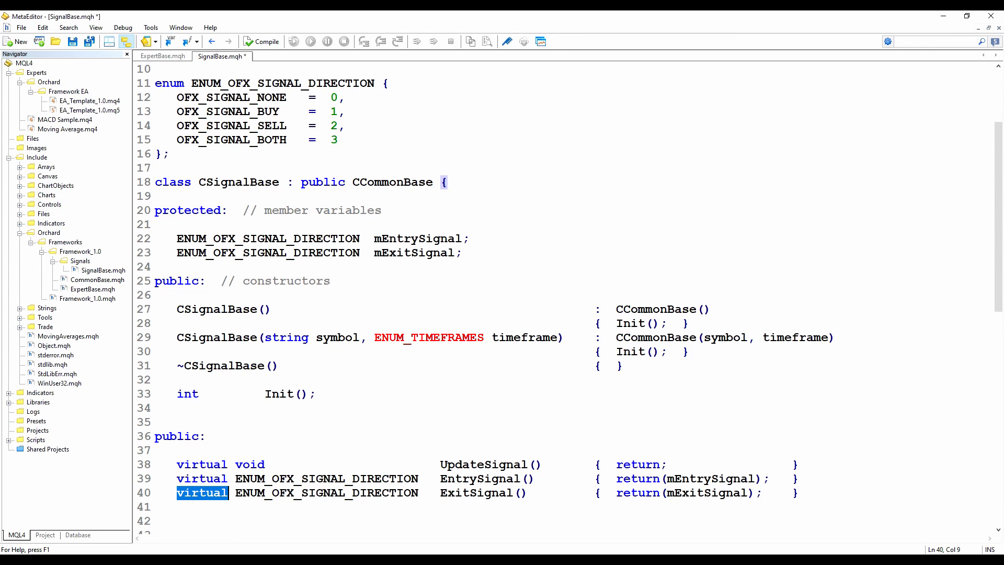
{"action": "double_click", "coordinate": [483, 464]}
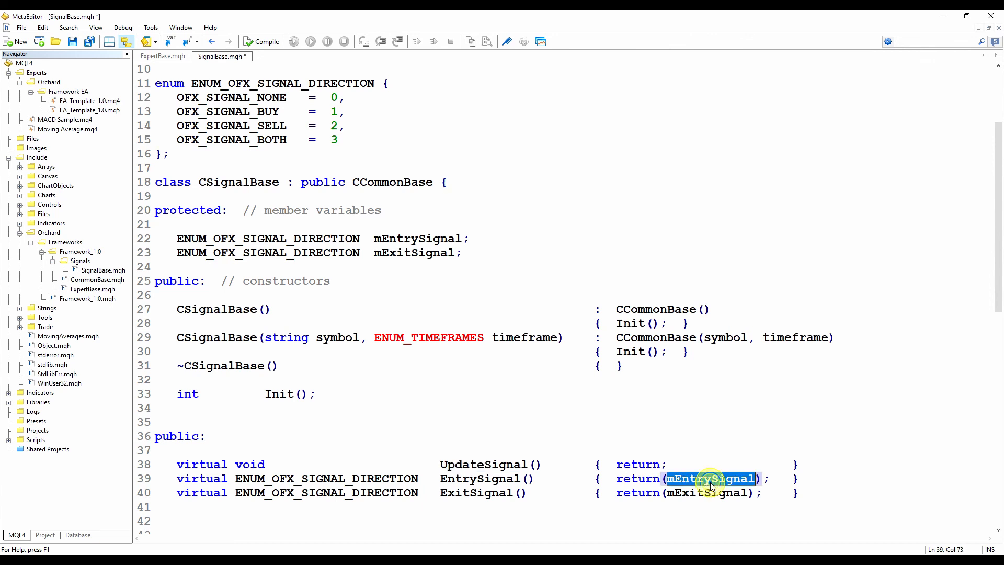
{"action": "double_click", "coordinate": [705, 493]}
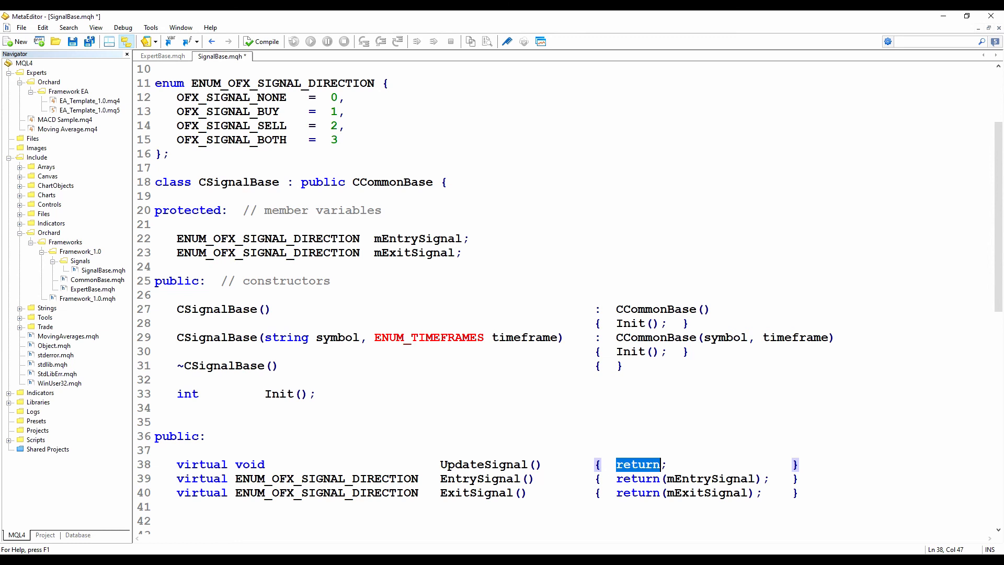
{"action": "double_click", "coordinate": [475, 493]}
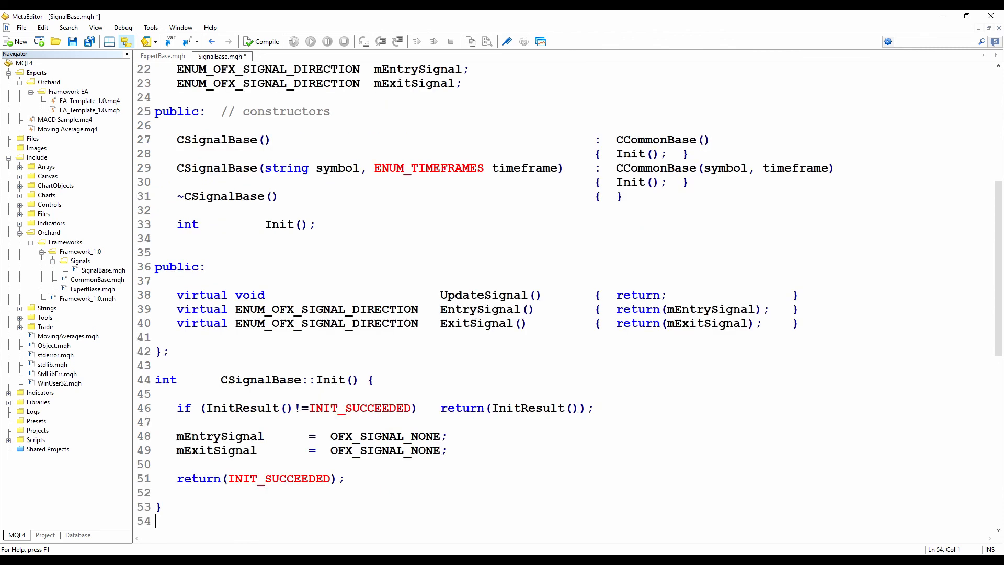
Walk through Init's CCommonBase call, InitResult check and INIT_SUCCEEDED constant.
{"action": "left_click", "coordinate": [336, 379]}
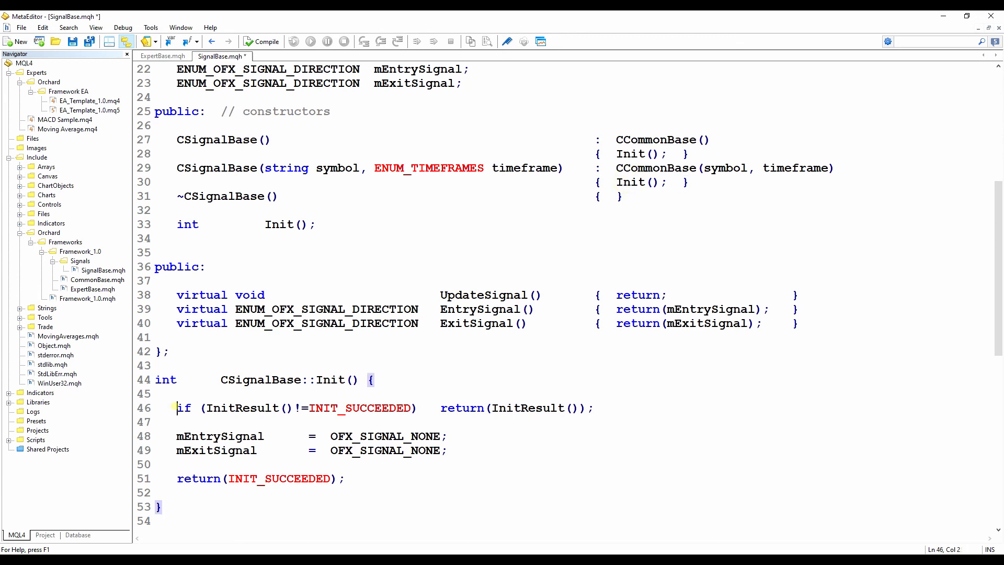
{"action": "left_click_drag", "start_coordinate": [177, 408], "coordinate": [488, 408]}
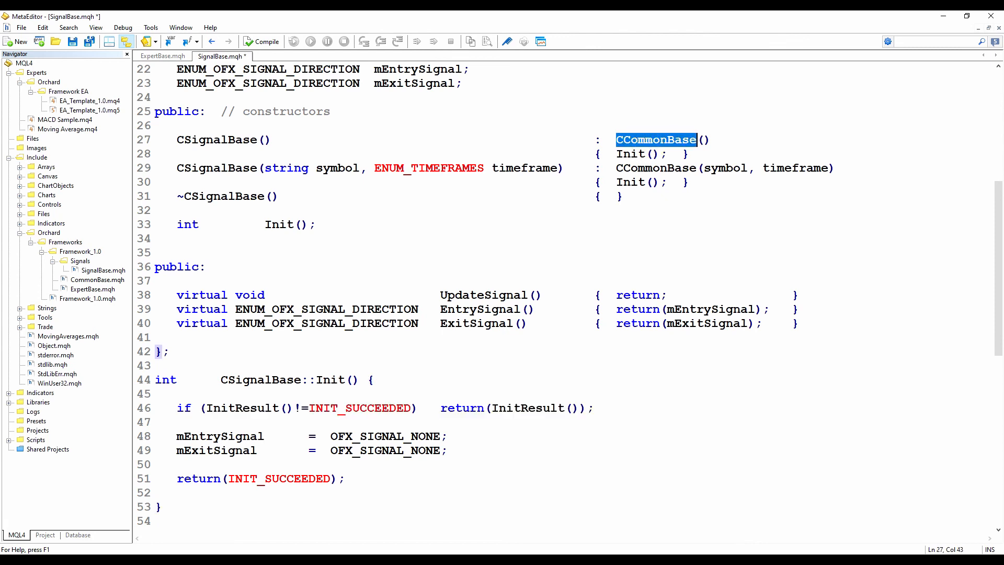
{"action": "double_click", "coordinate": [242, 408]}
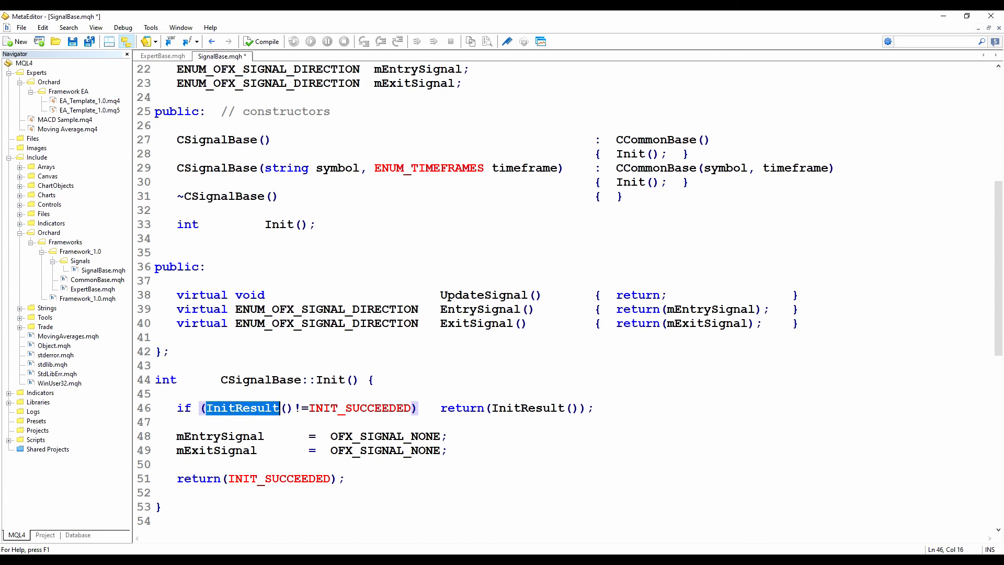
{"action": "double_click", "coordinate": [362, 408]}
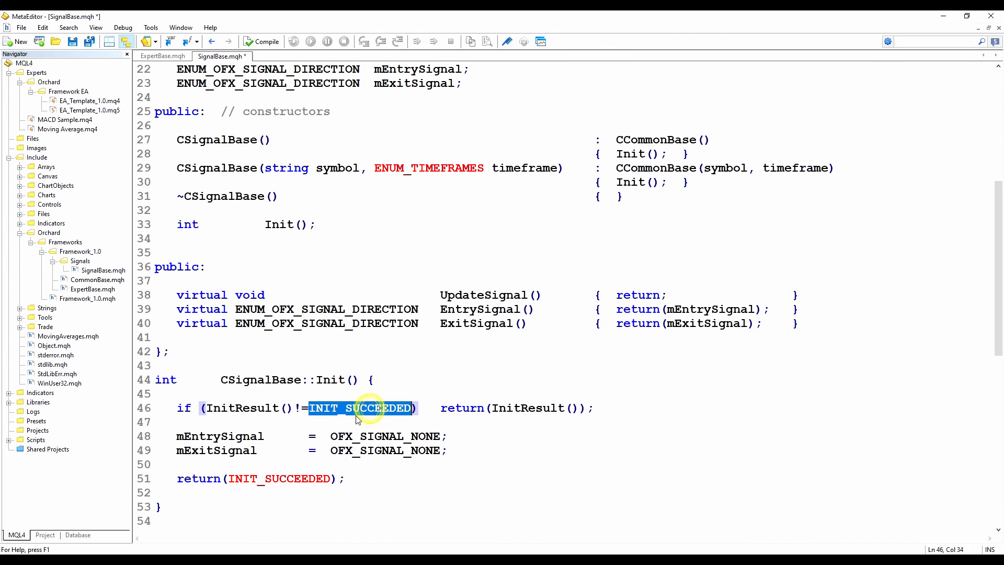
{"action": "double_click", "coordinate": [240, 408]}
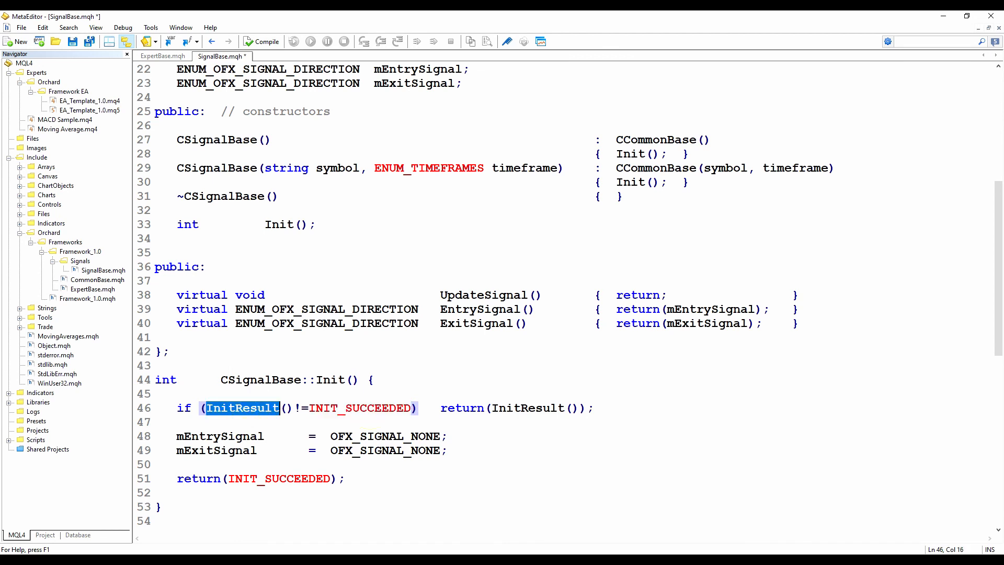
{"action": "double_click", "coordinate": [361, 408]}
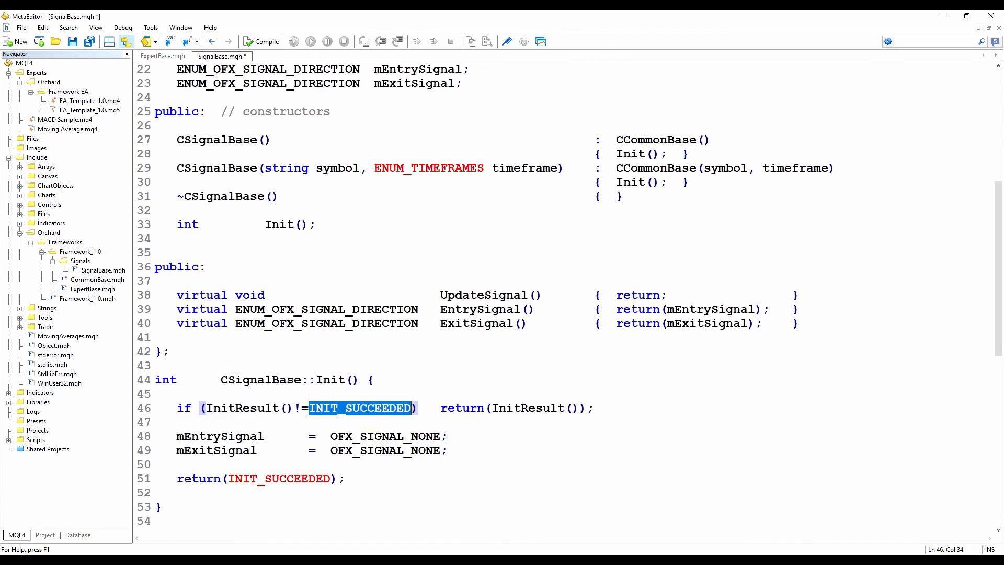
{"action": "double_click", "coordinate": [528, 408]}
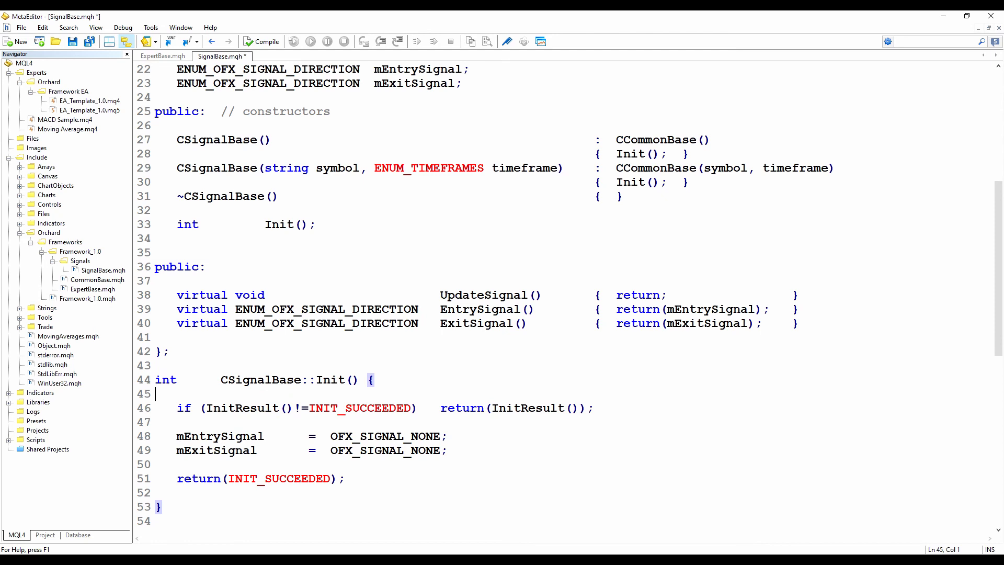
Point out mExitSignal reset to OFX_SIGNAL_NONE and select the Signals folder.
{"action": "double_click", "coordinate": [216, 450]}
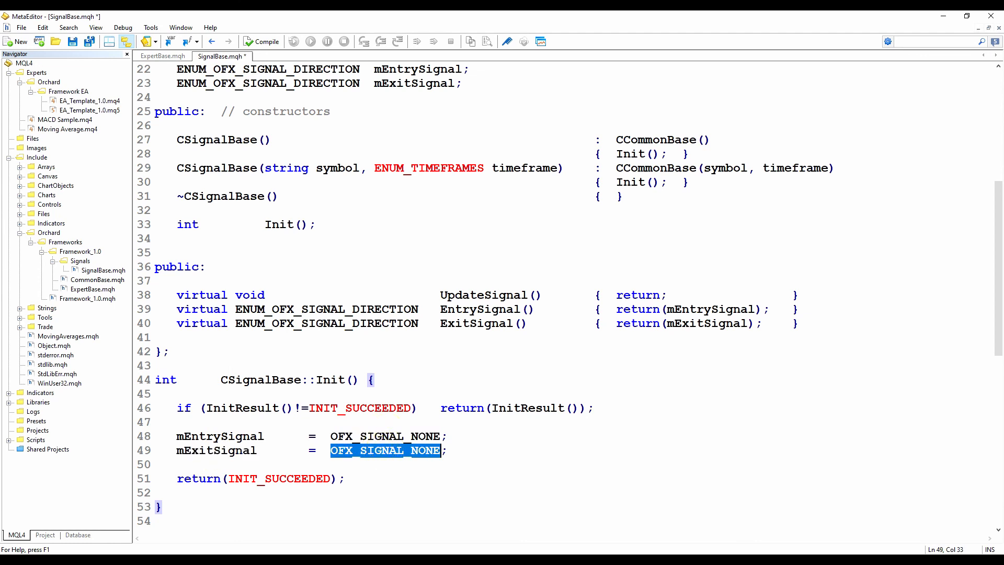
{"action": "left_click", "coordinate": [346, 479]}
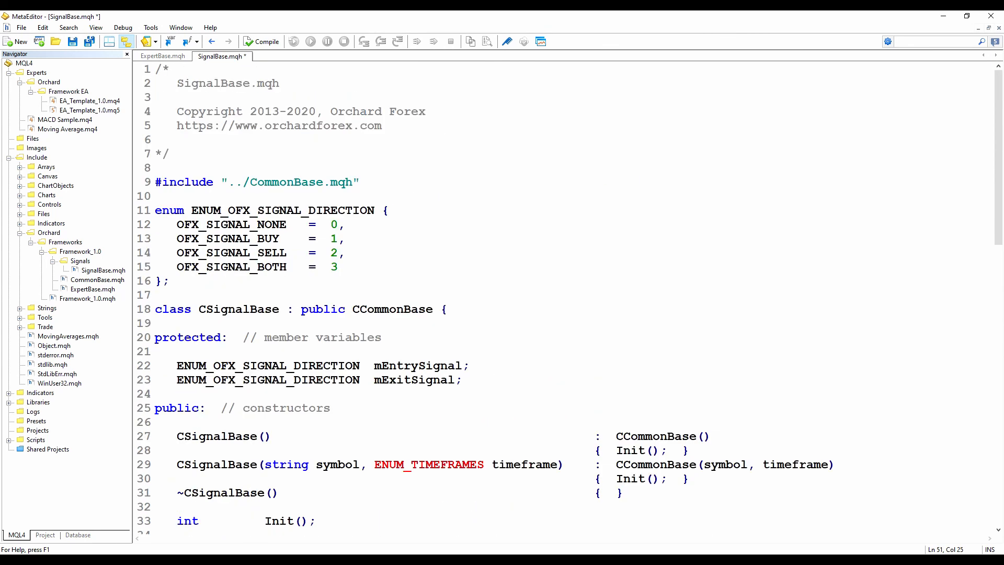
{"action": "scroll", "scroll_direction": "down", "scroll_amount": 3}
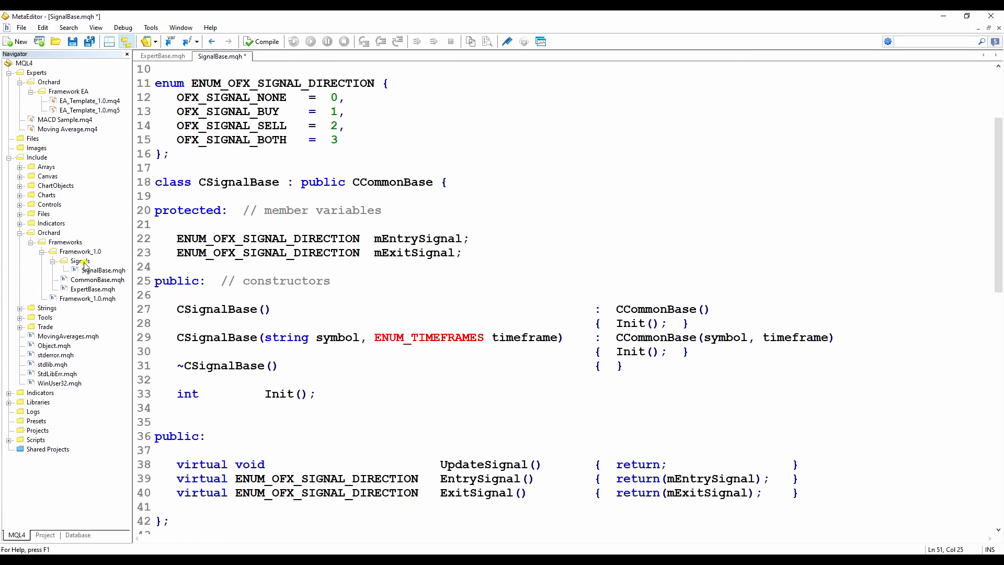
{"action": "left_click", "coordinate": [80, 261]}
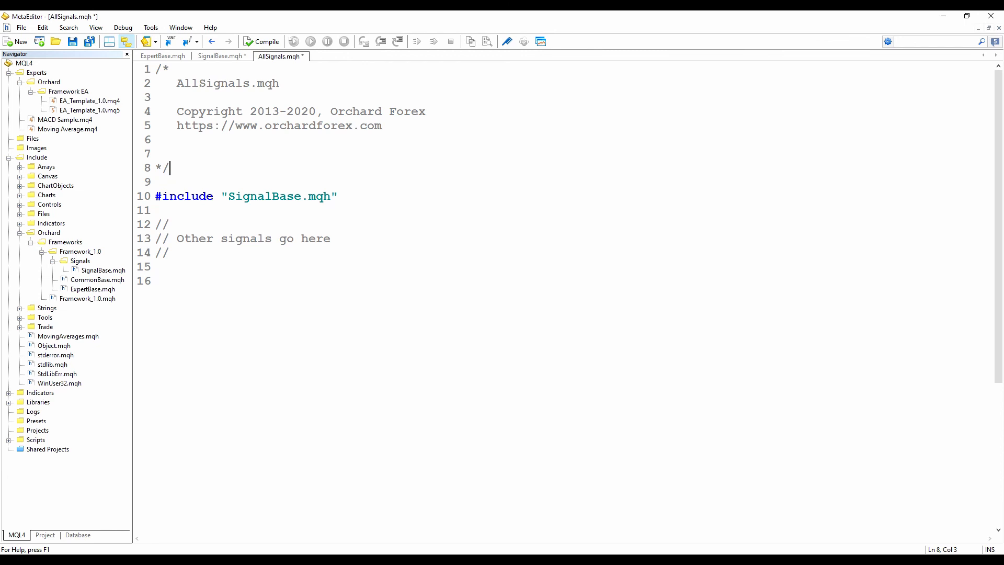
Save AllSignals.mqh with its #include "SignalBase.mqh" line into the Signals folder.
{"action": "double_click", "coordinate": [184, 196]}
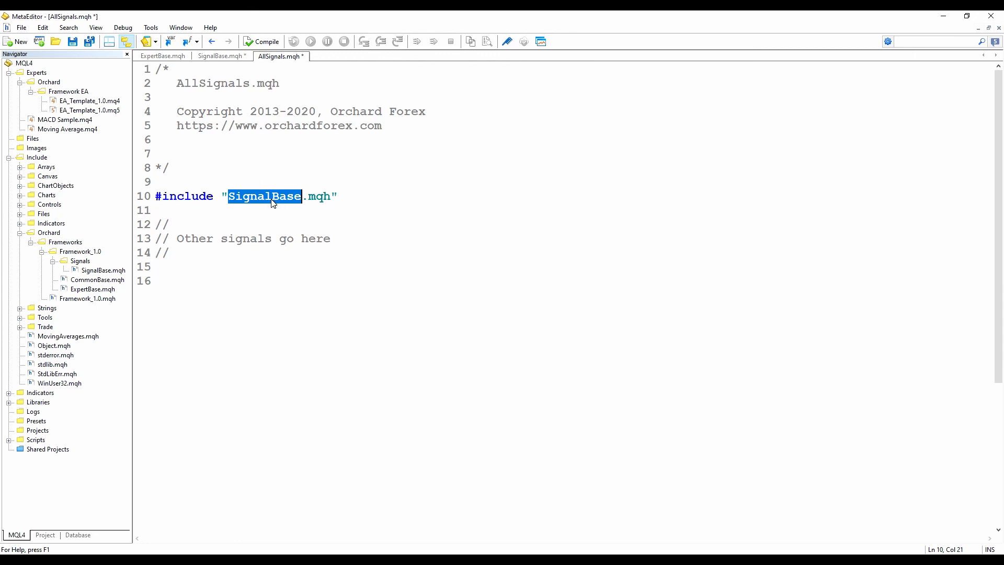
{"action": "left_click", "coordinate": [272, 196]}
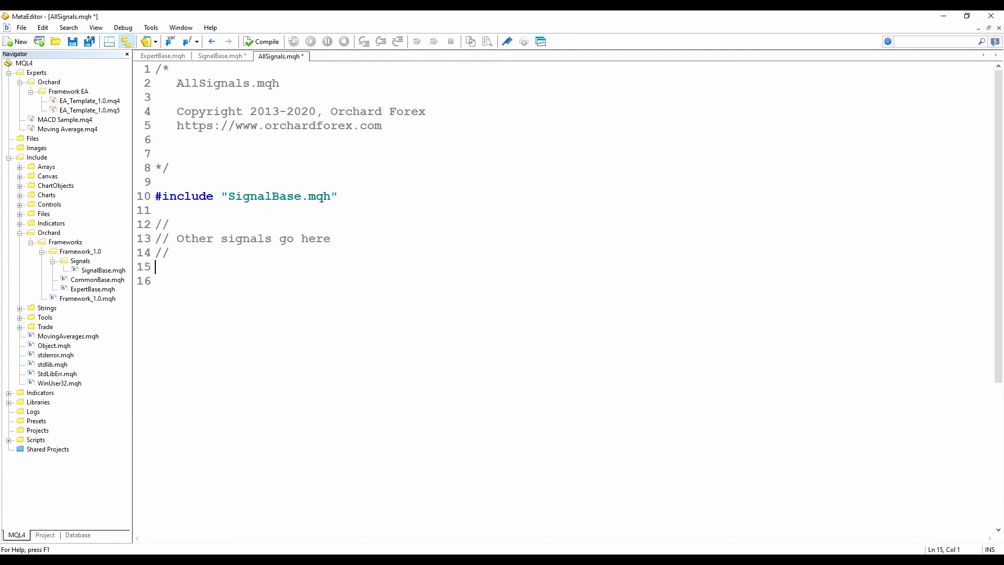
{"action": "left_click", "coordinate": [85, 100]}
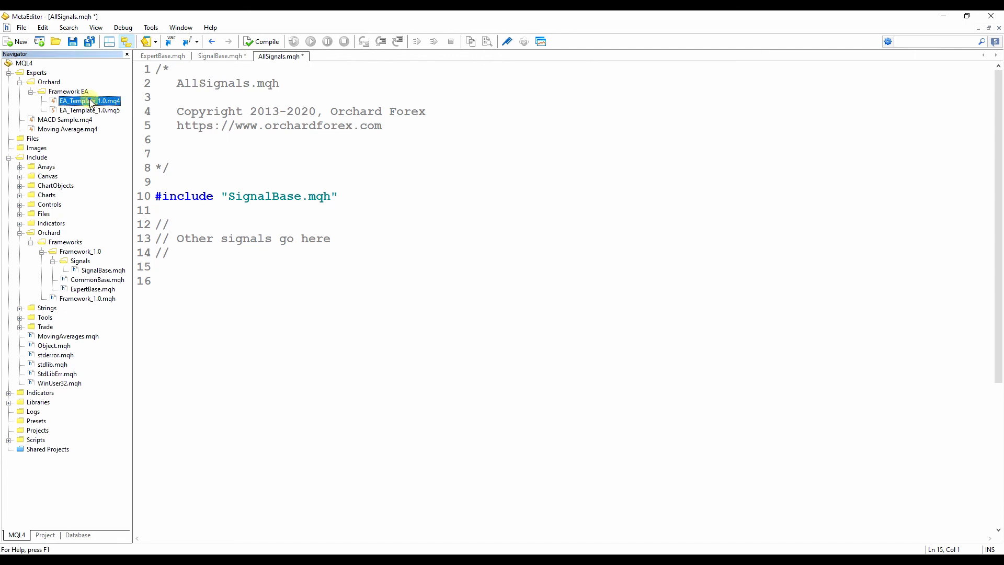
{"action": "left_click", "coordinate": [185, 196]}
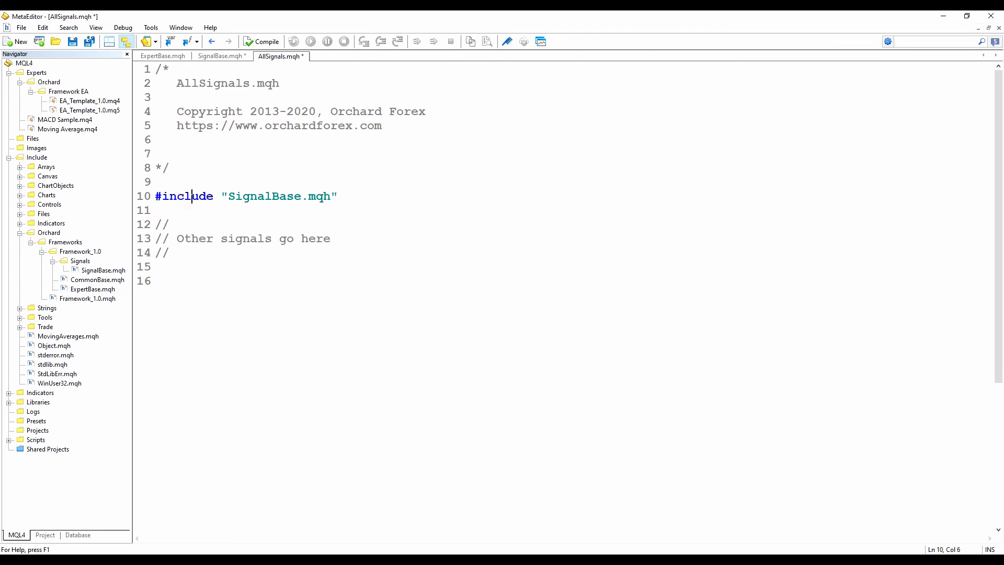
{"action": "left_click", "coordinate": [155, 266]}
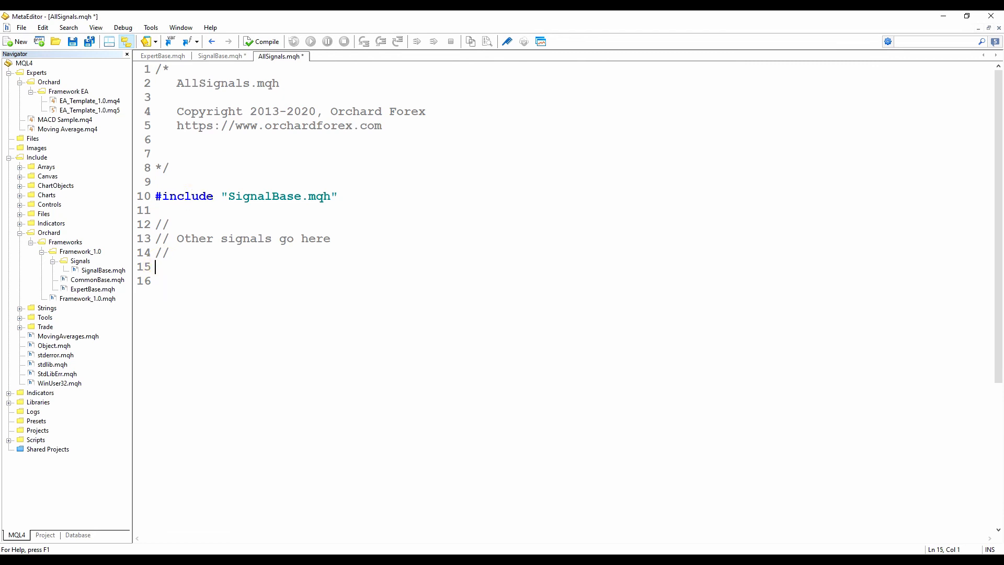
{"action": "left_click", "coordinate": [71, 41]}
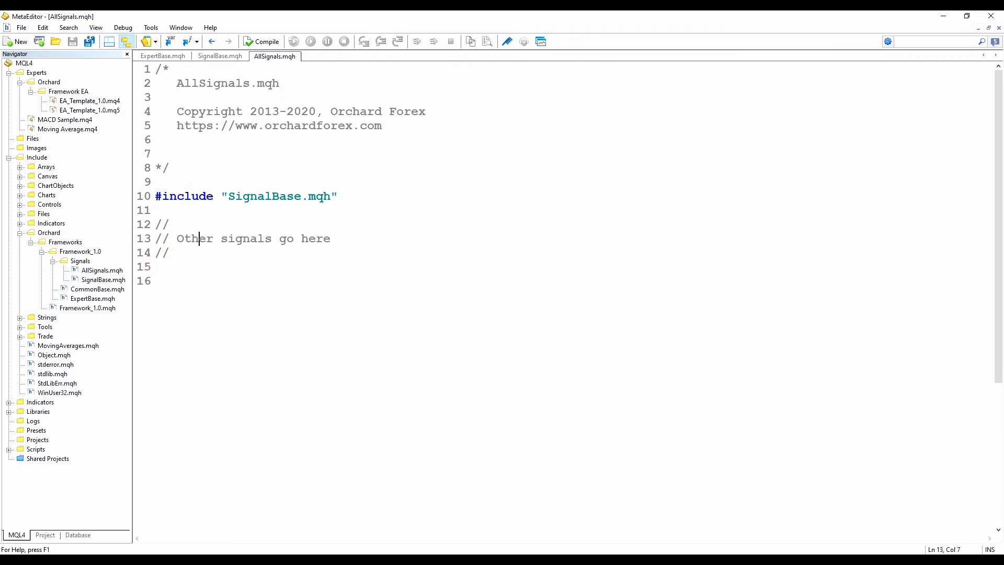
{"action": "mouse_move", "coordinate": [220, 56]}
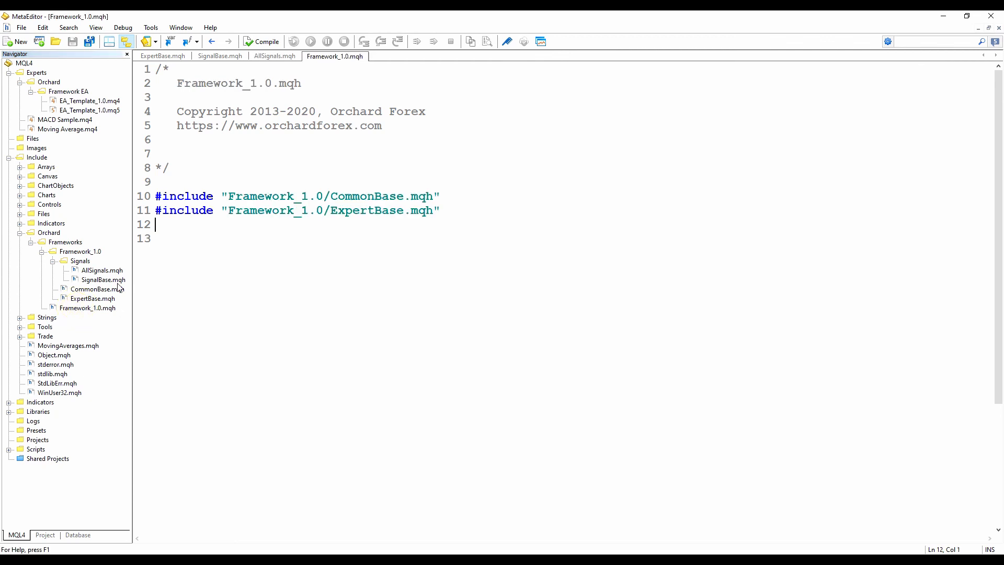
Add #include "Framework_1.0/Signals/AllSignals.mqh" after the CommonBase include.
{"action": "left_click", "coordinate": [377, 196]}
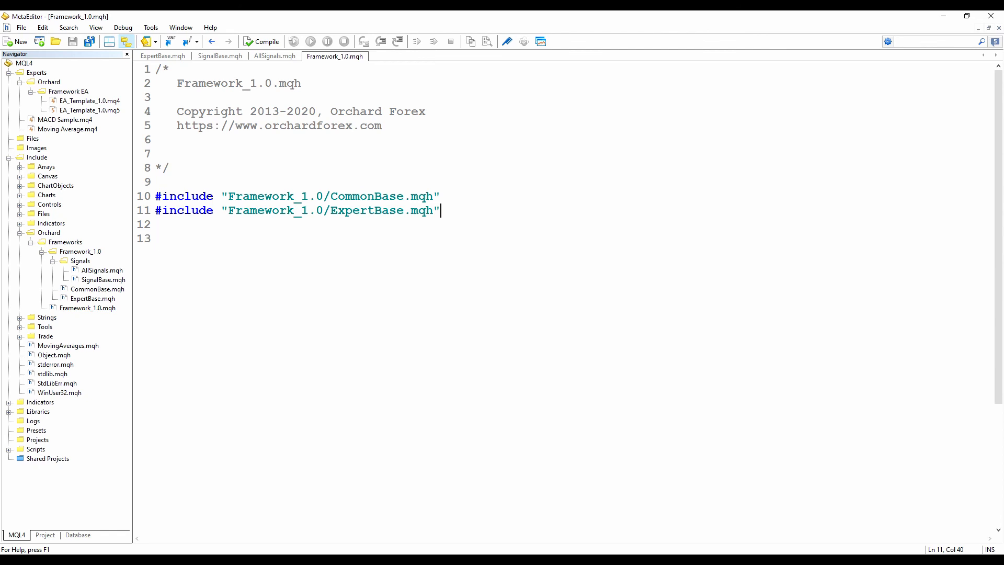
{"action": "type", "text": "#include \"Framework_1.0/Signals/AllSignals.mqh\""}
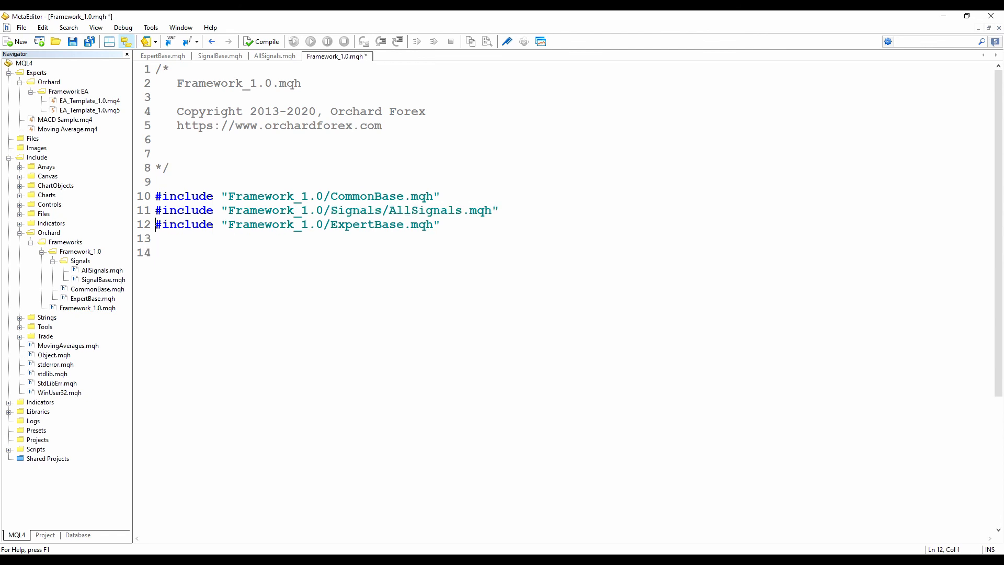
{"action": "double_click", "coordinate": [425, 210]}
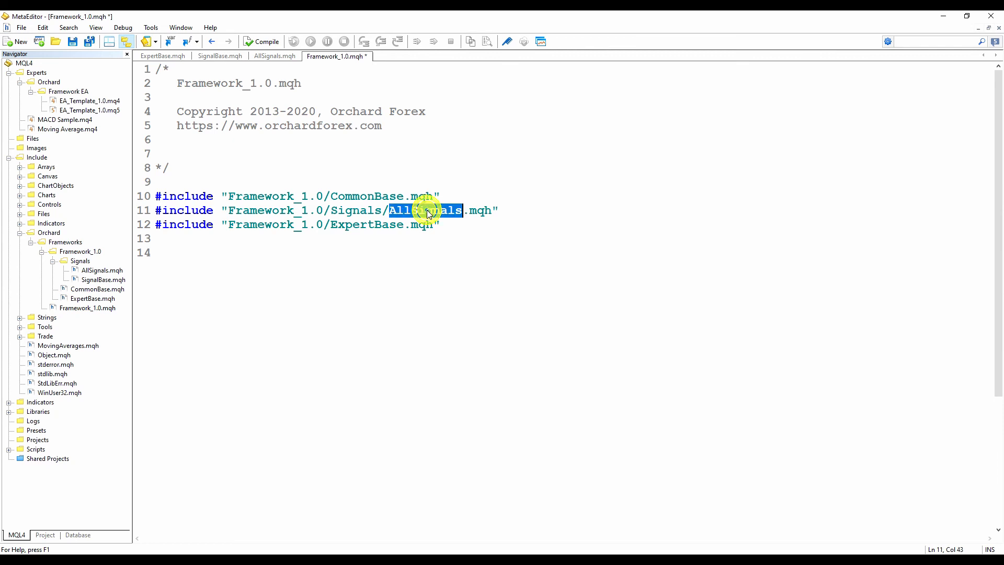
{"action": "double_click", "coordinate": [425, 210]}
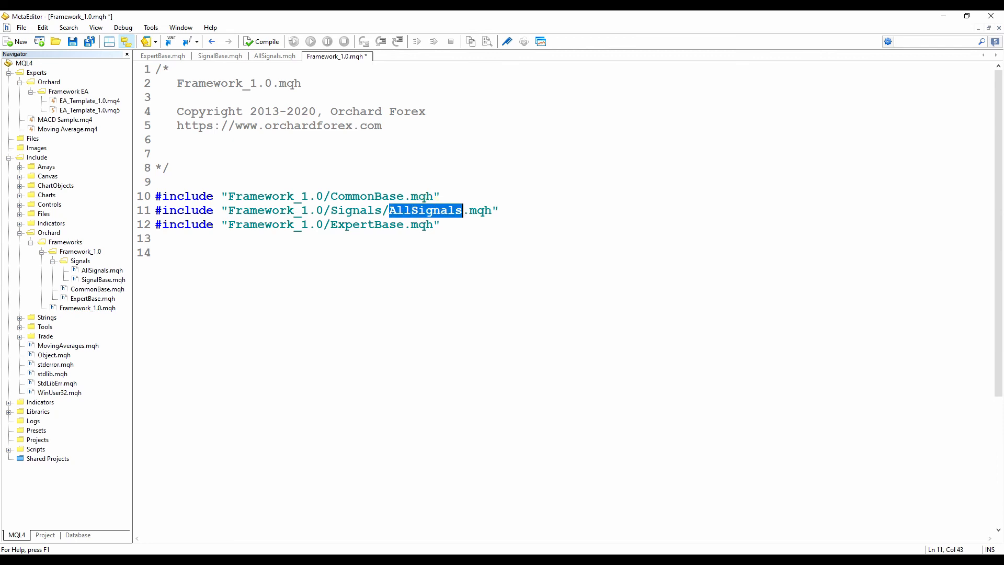
{"action": "left_click", "coordinate": [501, 210]}
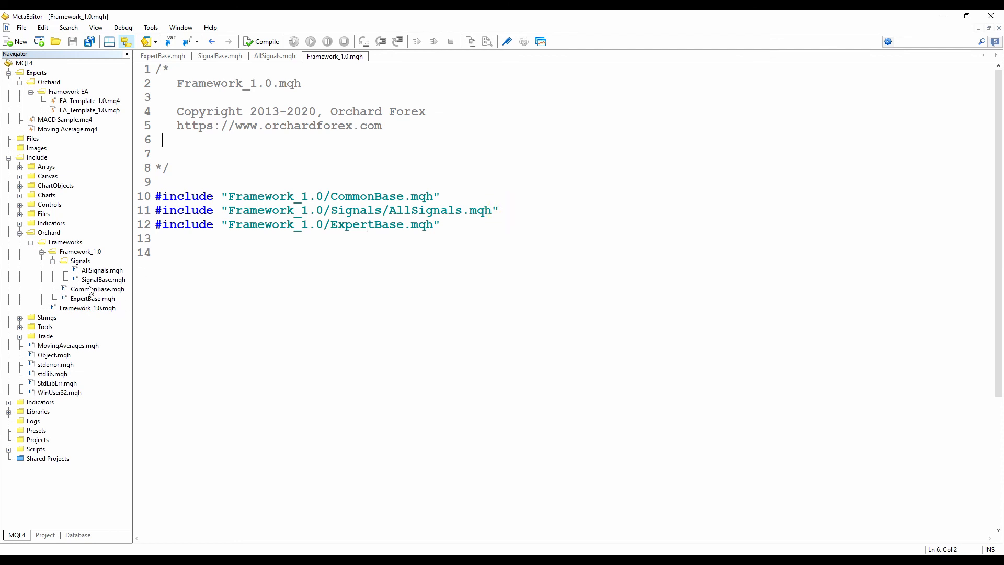
Select ExpertBase.mqh in the Navigator after saving Framework_1.0.mqh.
{"action": "left_click", "coordinate": [92, 299]}
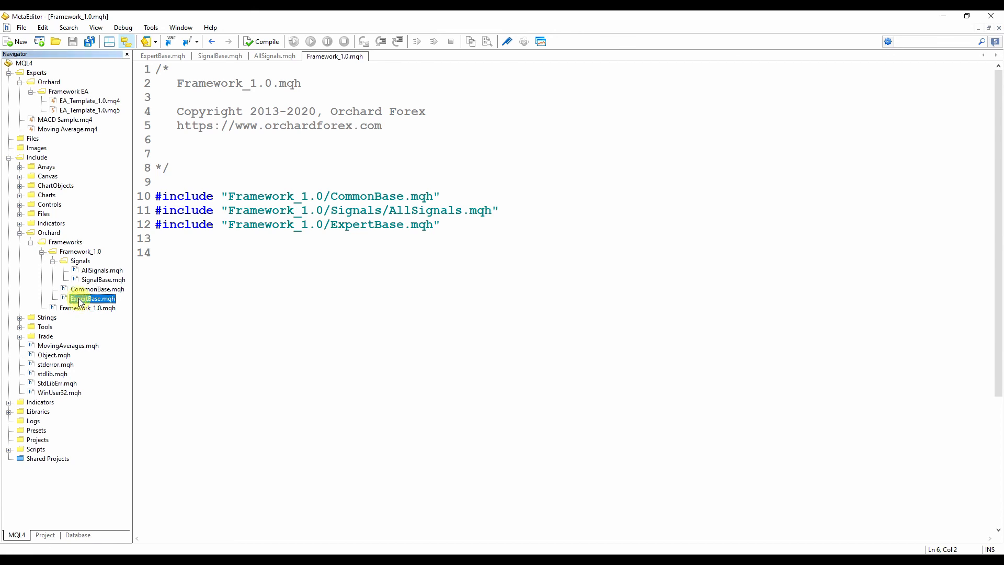
In ExpertBase.mqh, add #include "Signals/Signalbase.mqh" and declare CSignalBase *mEntrySignal and *mExitSignal.
{"action": "double_click", "coordinate": [92, 299]}
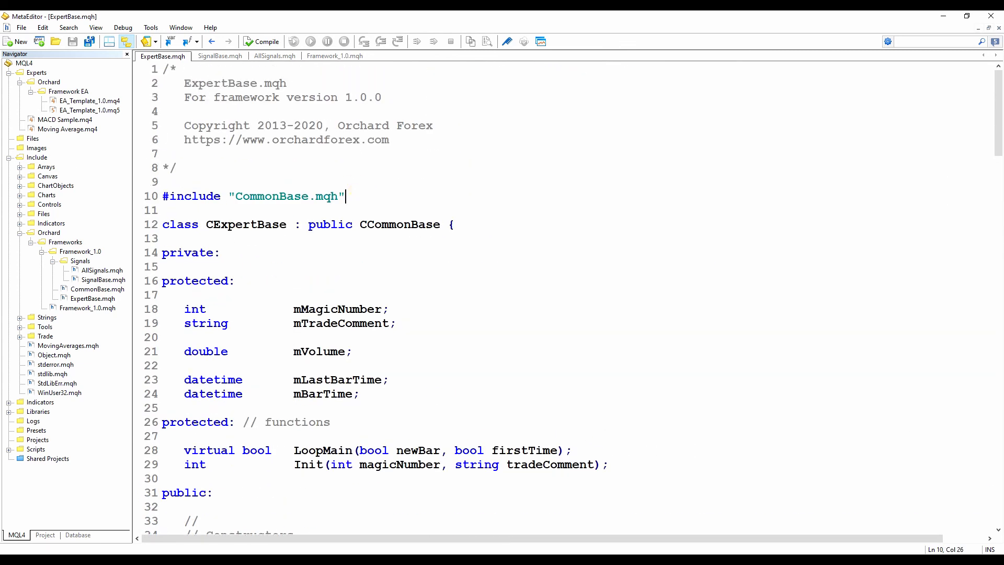
{"action": "type", "text": "#include \"Signals/Signalbase.mqh\""}
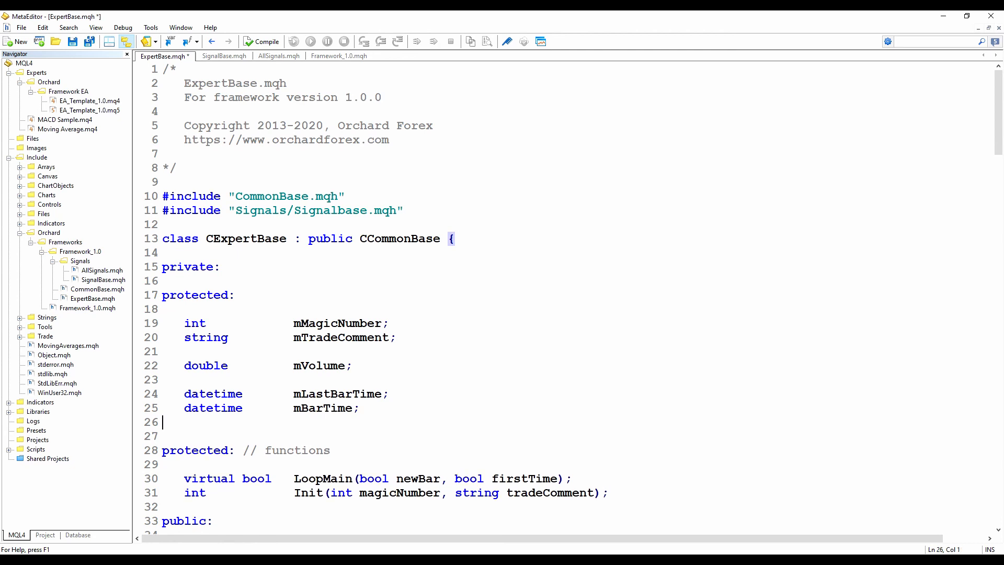
{"action": "key", "text": "enter"}
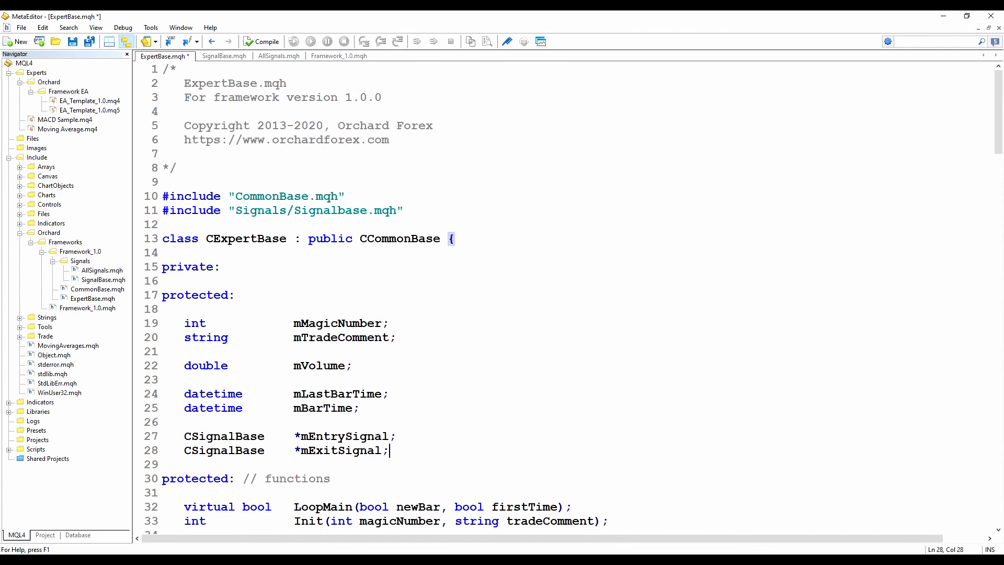
{"action": "left_click", "coordinate": [338, 436]}
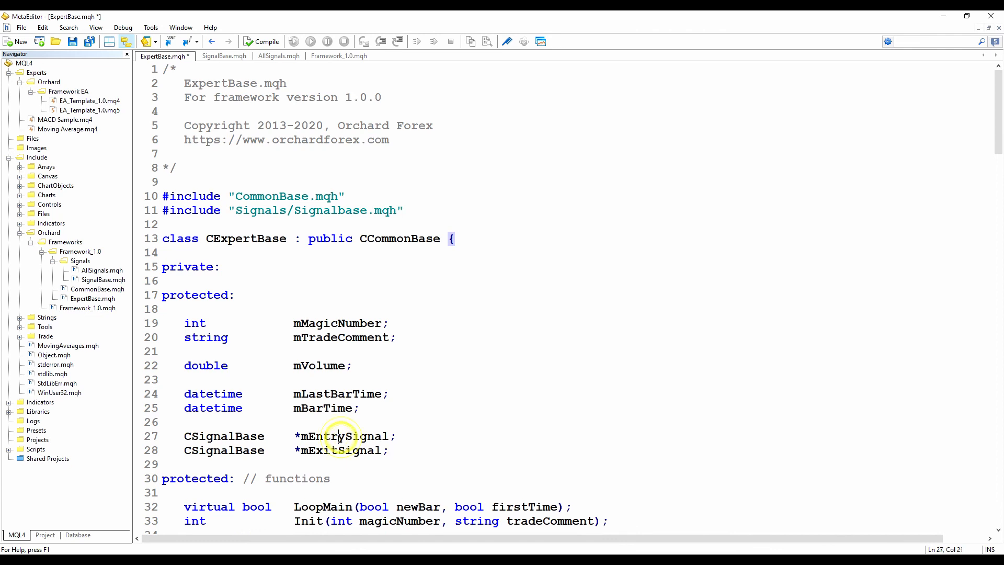
{"action": "left_click", "coordinate": [90, 100]}
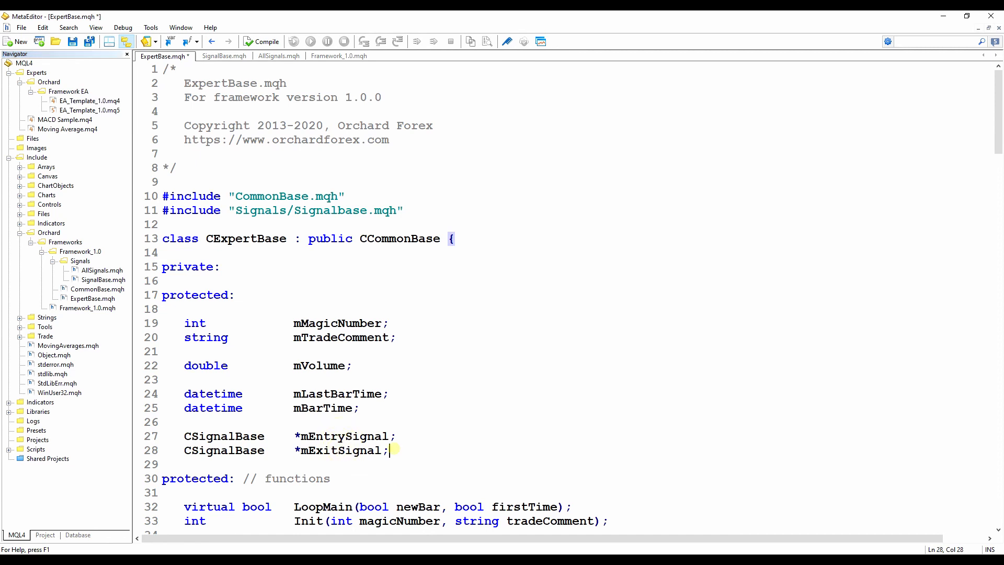
{"action": "scroll", "scroll_direction": "down", "scroll_amount": 3}
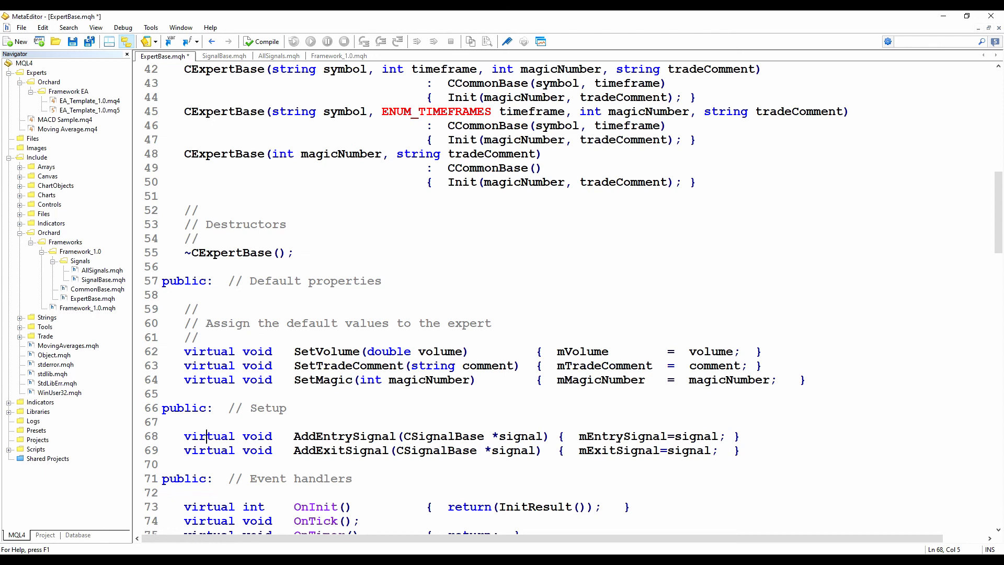
{"action": "double_click", "coordinate": [339, 450]}
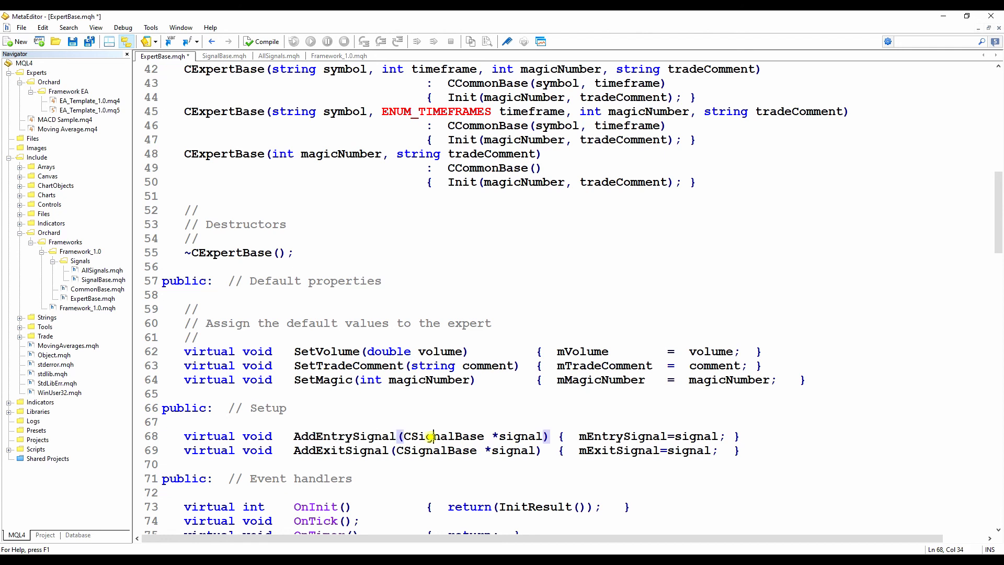
{"action": "double_click", "coordinate": [519, 436]}
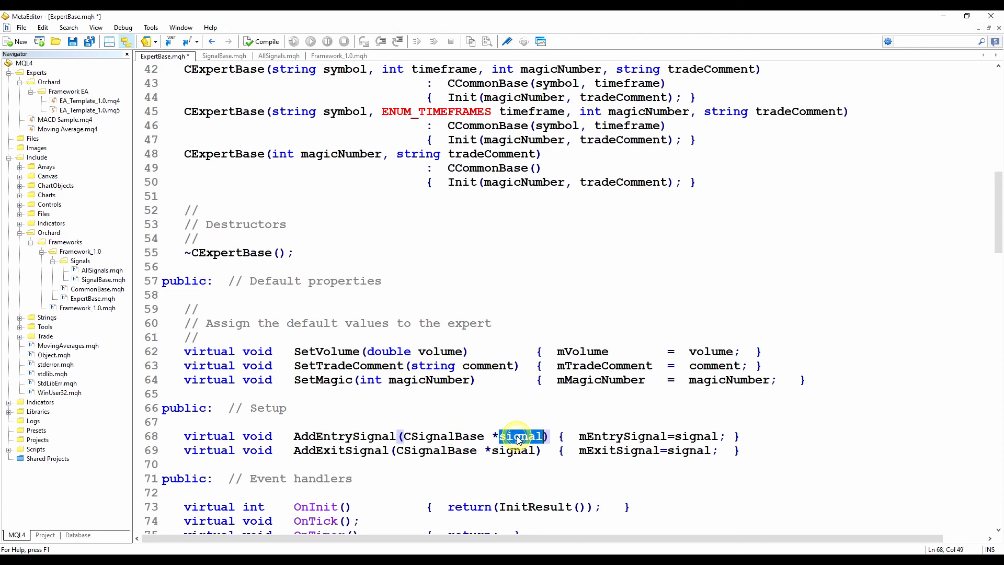
{"action": "double_click", "coordinate": [341, 451]}
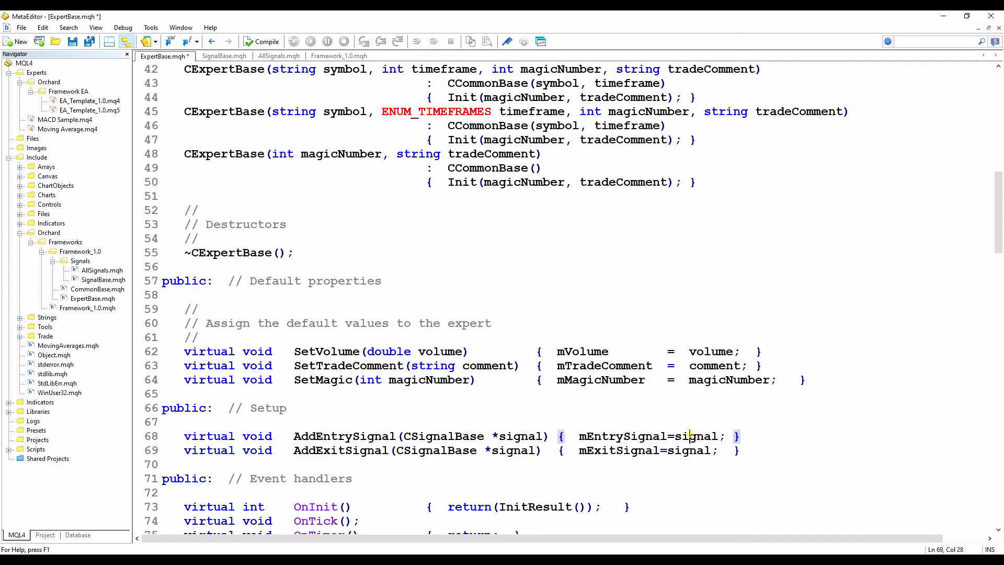
{"action": "double_click", "coordinate": [618, 450]}
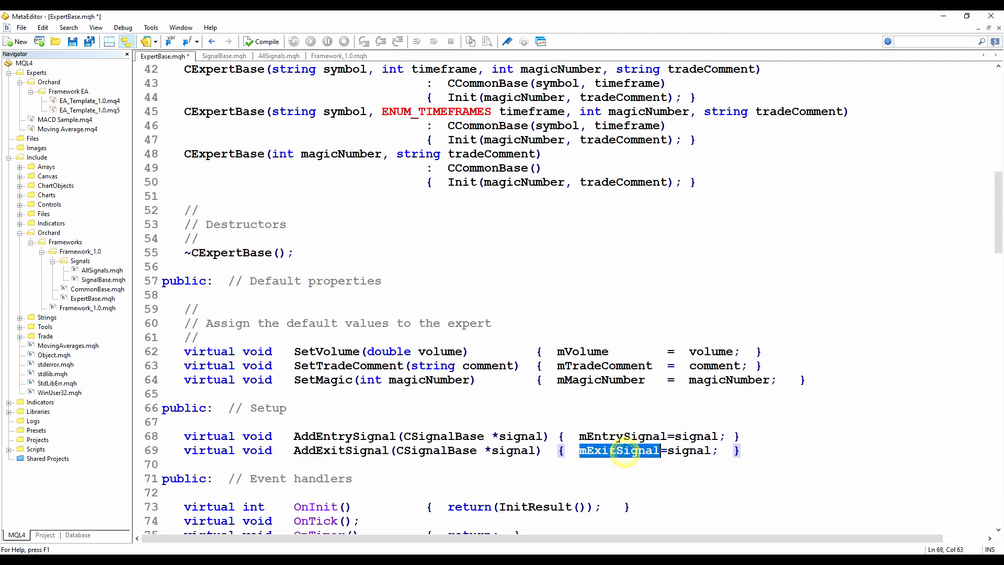
{"action": "scroll", "scroll_direction": "down", "scroll_amount": 3}
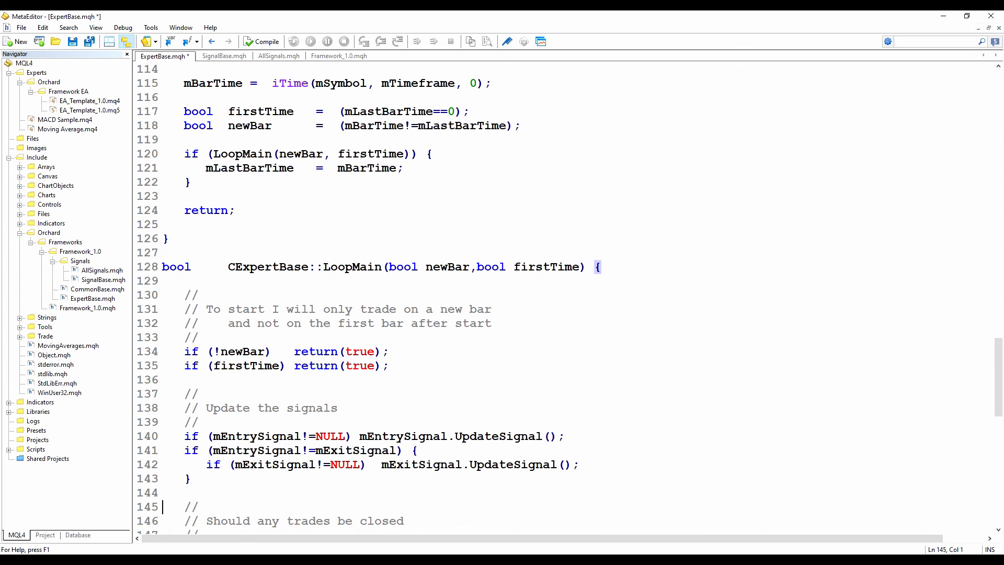
Add the LoopMain update block calling UpdateSignal() on mEntrySignal and mExitSignal with NULL checks.
{"action": "double_click", "coordinate": [254, 436]}
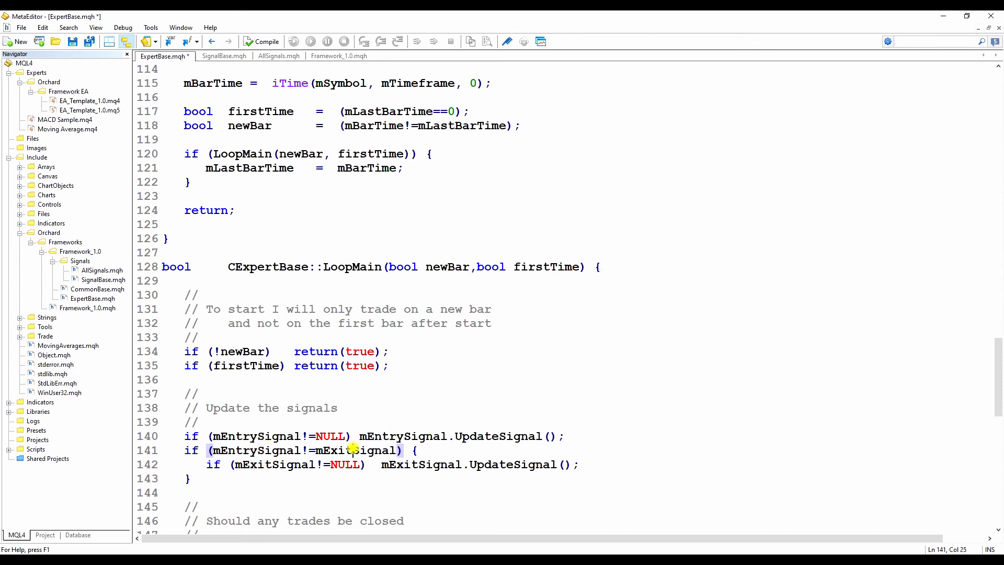
{"action": "double_click", "coordinate": [356, 450]}
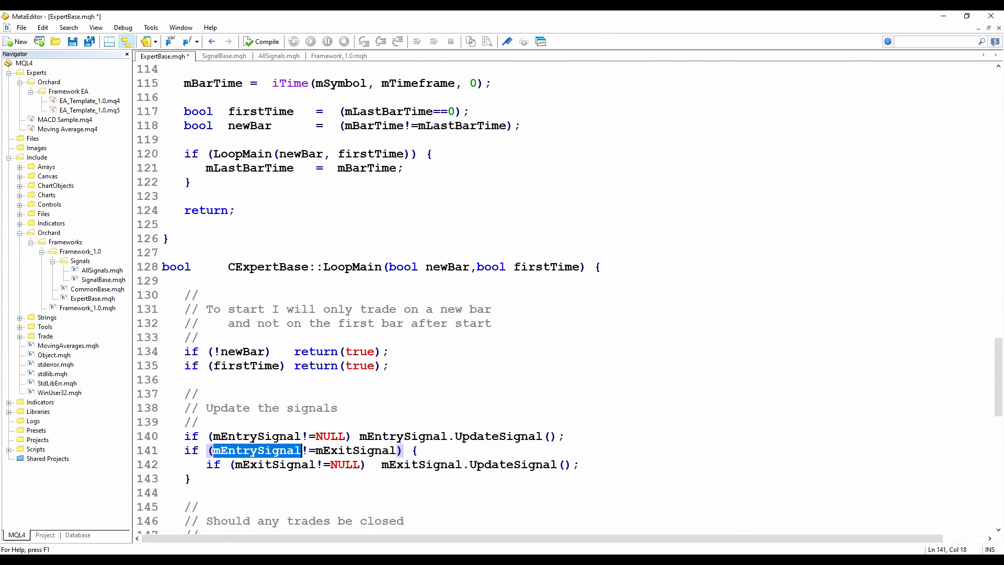
{"action": "left_click", "coordinate": [321, 450]}
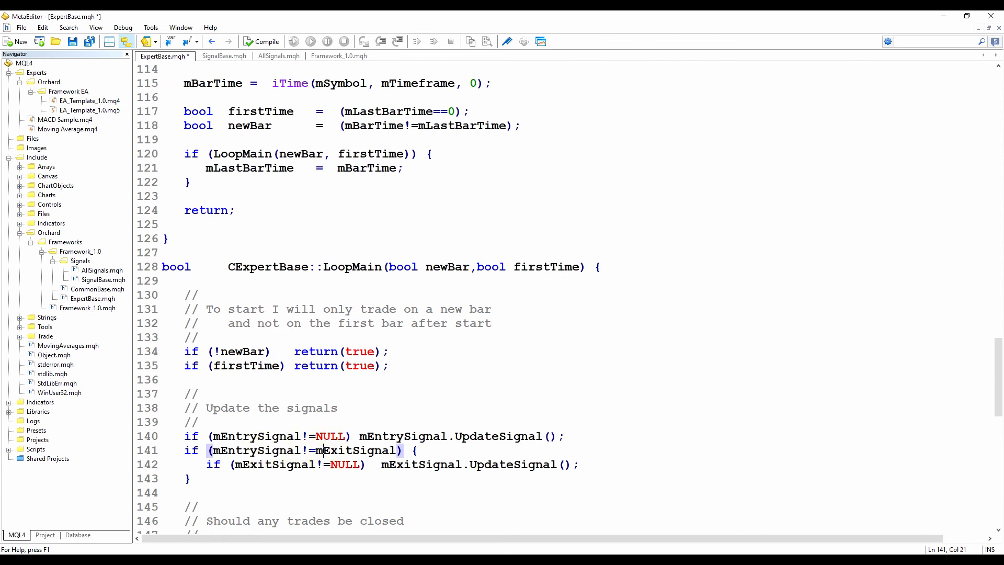
{"action": "double_click", "coordinate": [272, 465]}
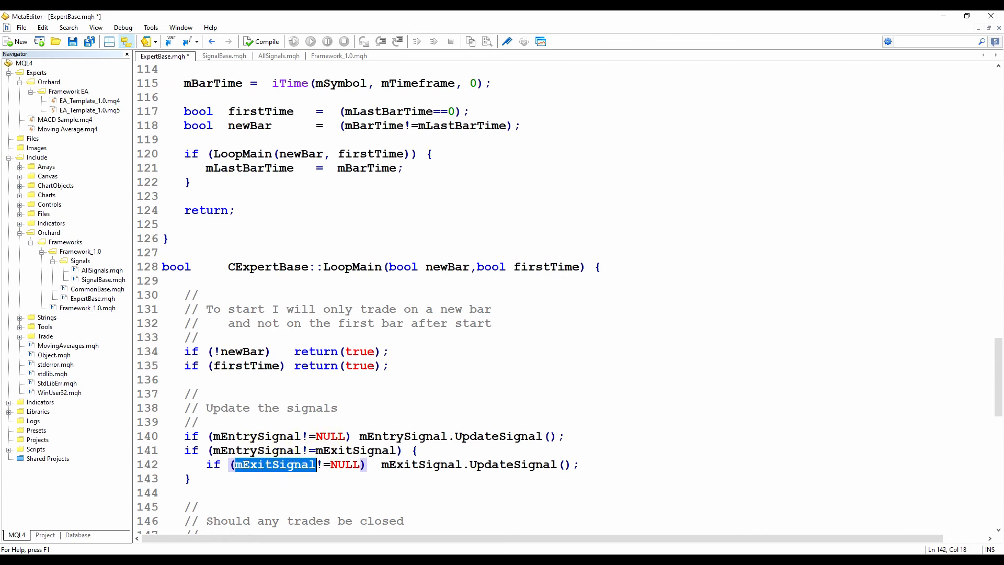
{"action": "left_click", "coordinate": [343, 464]}
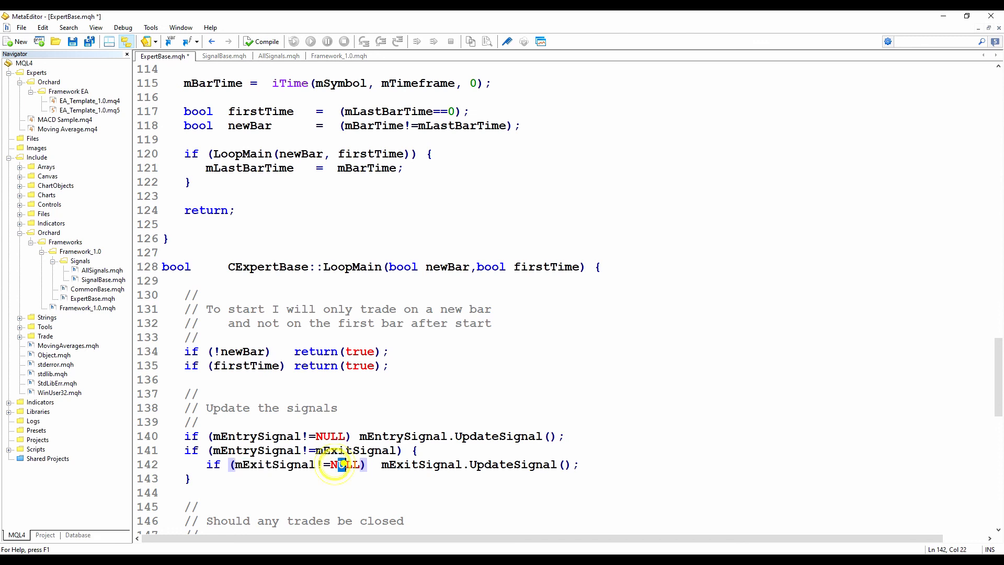
{"action": "double_click", "coordinate": [513, 464]}
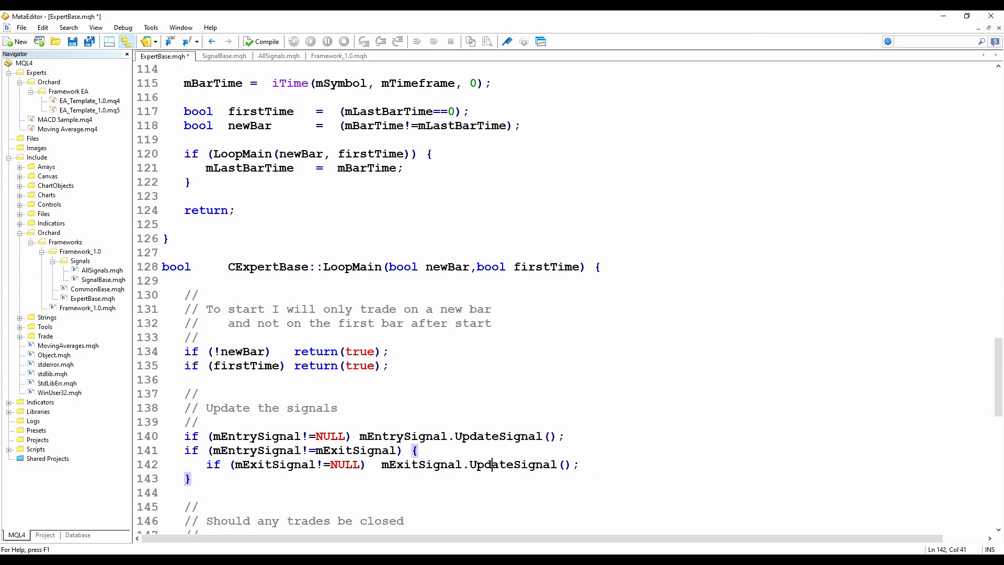
{"action": "double_click", "coordinate": [403, 437]}
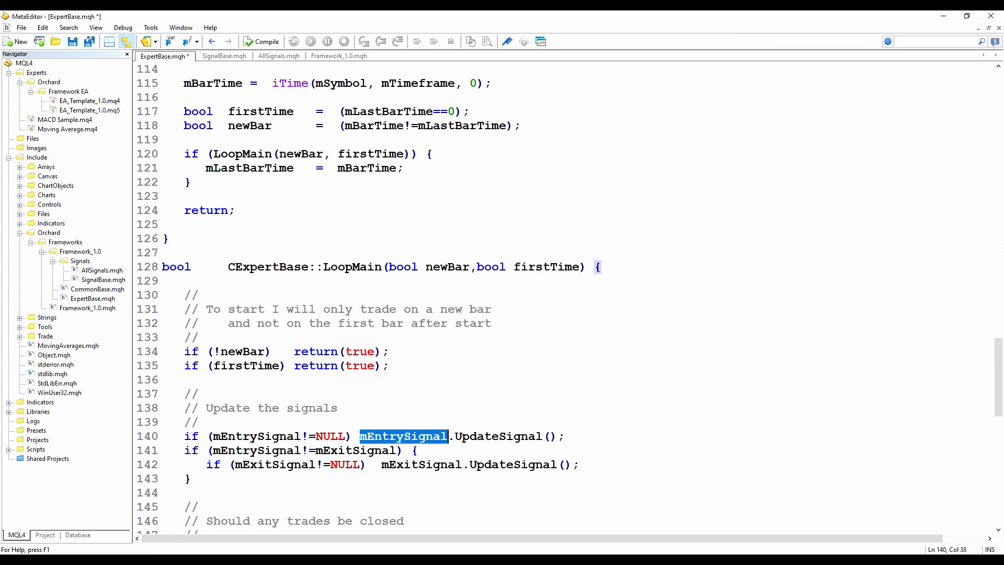
{"action": "double_click", "coordinate": [421, 464]}
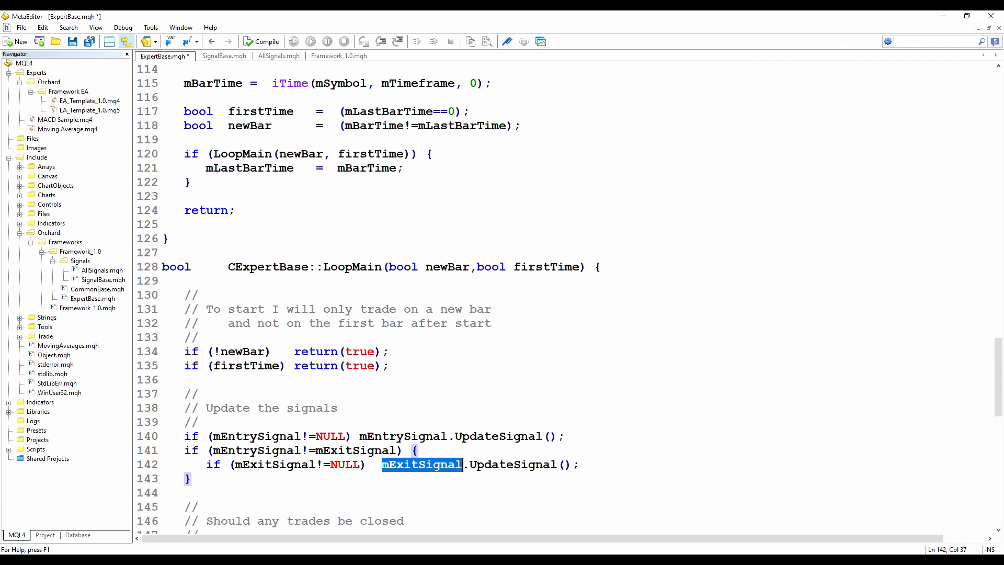
{"action": "left_click", "coordinate": [566, 436]}
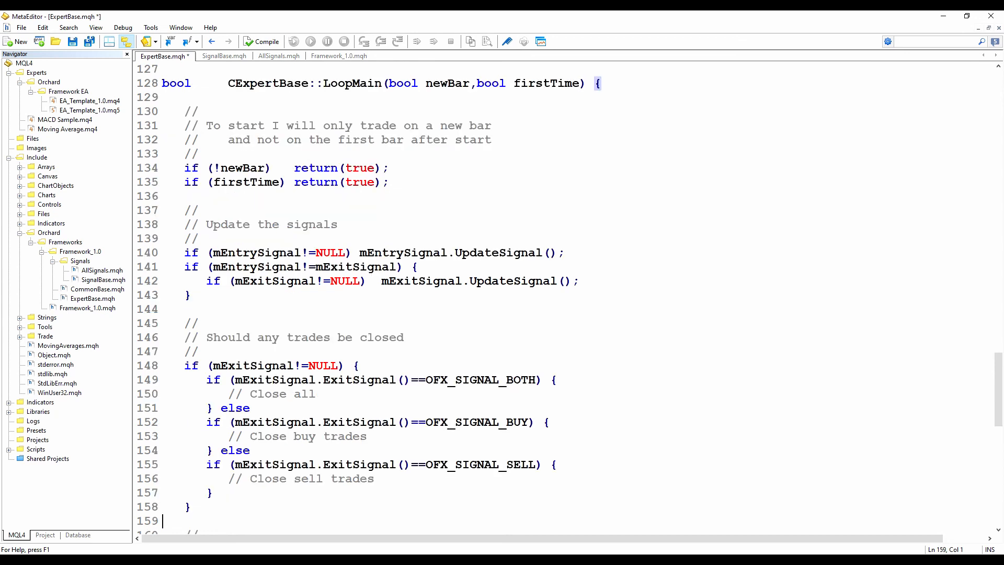
Review the mExitSignal.ExitSignal() checks for BOTH, BUY and SELL with close-trade placeholder comments.
{"action": "double_click", "coordinate": [251, 365]}
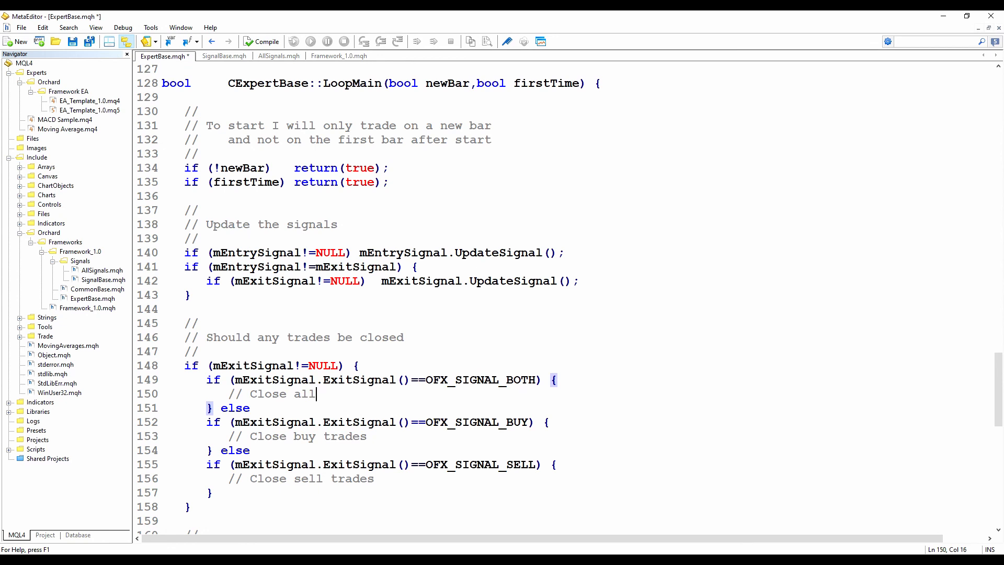
{"action": "double_click", "coordinate": [482, 379]}
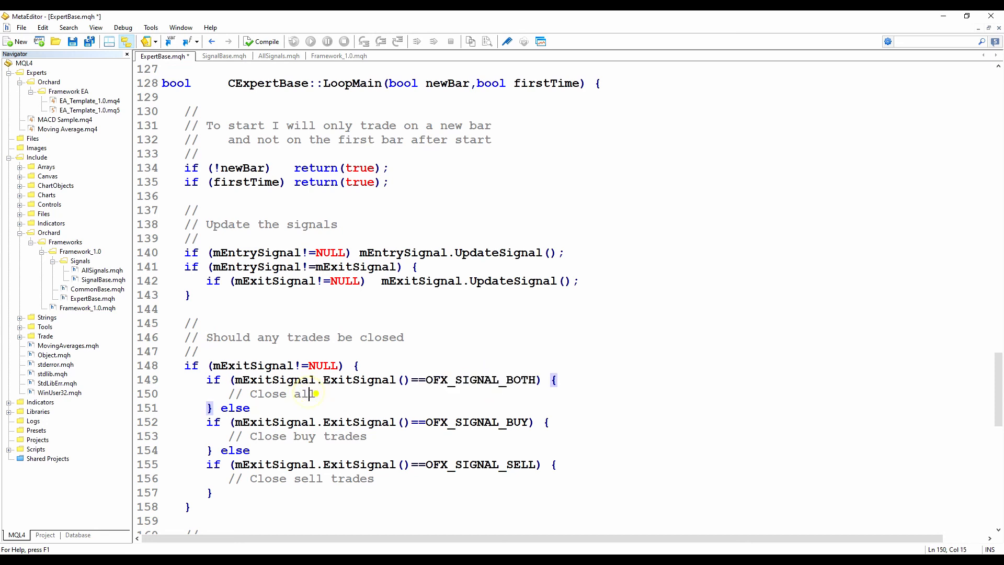
{"action": "double_click", "coordinate": [301, 394]}
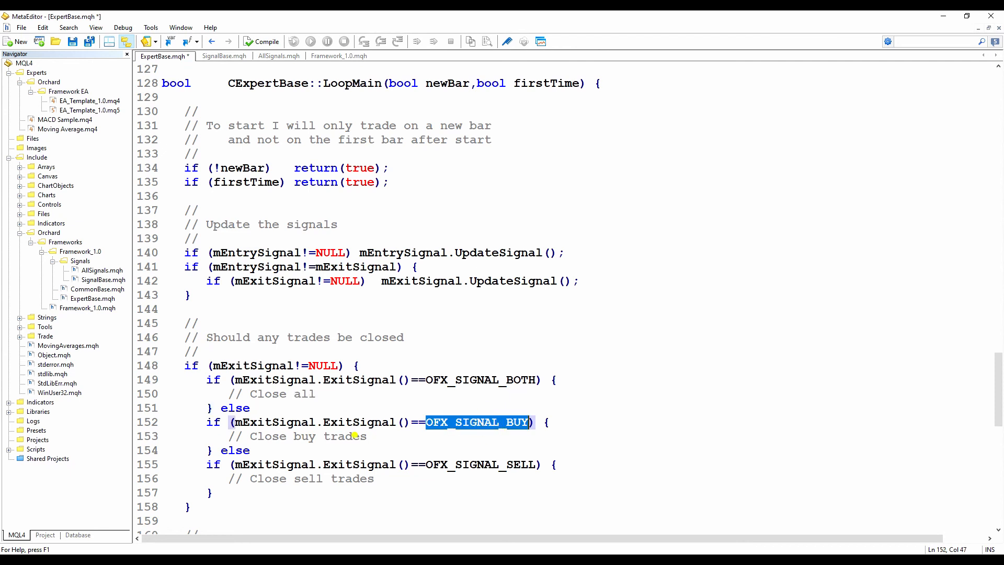
{"action": "double_click", "coordinate": [480, 465]}
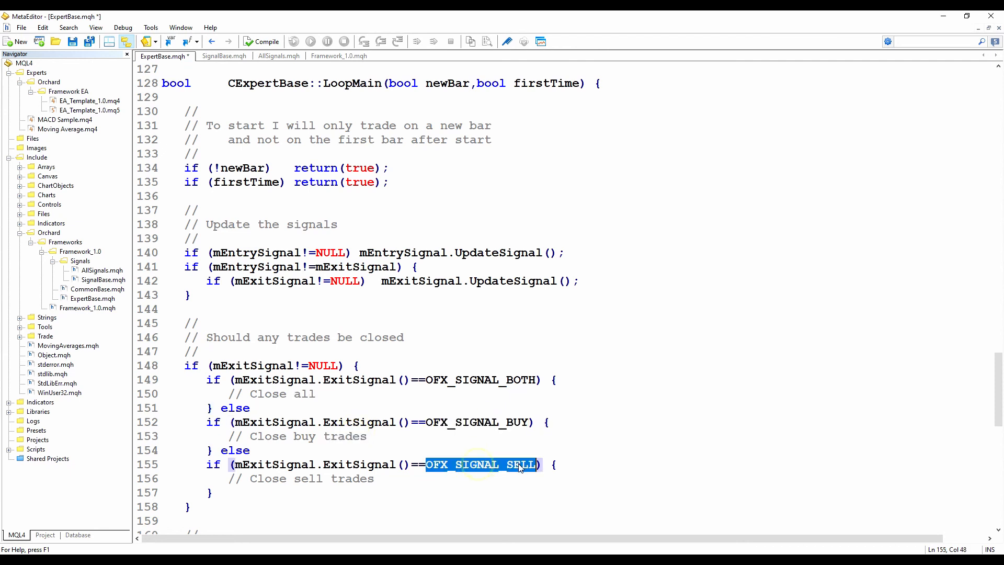
{"action": "double_click", "coordinate": [352, 479]}
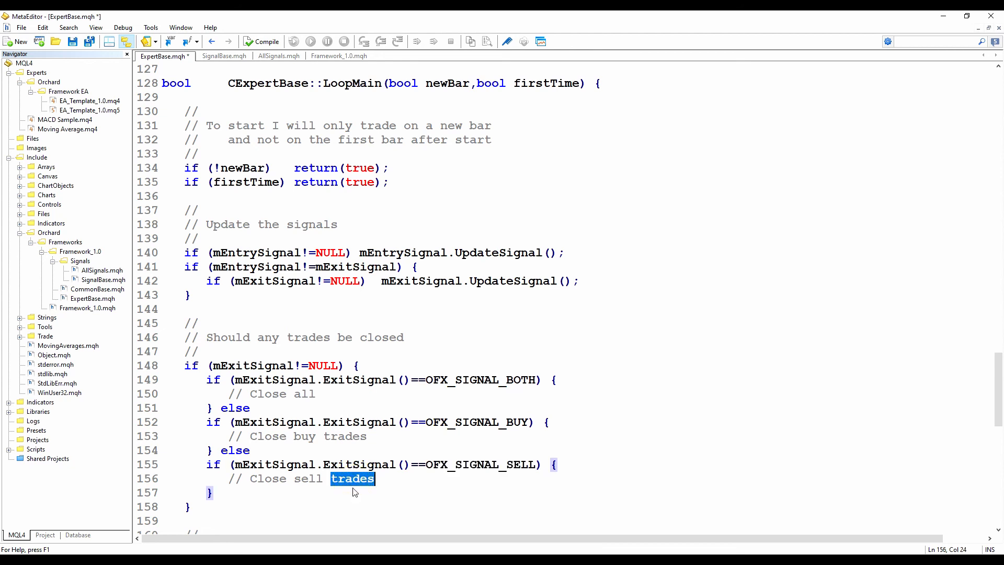
Add the non-NULL mEntrySignal.EntrySignal() chain for BOTH, BUY, SELL with open-trade placeholders.
{"action": "scroll", "scroll_direction": "down", "scroll_amount": 3}
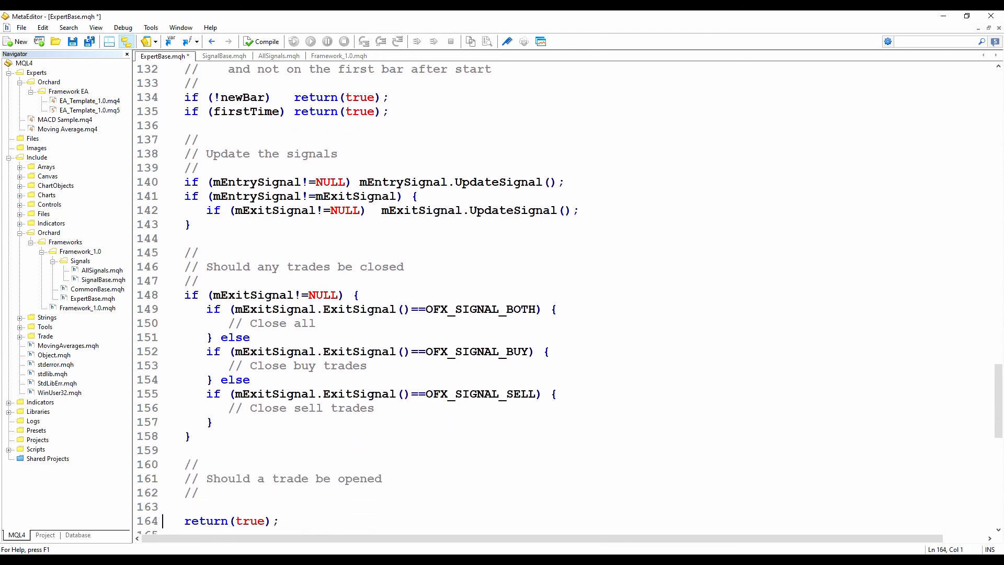
{"action": "scroll", "scroll_direction": "down", "scroll_amount": 3}
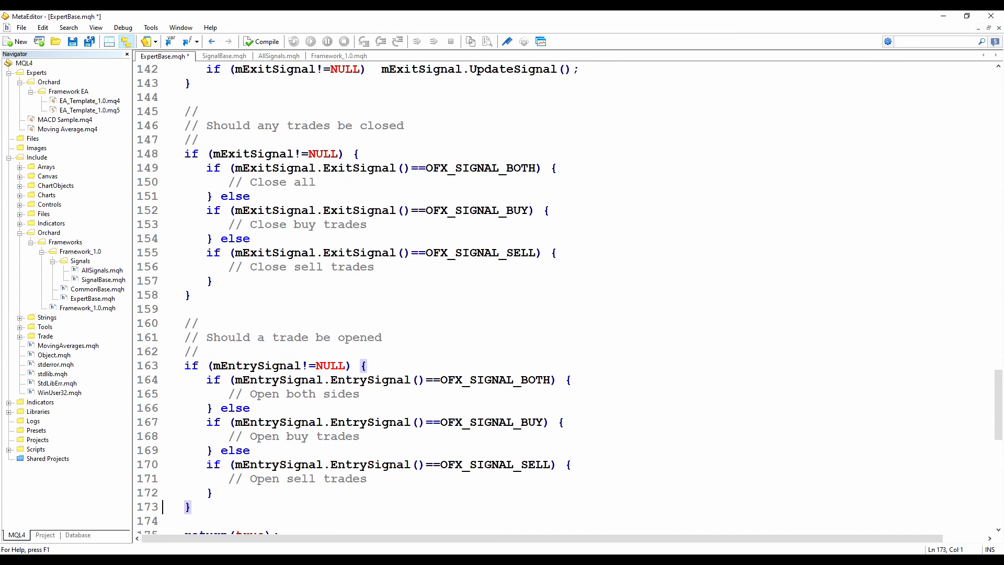
{"action": "double_click", "coordinate": [254, 365]}
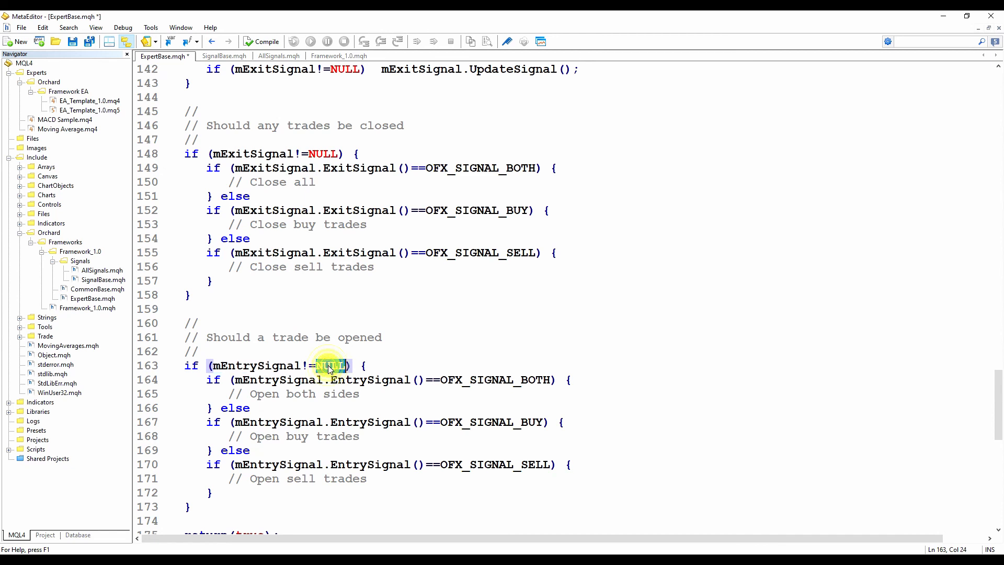
{"action": "double_click", "coordinate": [255, 365]}
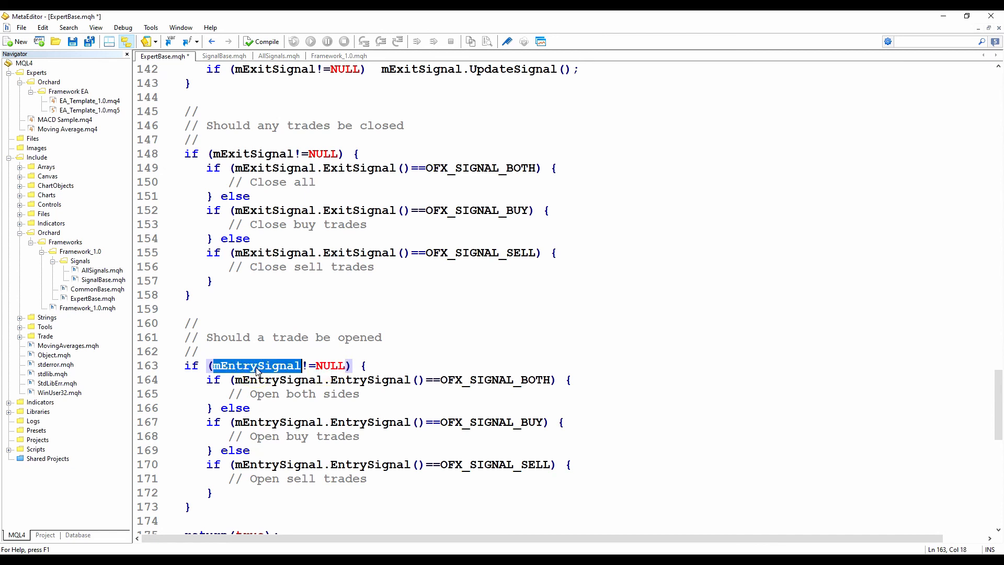
{"action": "left_click", "coordinate": [330, 366]}
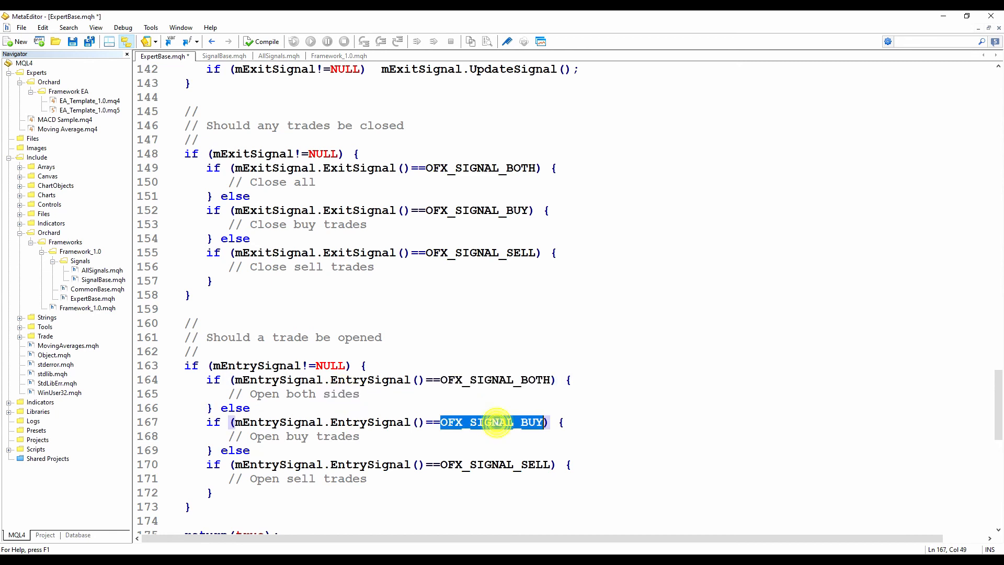
{"action": "left_click", "coordinate": [492, 464]}
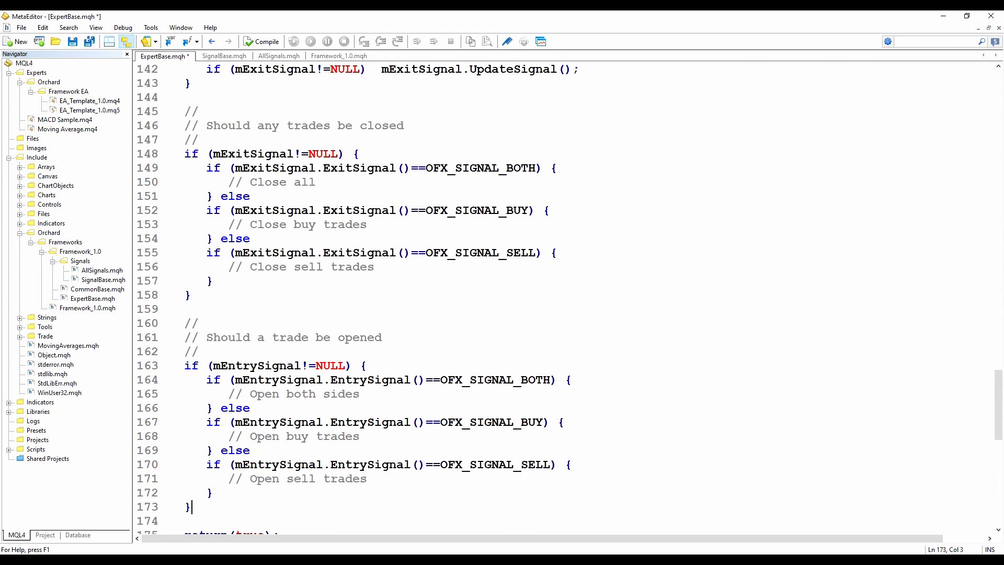
{"action": "left_click", "coordinate": [199, 351]}
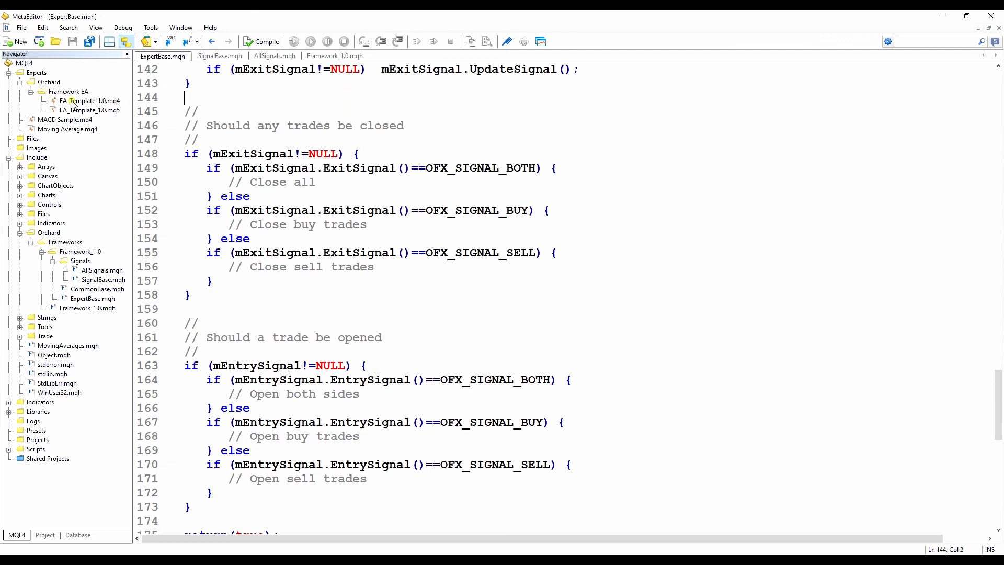
Open the EA_Template_1.0 mq4 and mq5 templates and scroll through EA_Template_1.0.mq4.
{"action": "double_click", "coordinate": [88, 101]}
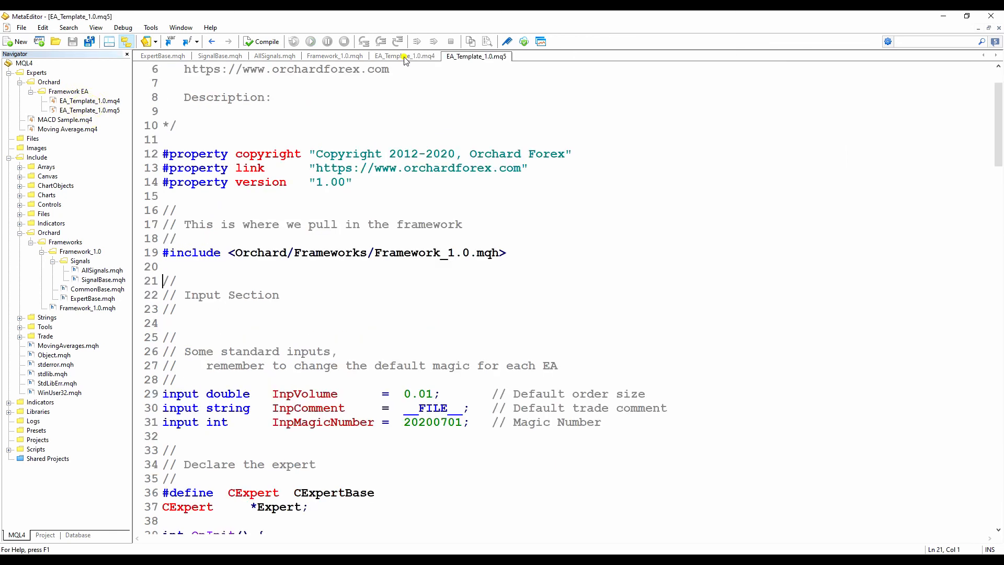
{"action": "left_click", "coordinate": [404, 56]}
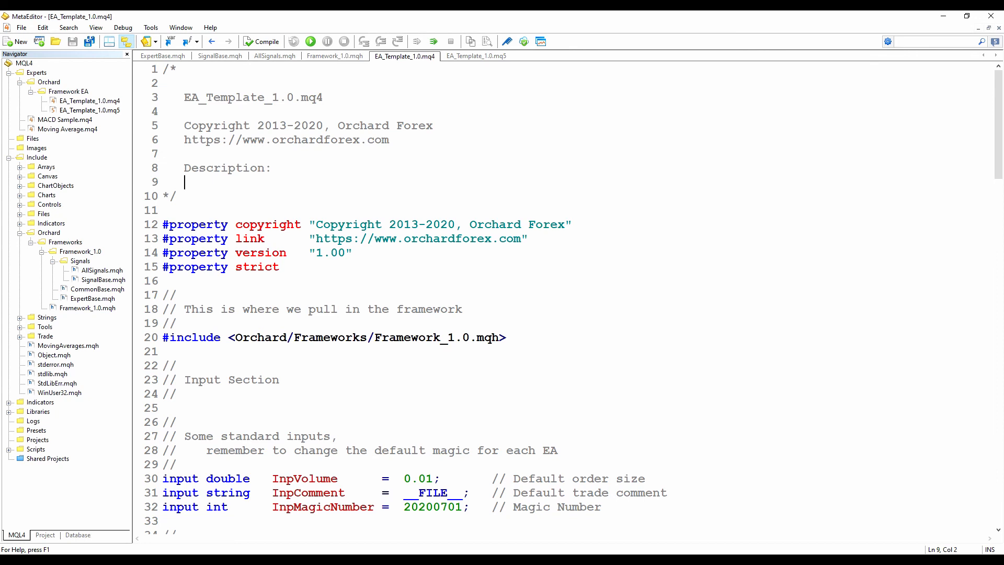
{"action": "scroll", "scroll_direction": "down", "scroll_amount": 3}
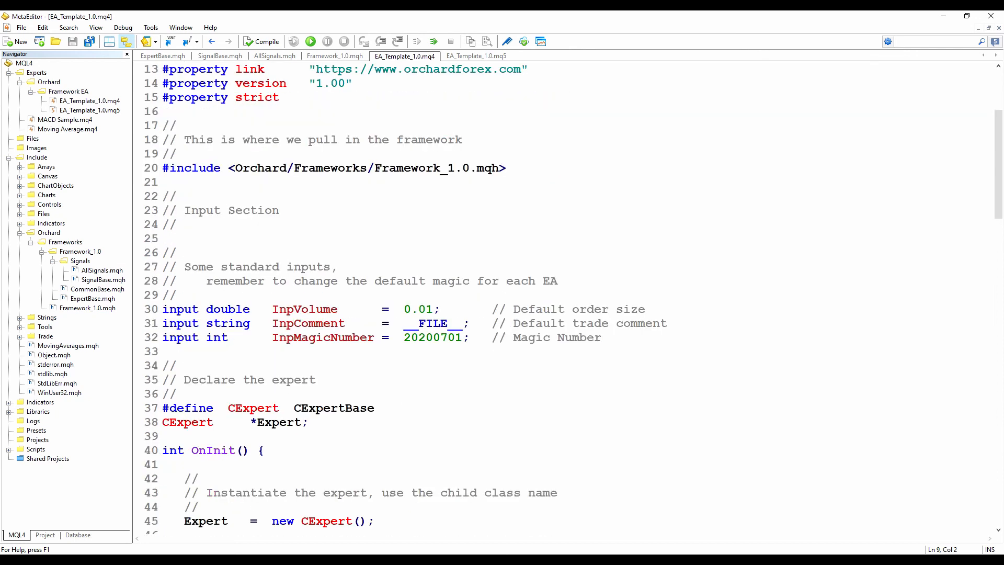
{"action": "scroll", "scroll_direction": "down", "scroll_amount": 3}
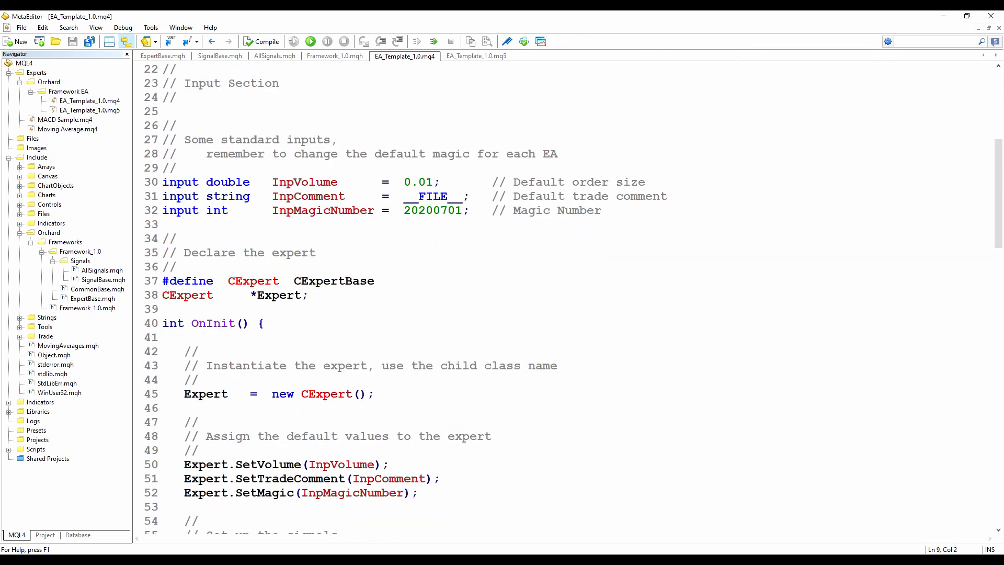
{"action": "scroll", "scroll_direction": "down", "scroll_amount": 3}
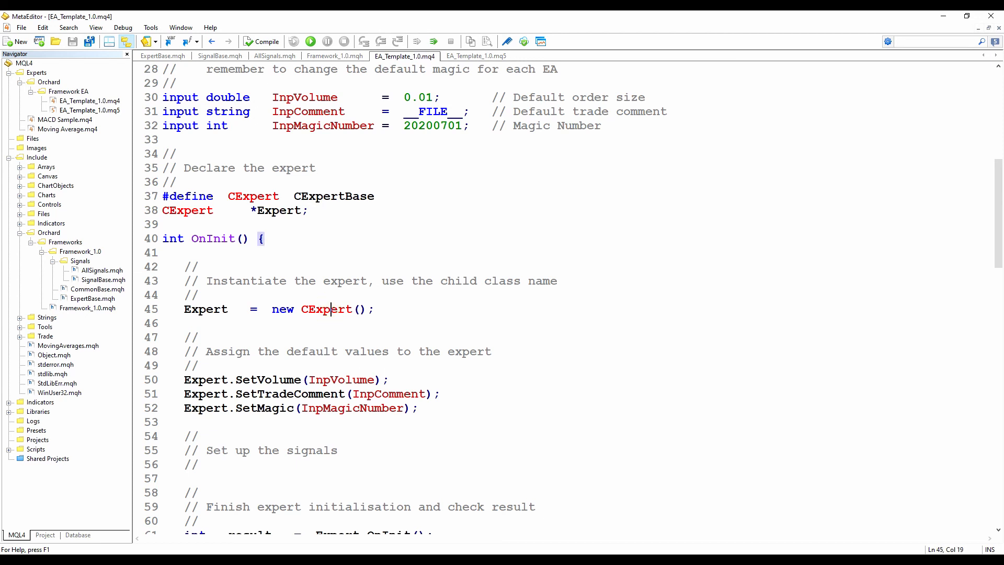
{"action": "left_click", "coordinate": [277, 393]}
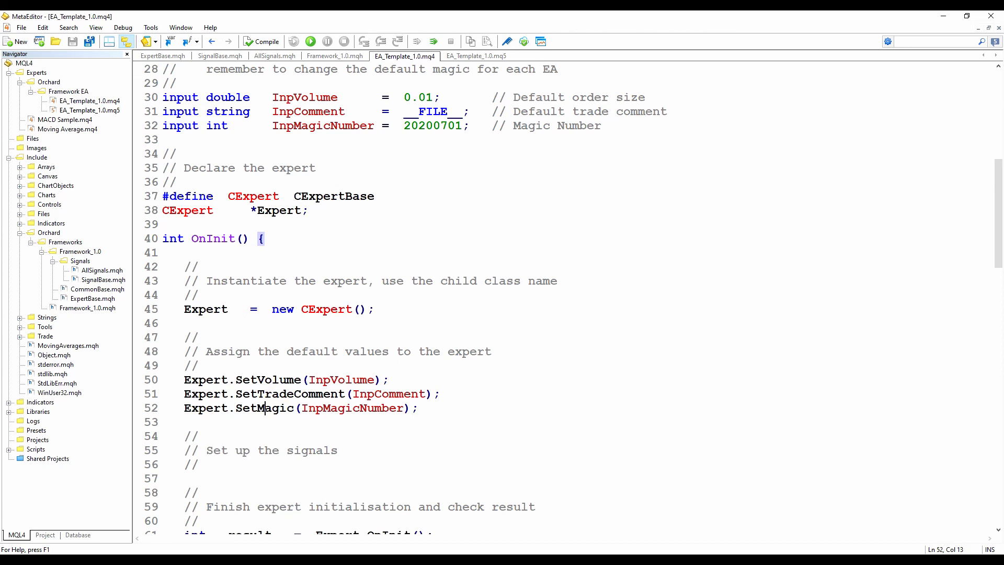
{"action": "left_click", "coordinate": [200, 465]}
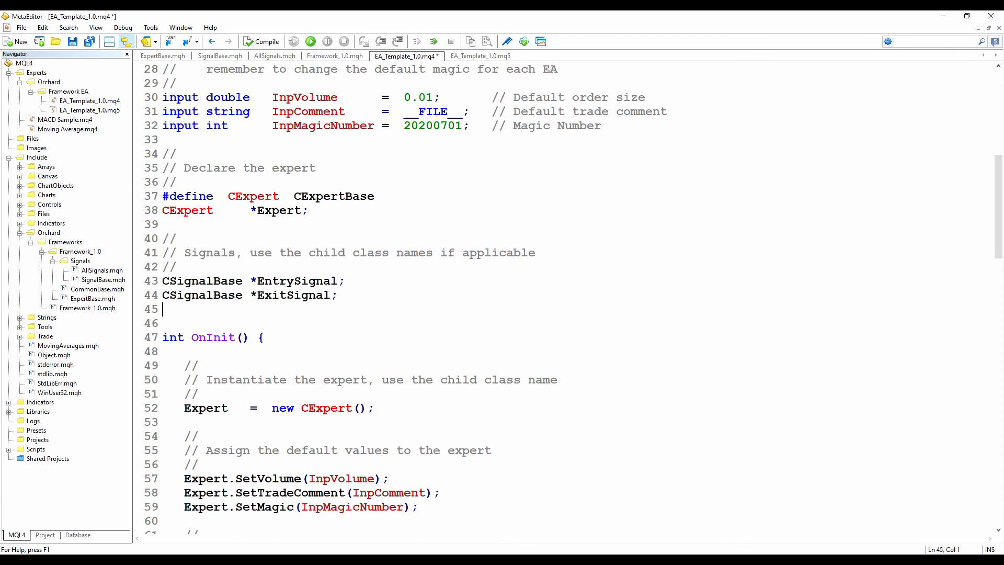
Declare CSignalBase *EntrySignal and *ExitSignal below CExpert *Expert in EA_Template_1.0.mq4.
{"action": "left_click", "coordinate": [213, 280]}
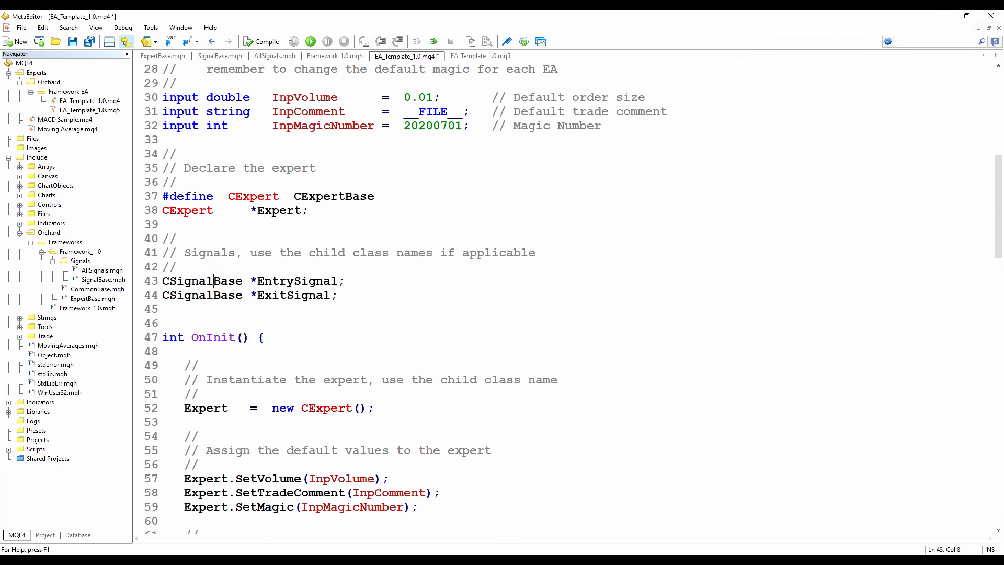
{"action": "double_click", "coordinate": [293, 294]}
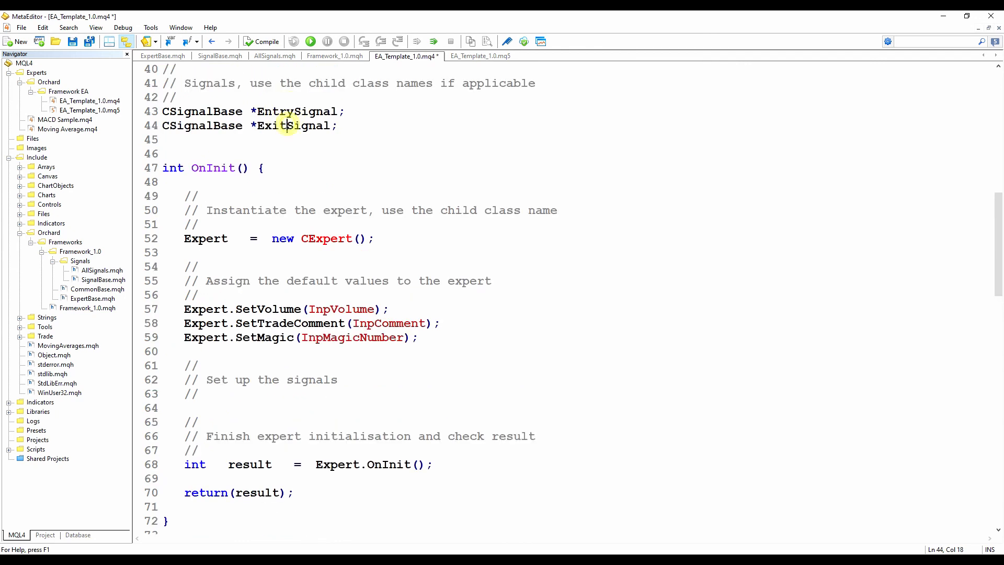
{"action": "left_click", "coordinate": [225, 168]}
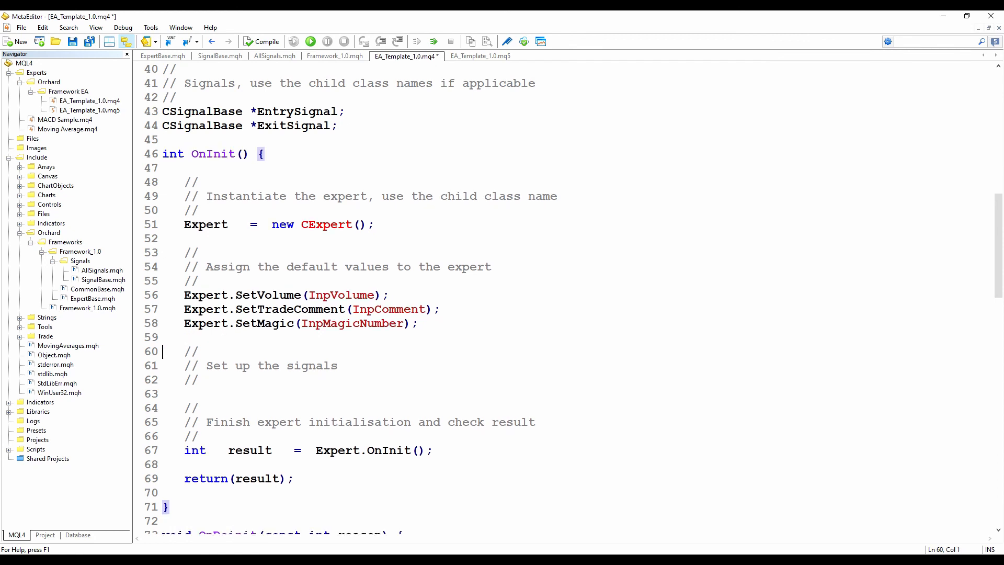
Assign EntrySignal and ExitSignal new CSignalBase() objects on OnInit lines 63–64.
{"action": "type", "text": "EntrySignal =  new CSignalBase();"}
{"action": "type", "text": "ExitSignal  =  new CSignalBase();"}
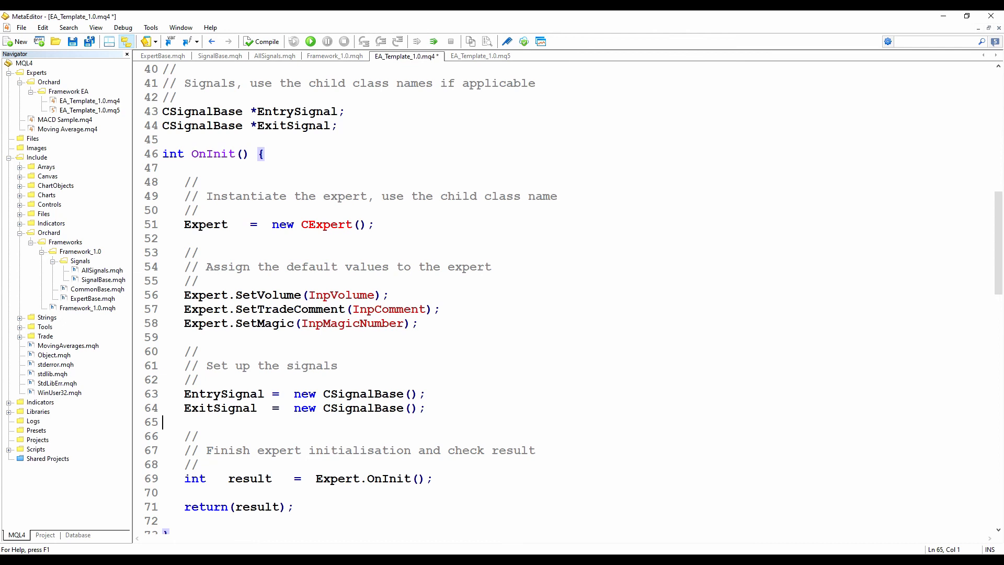
{"action": "left_click", "coordinate": [360, 394]}
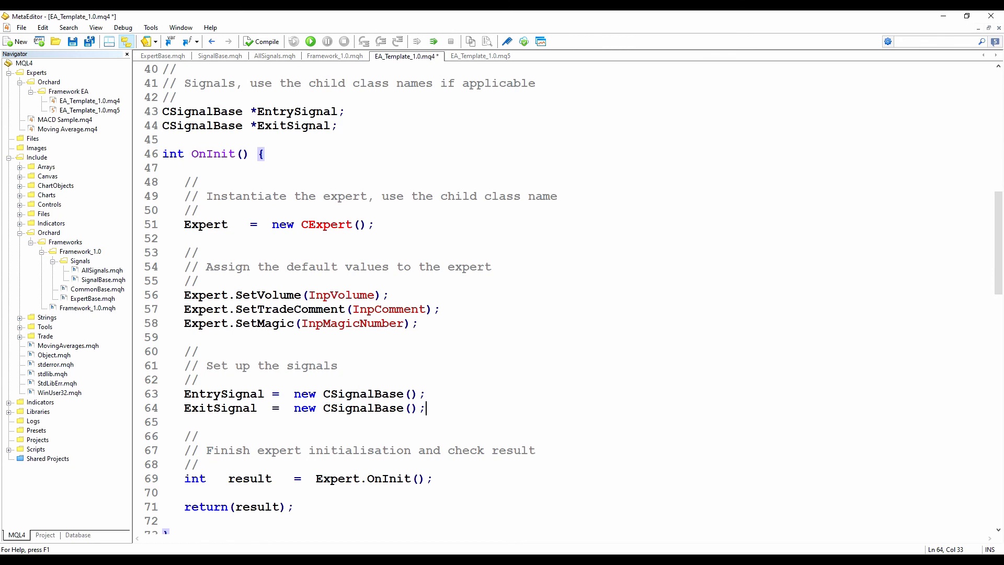
{"action": "double_click", "coordinate": [363, 393]}
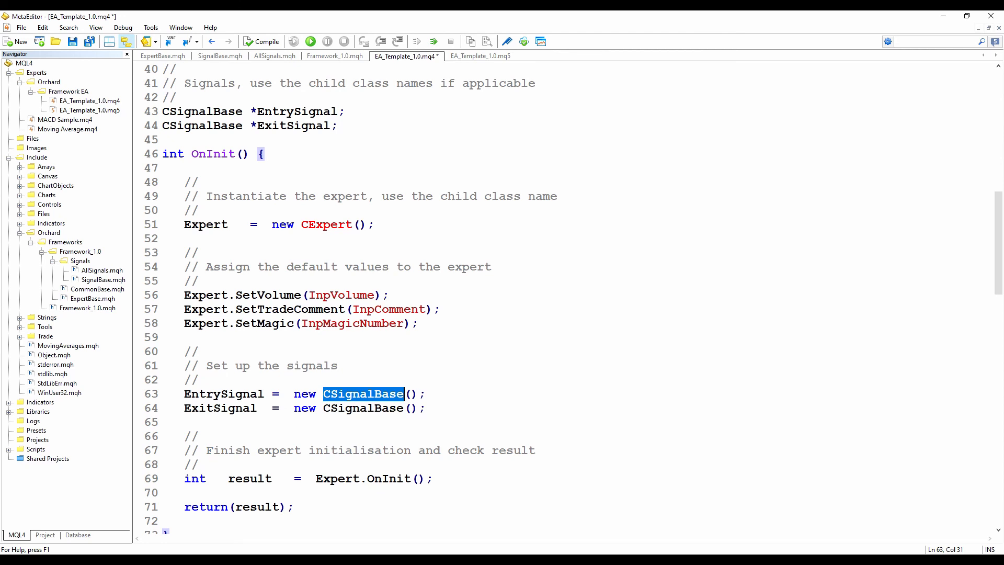
{"action": "left_click", "coordinate": [360, 408]}
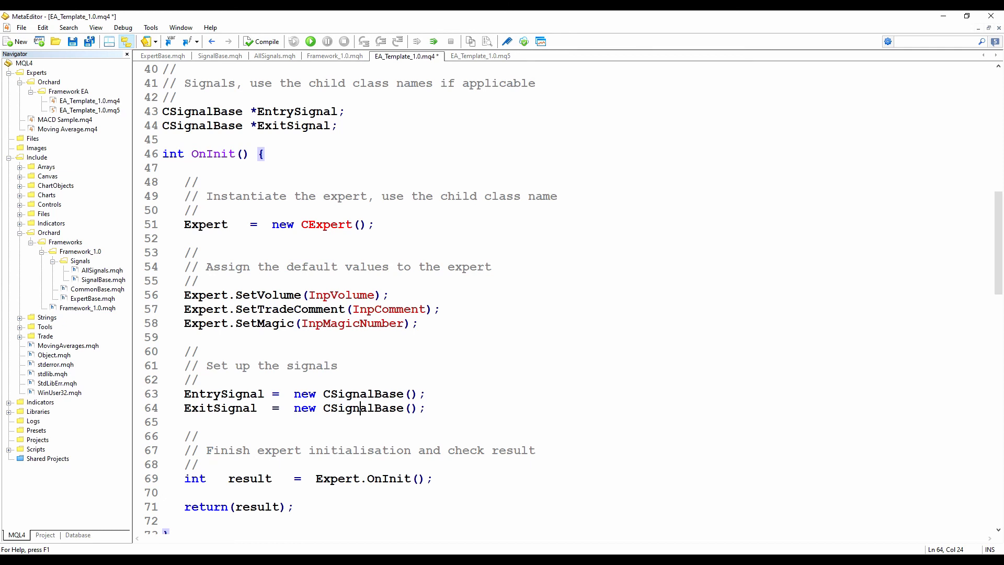
{"action": "left_click", "coordinate": [236, 393]}
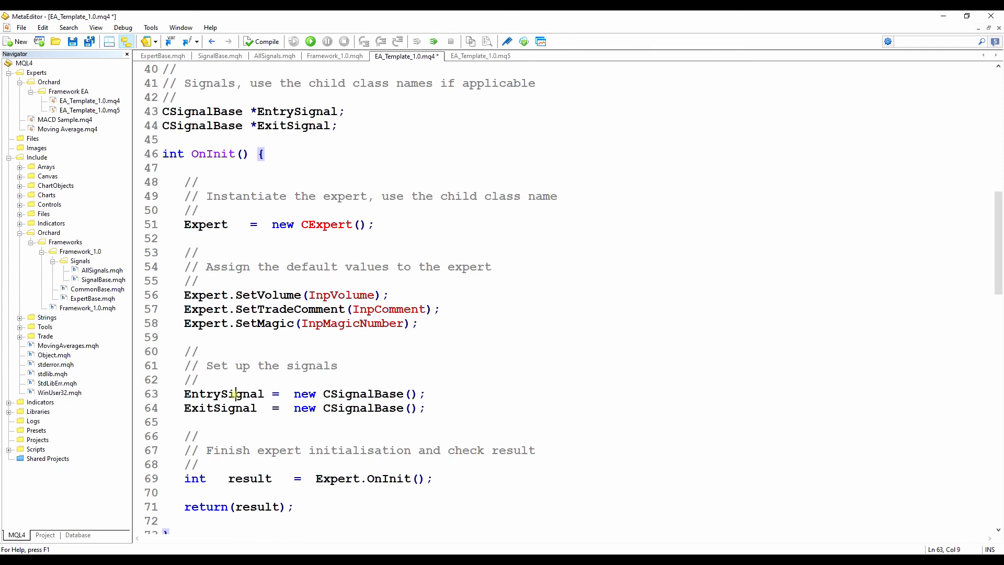
{"action": "double_click", "coordinate": [223, 393]}
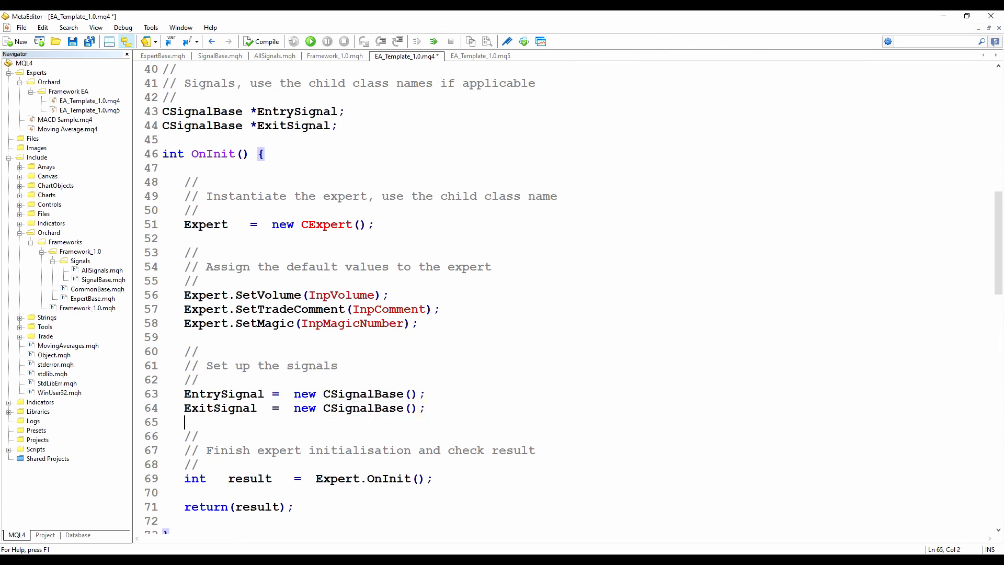
Add Expert.AddEntrySignal(EntrySignal) and Expert.AddExitSignal(ExitSignal) after the signal setup.
{"action": "key", "text": "Down"}
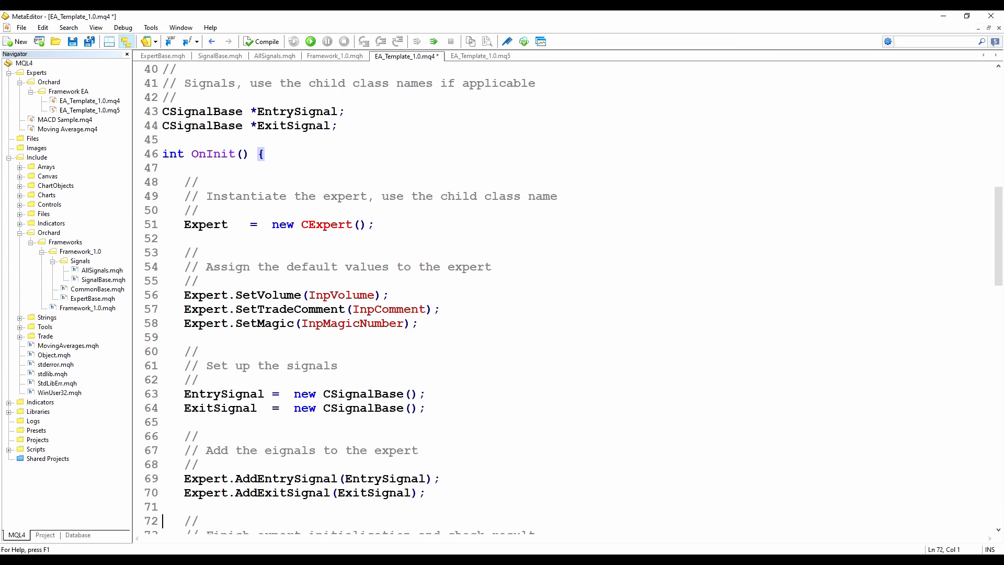
{"action": "left_click", "coordinate": [281, 479]}
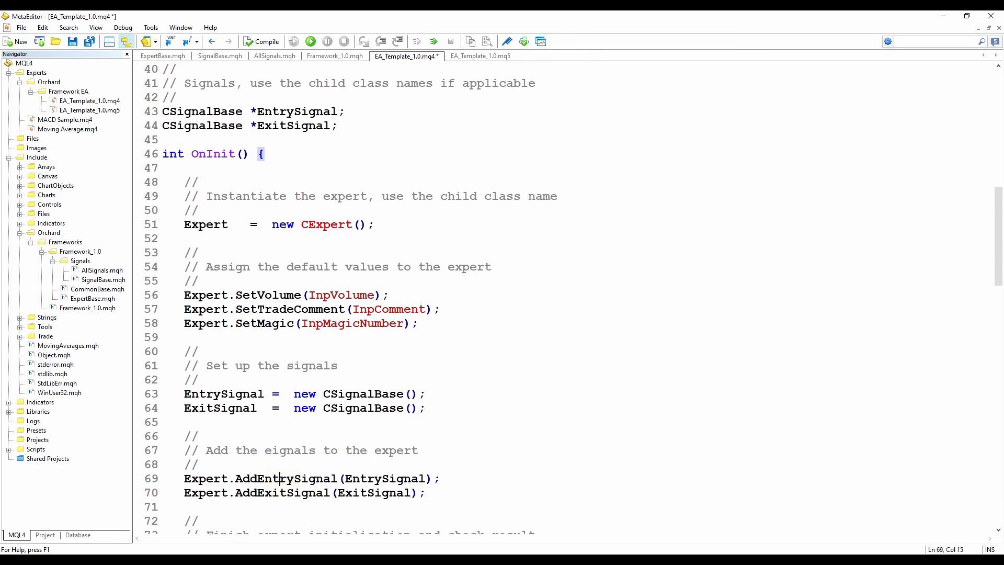
{"action": "double_click", "coordinate": [385, 479]}
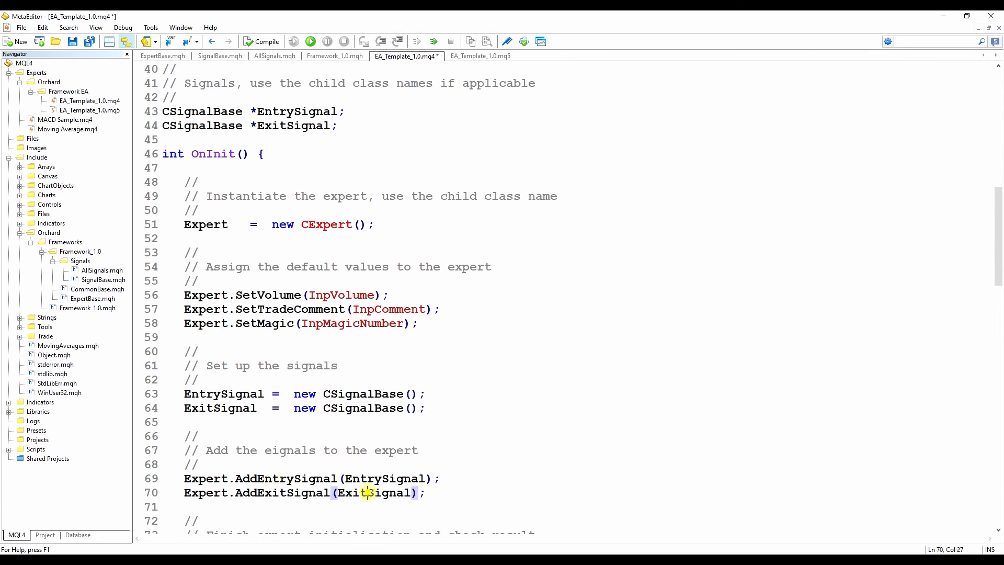
{"action": "double_click", "coordinate": [373, 493]}
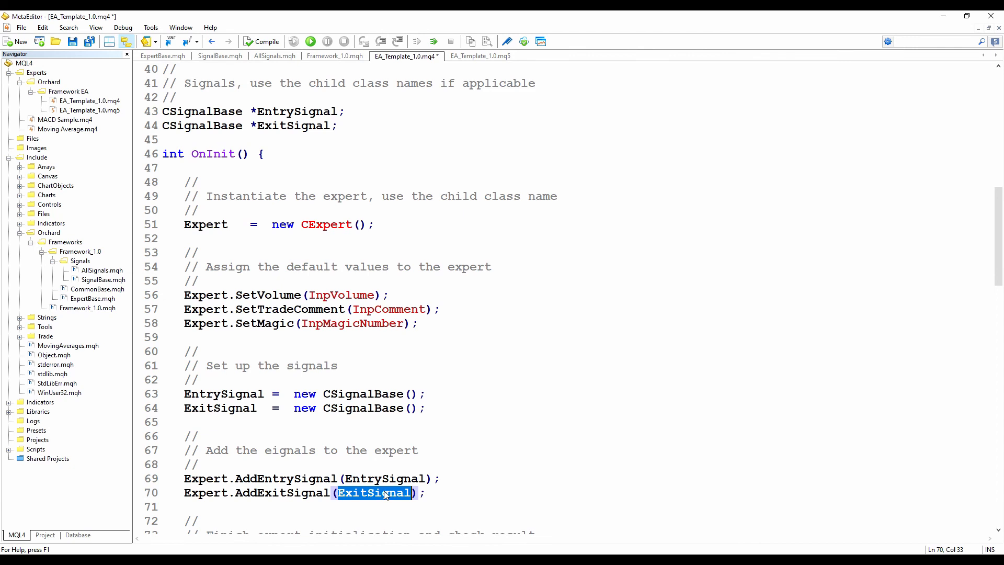
{"action": "double_click", "coordinate": [385, 479]}
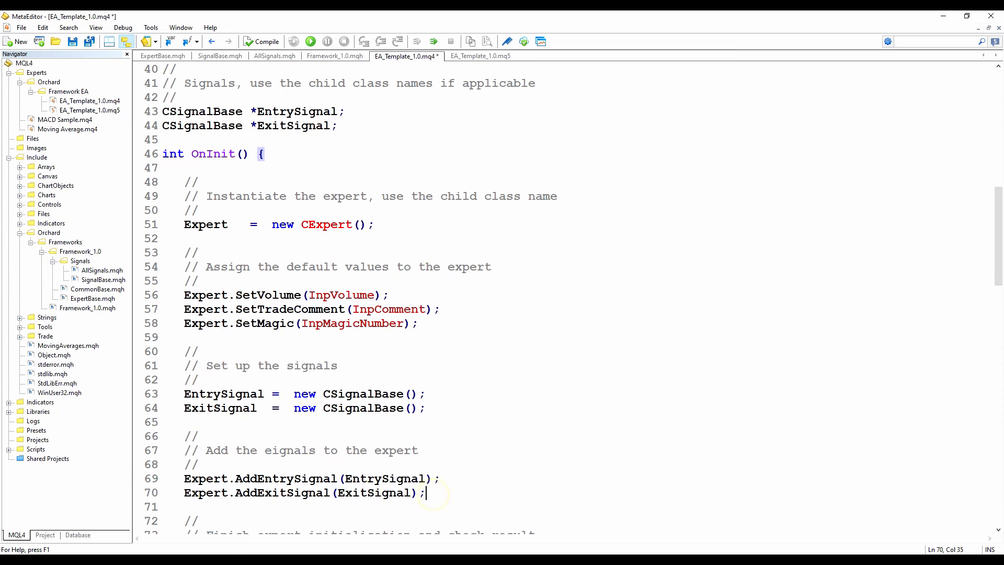
Add delete ExitSignal and delete EntrySignal after delete Expert in OnDeinit.
{"action": "scroll", "scroll_direction": "down", "scroll_amount": 3}
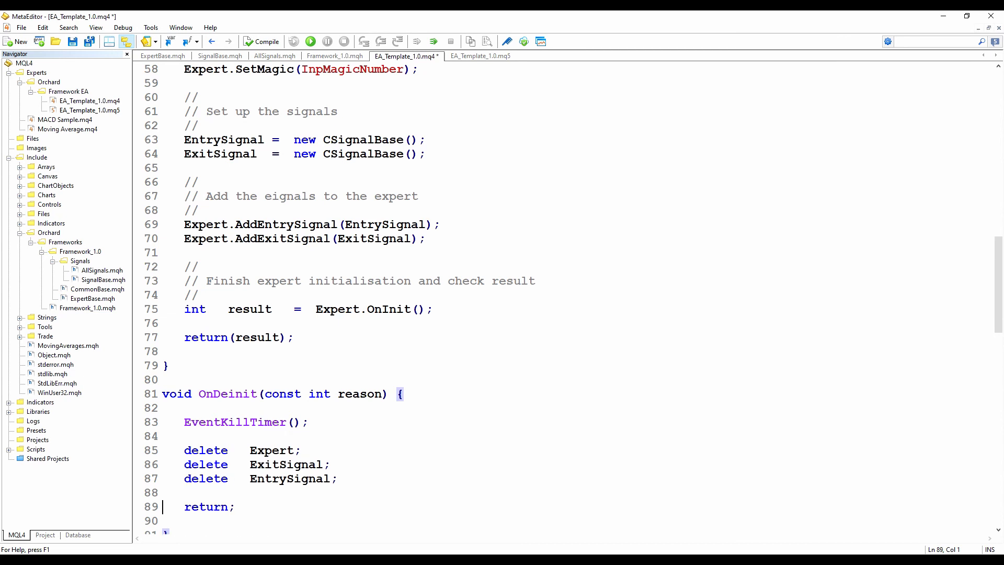
{"action": "left_click", "coordinate": [202, 479]}
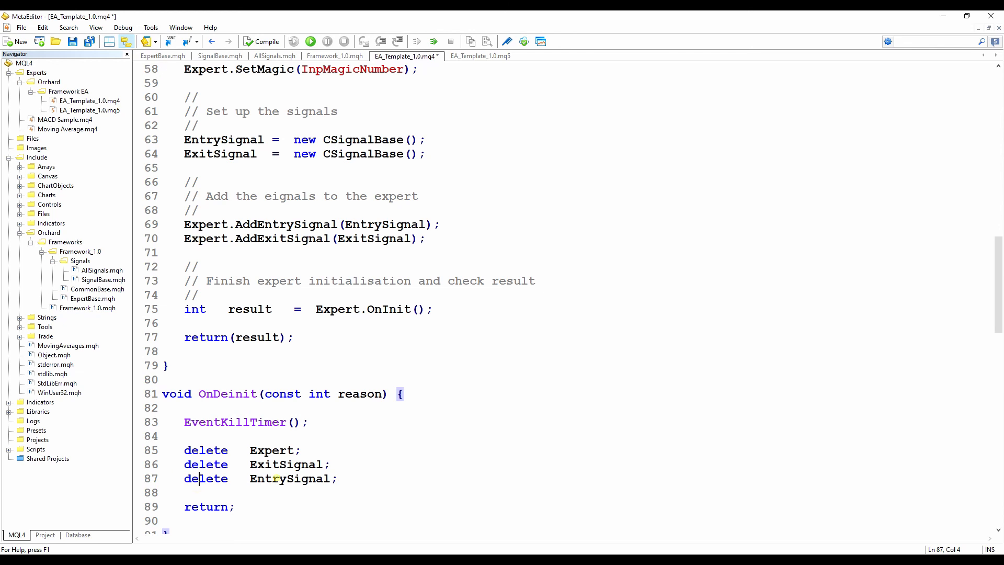
{"action": "scroll", "scroll_direction": "down", "scroll_amount": 3}
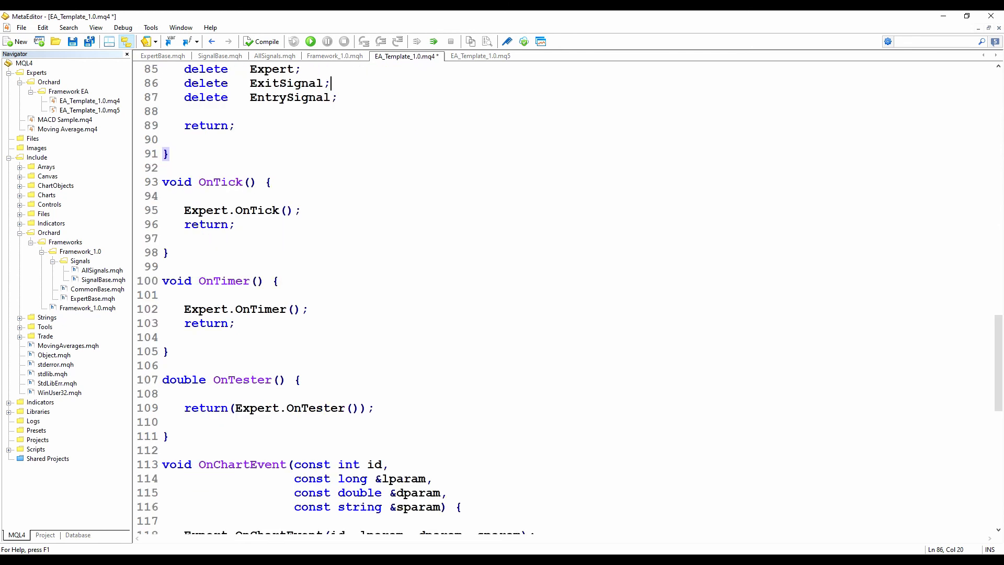
Paste the signal creation, AddEntrySignal/AddExitSignal calls and delete statements into EA_Template_1.0.mq5.
{"action": "left_click", "coordinate": [481, 57]}
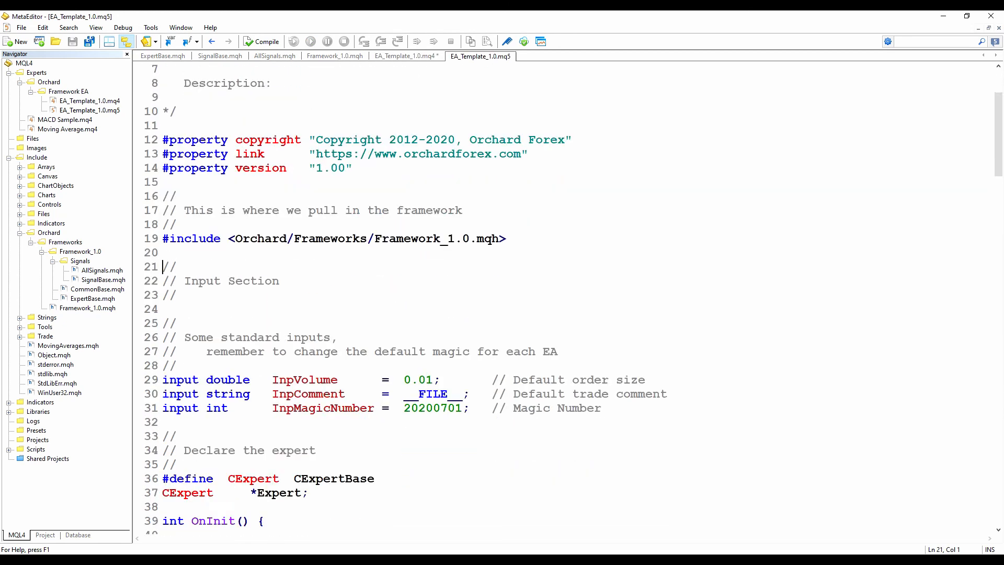
{"action": "scroll", "scroll_direction": "down", "scroll_amount": 3}
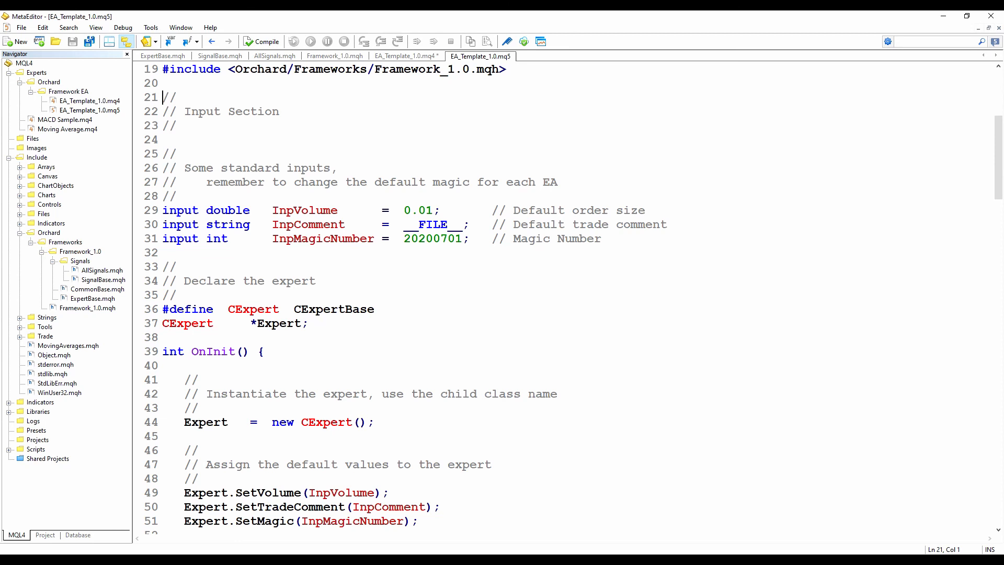
{"action": "left_click", "coordinate": [164, 350]}
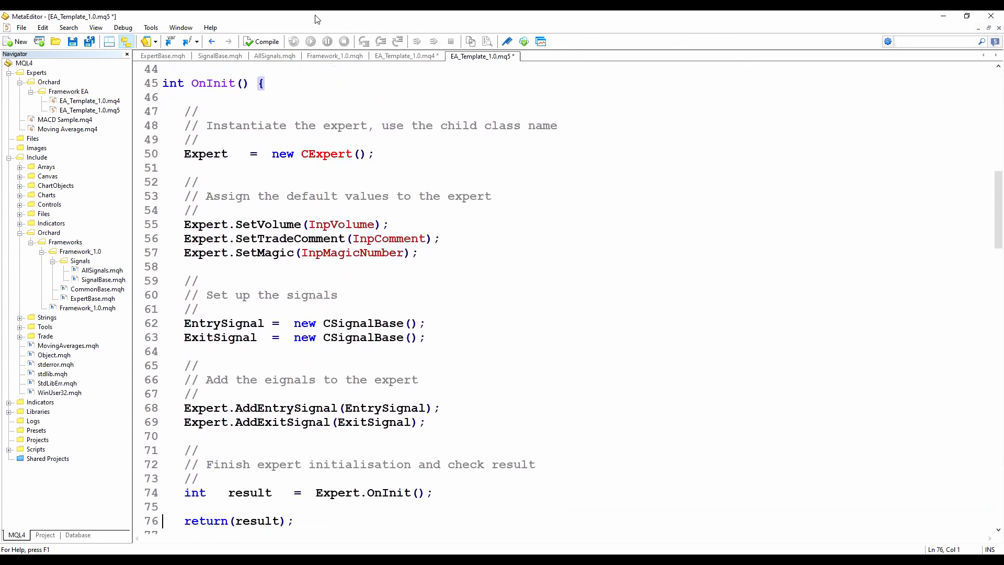
{"action": "scroll", "scroll_direction": "down", "scroll_amount": 3}
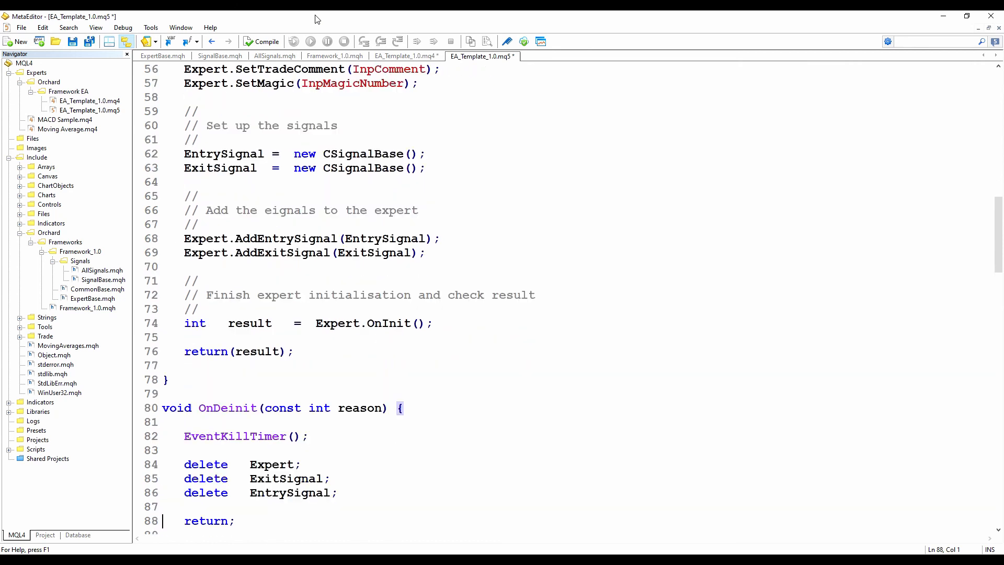
{"action": "left_click", "coordinate": [293, 351]}
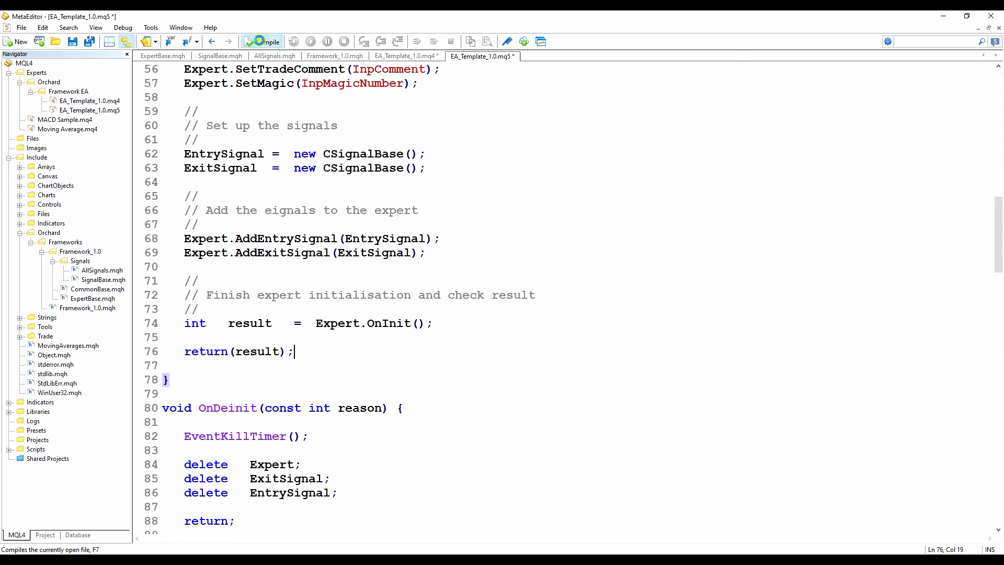
Compile EA_Template_1.0.mq5, then compile the mq4 template too.
{"action": "left_click", "coordinate": [262, 41]}
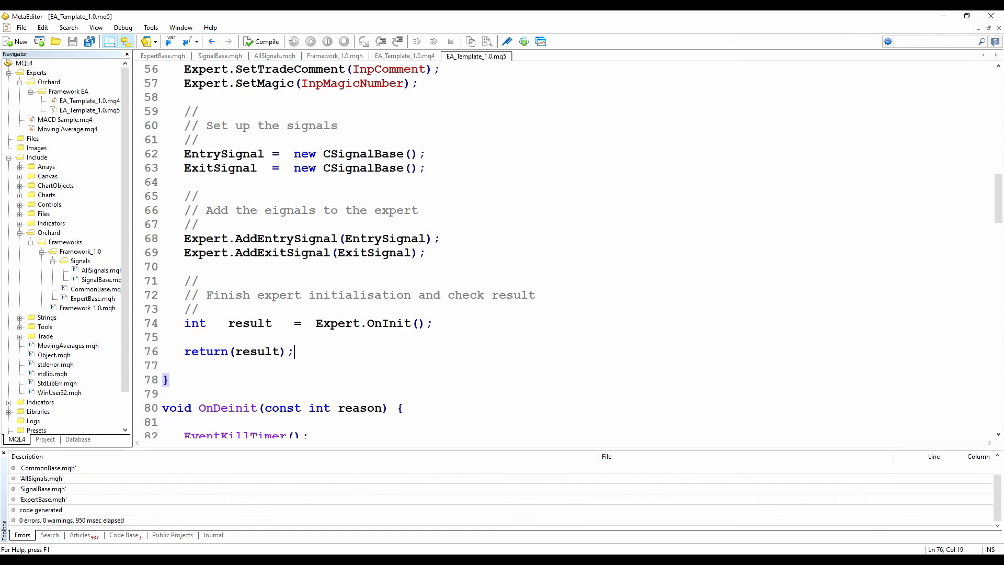
{"action": "left_click", "coordinate": [404, 56]}
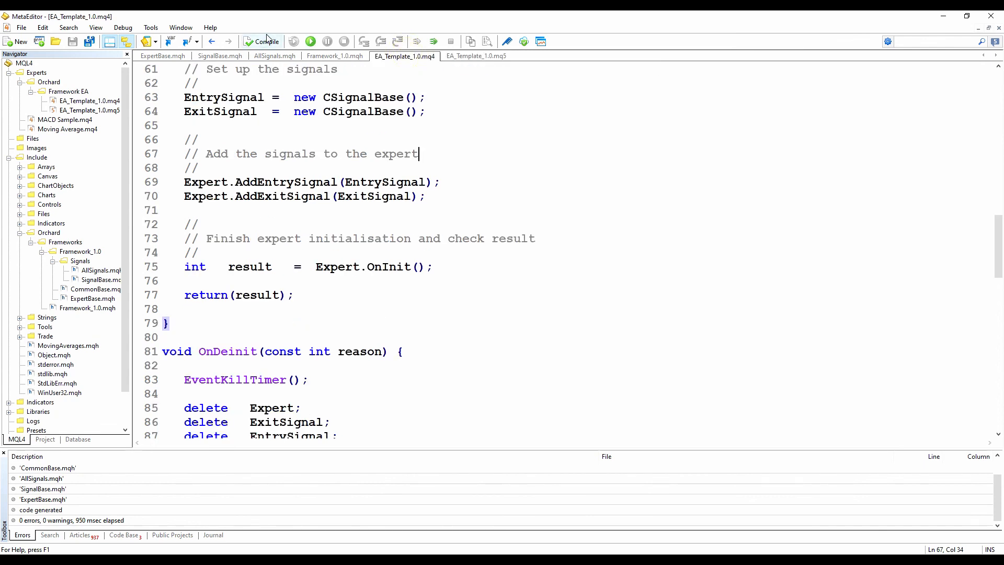
{"action": "left_click", "coordinate": [262, 41]}
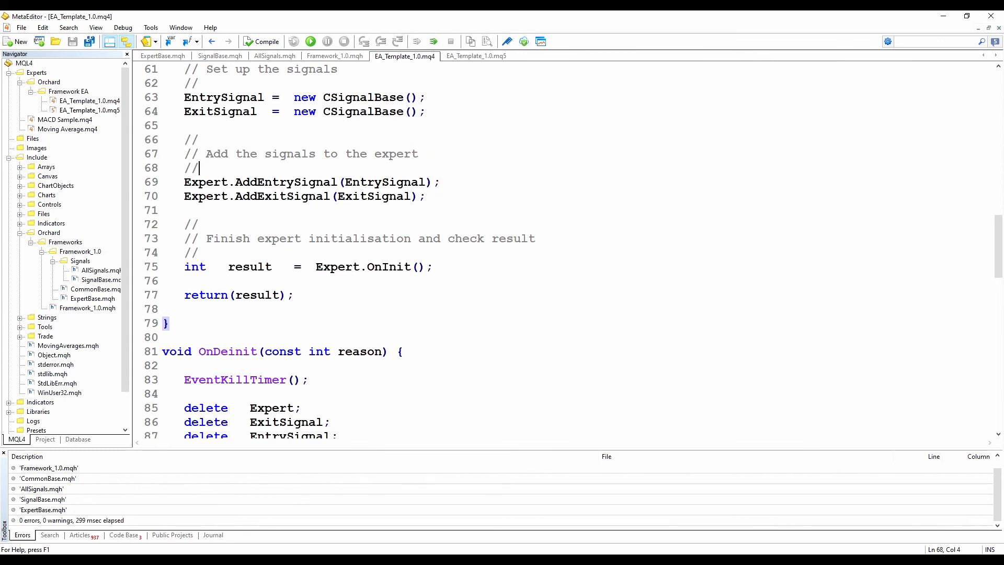
Fix the 'eignals' typo so the comment reads 'Add the signals to the expert'.
{"action": "scroll", "scroll_direction": "up", "scroll_amount": 3}
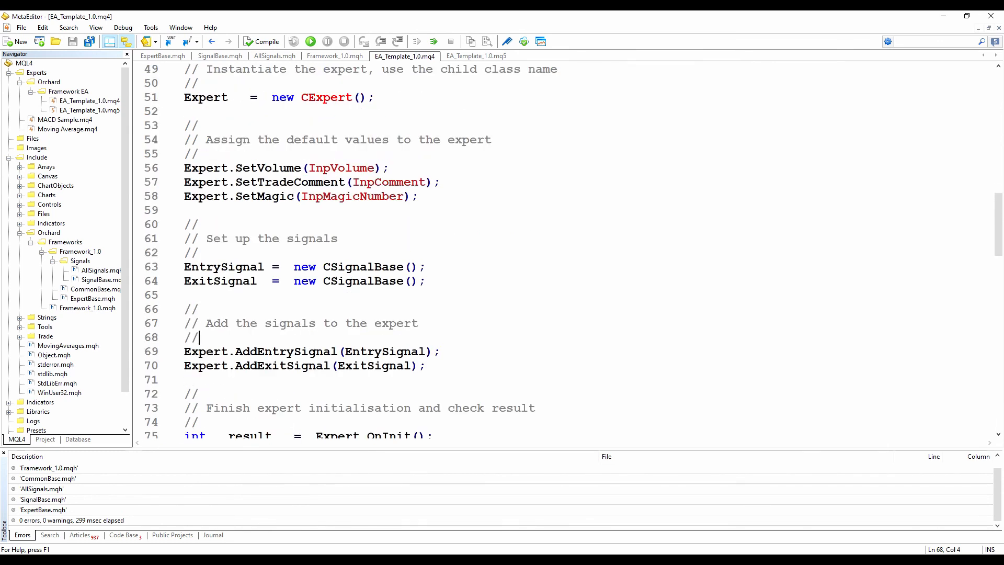
{"action": "scroll", "scroll_direction": "down", "scroll_amount": 3}
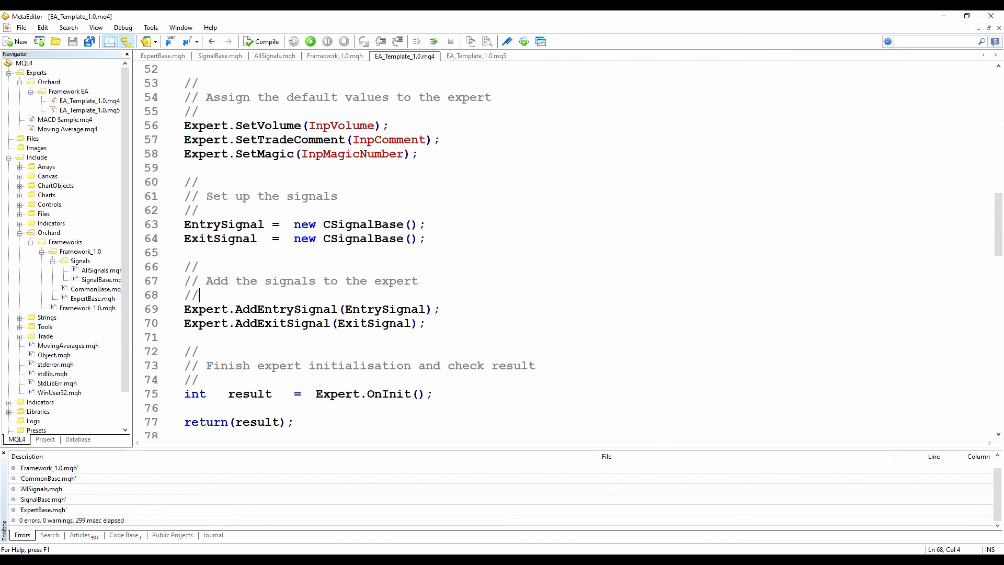
{"action": "double_click", "coordinate": [363, 224]}
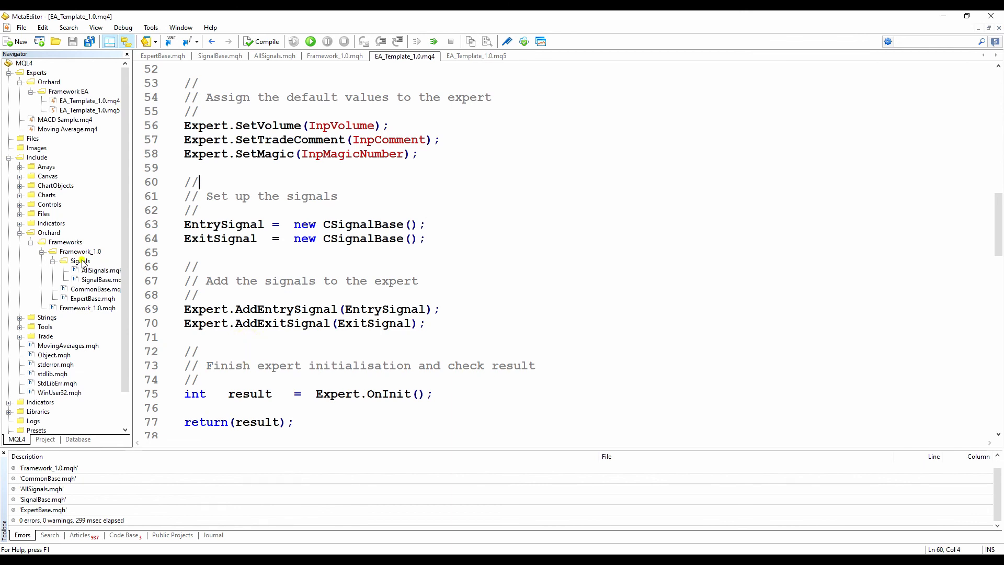
Open ExpertBase.mqh and place the cursor at the 'Open both sides' comment in LoopMain.
{"action": "left_click", "coordinate": [80, 260]}
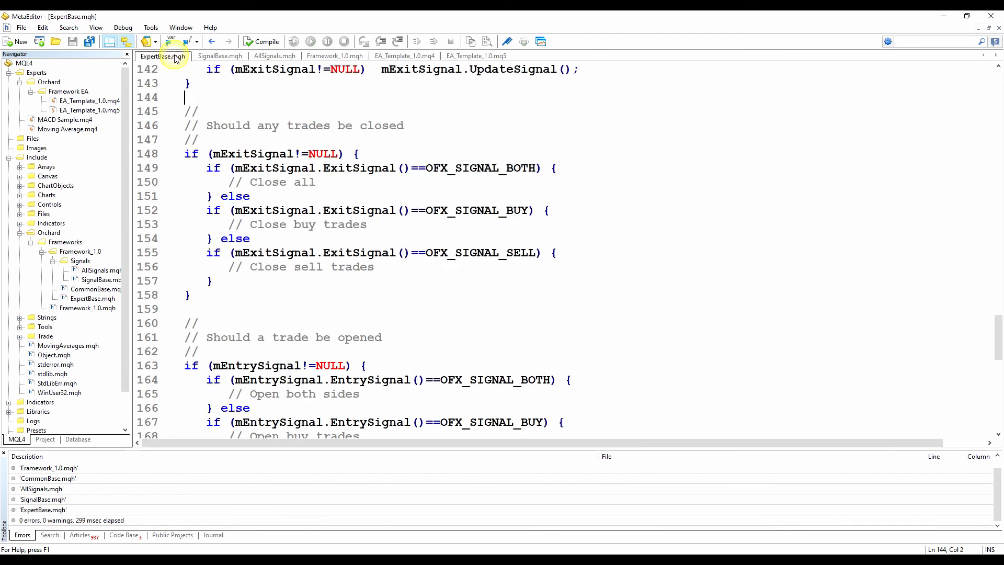
{"action": "double_click", "coordinate": [268, 267]}
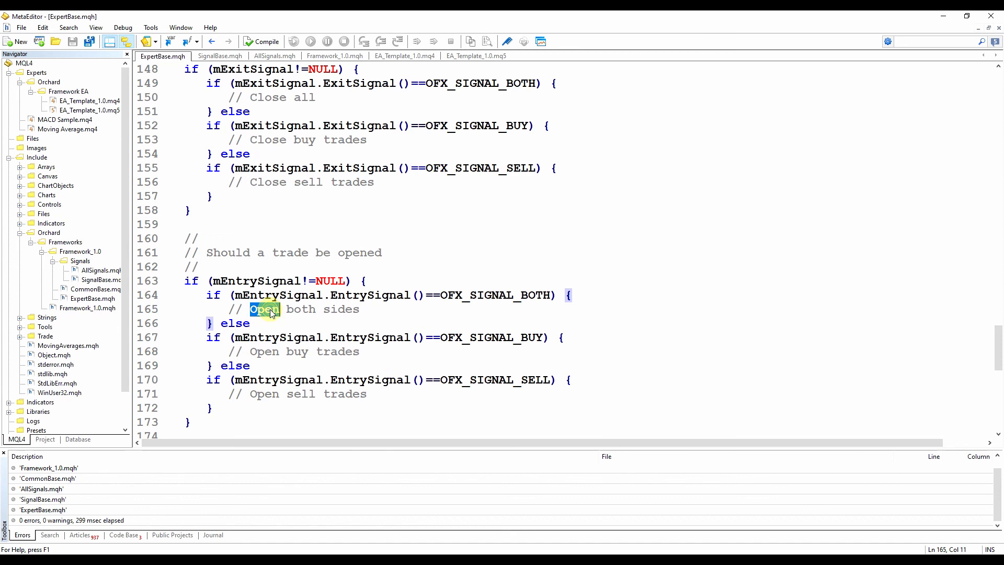
{"action": "left_click", "coordinate": [360, 309]}
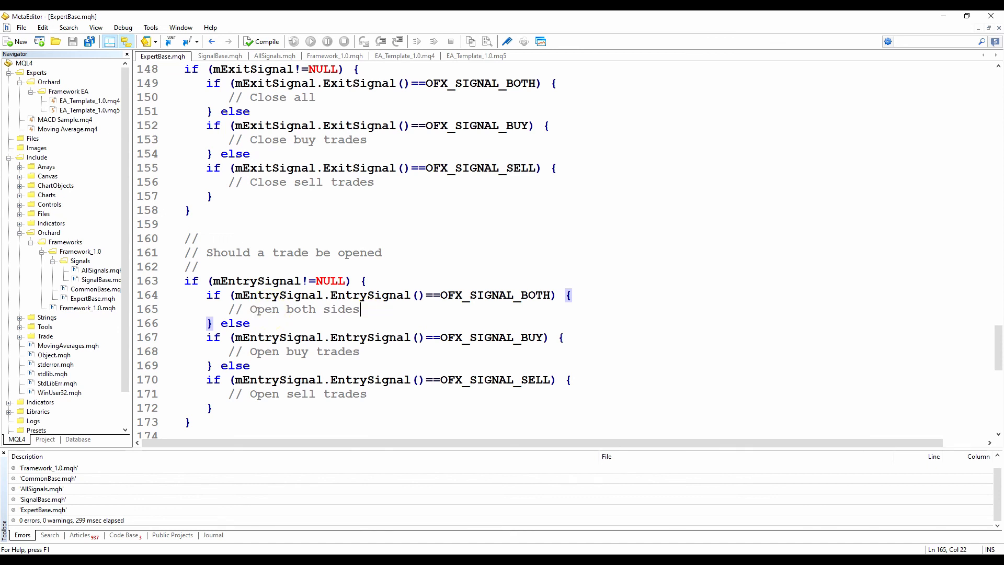